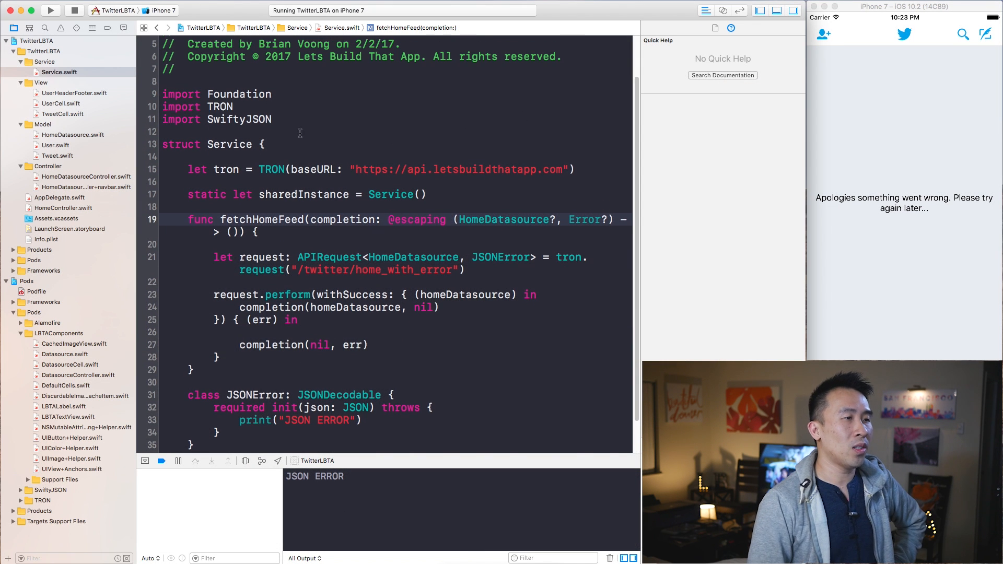
Step: Change the request path to "/twitter/home" and rerun so the feed loads users and tweets
left_click(229, 144)
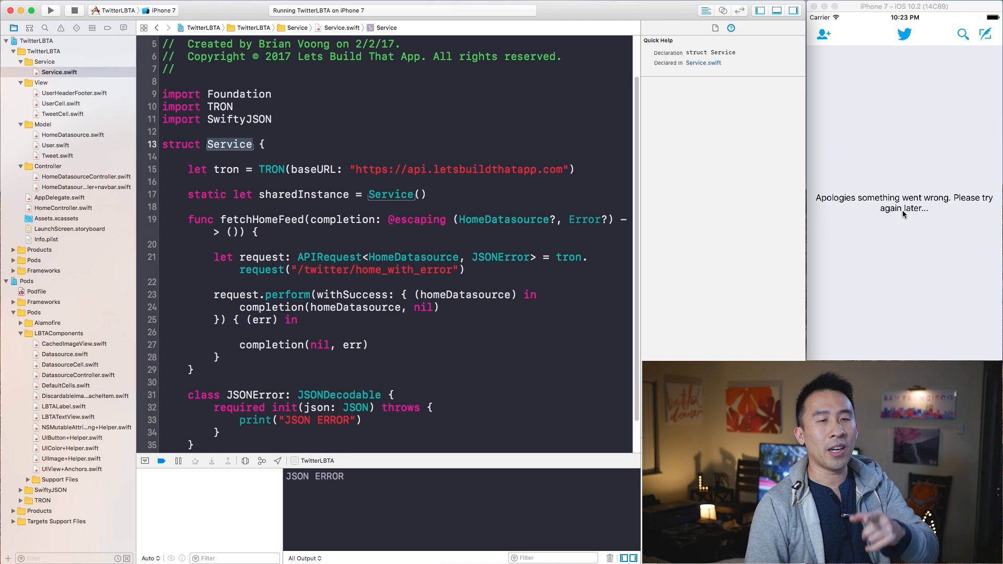
mouse_move(924, 142)
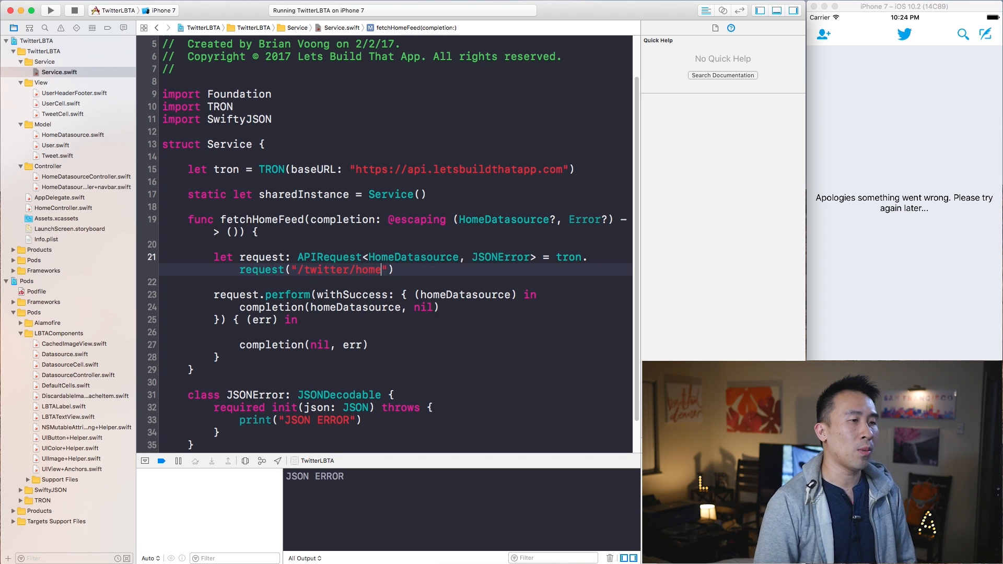
left_click(50, 9)
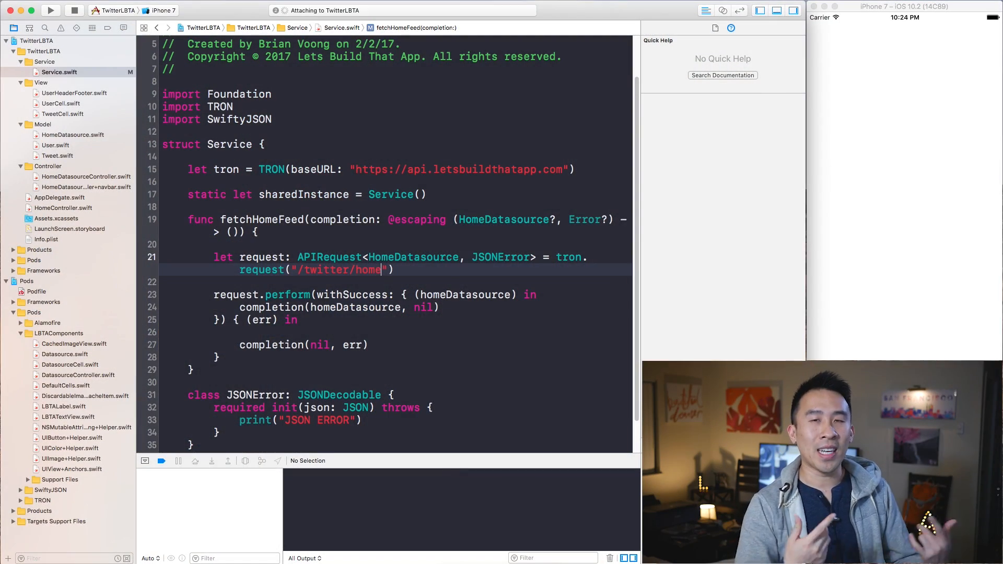
left_click(50, 10)
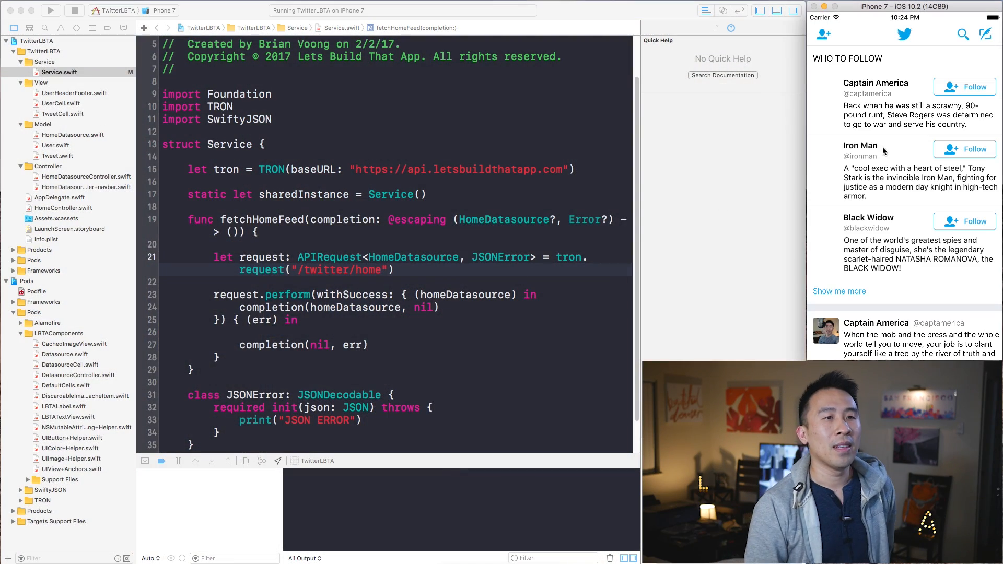
scroll("down", 3)
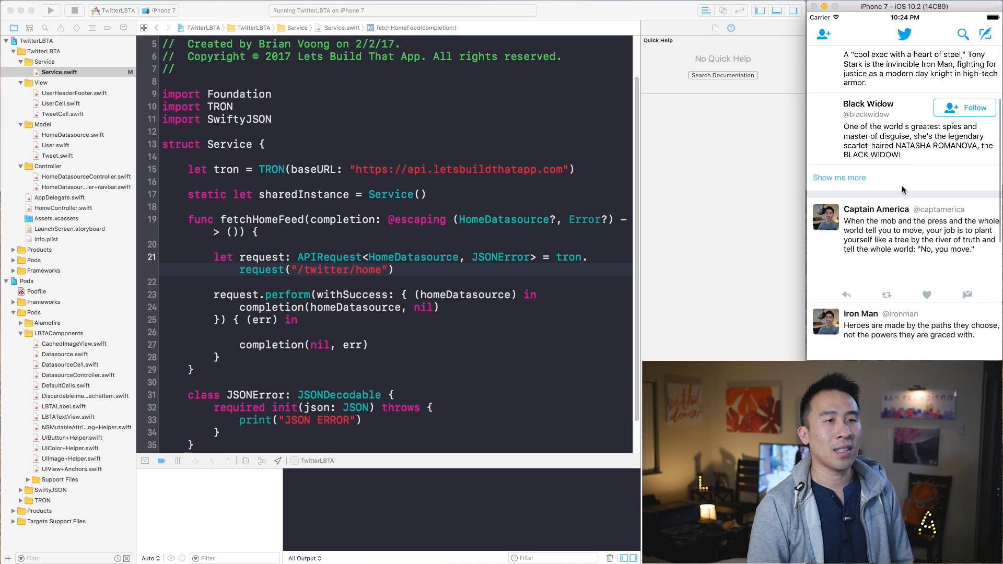
scroll("down", 3)
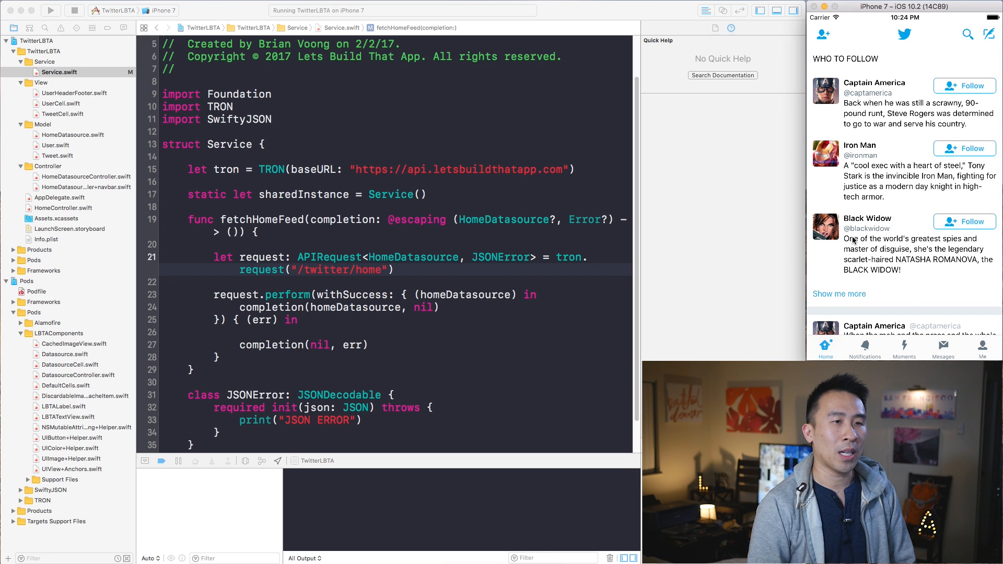
scroll("down", 3)
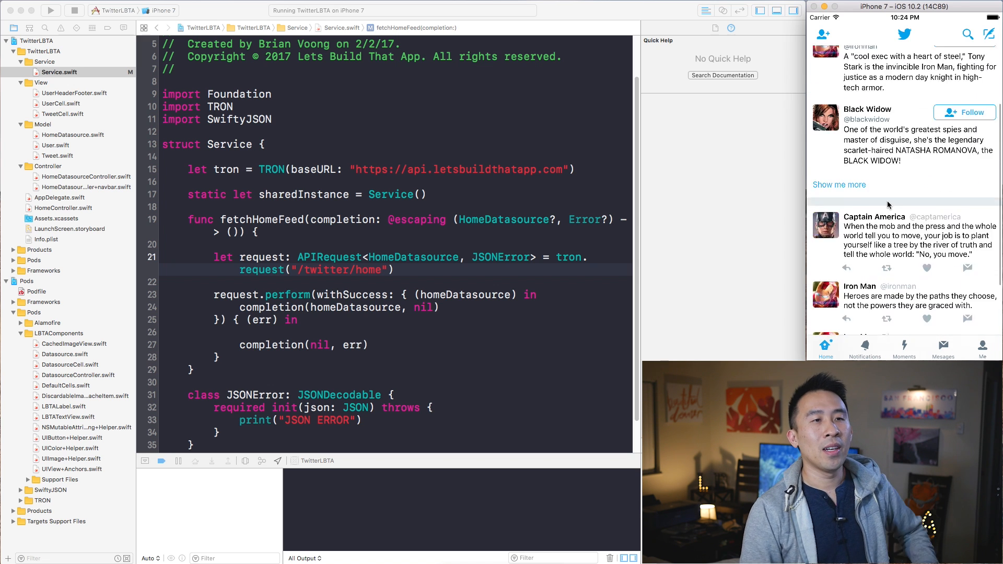
scroll("down", 3)
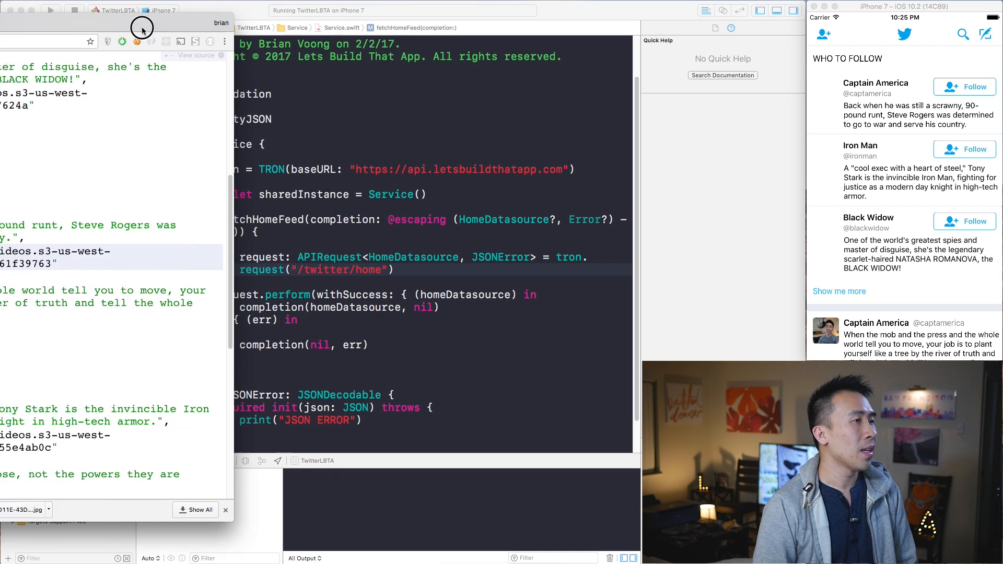
left_click(143, 27)
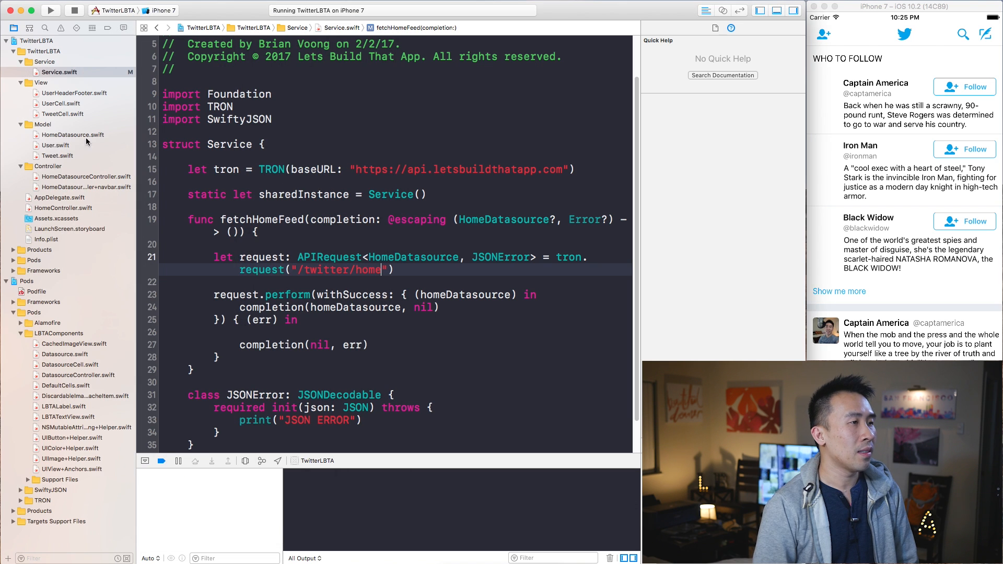
Step: Add a profileImageUrl String to User.swift parsed from json["profileImageUrl"].stringValue
left_click(57, 146)
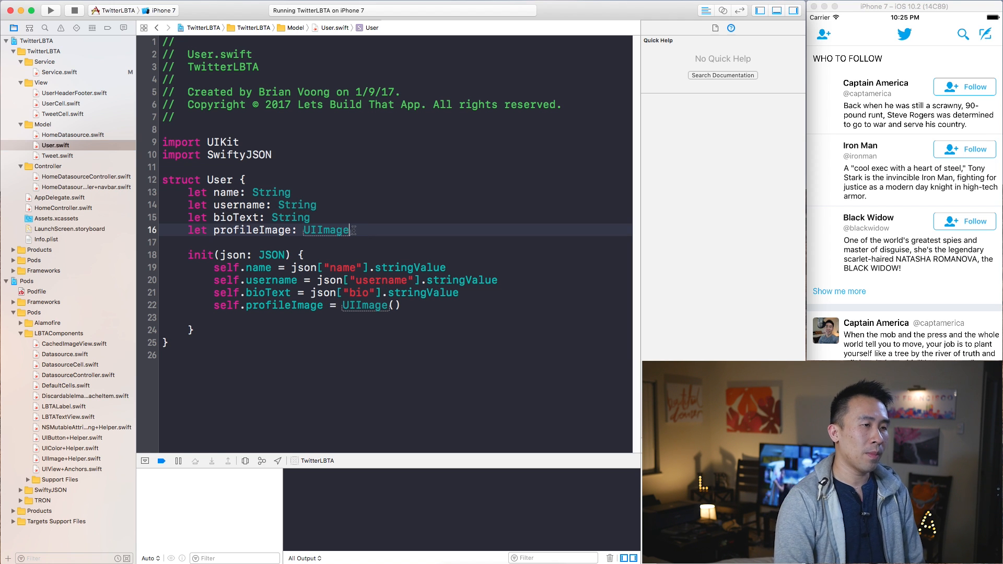
type("let")
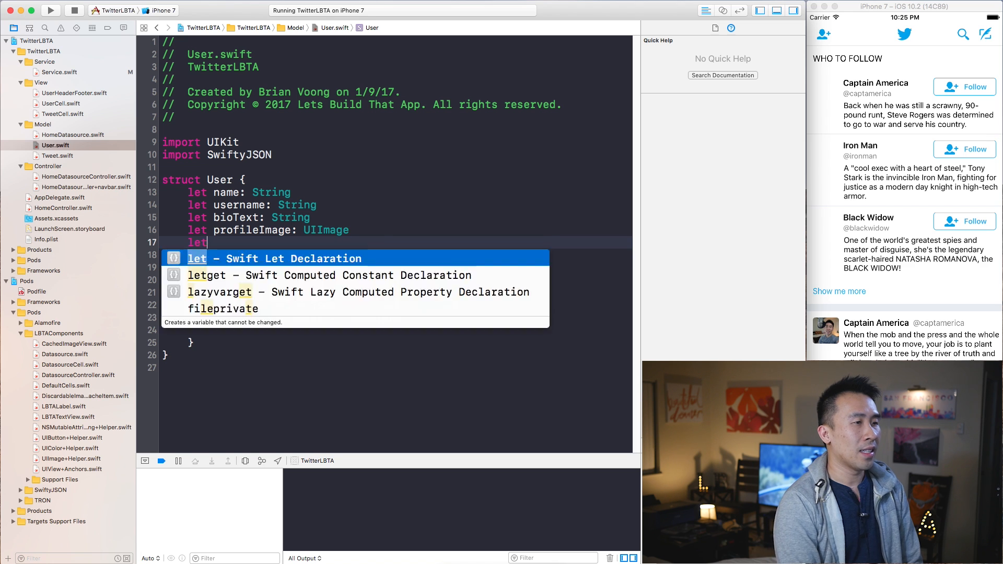
type("profileImageUrl: String")
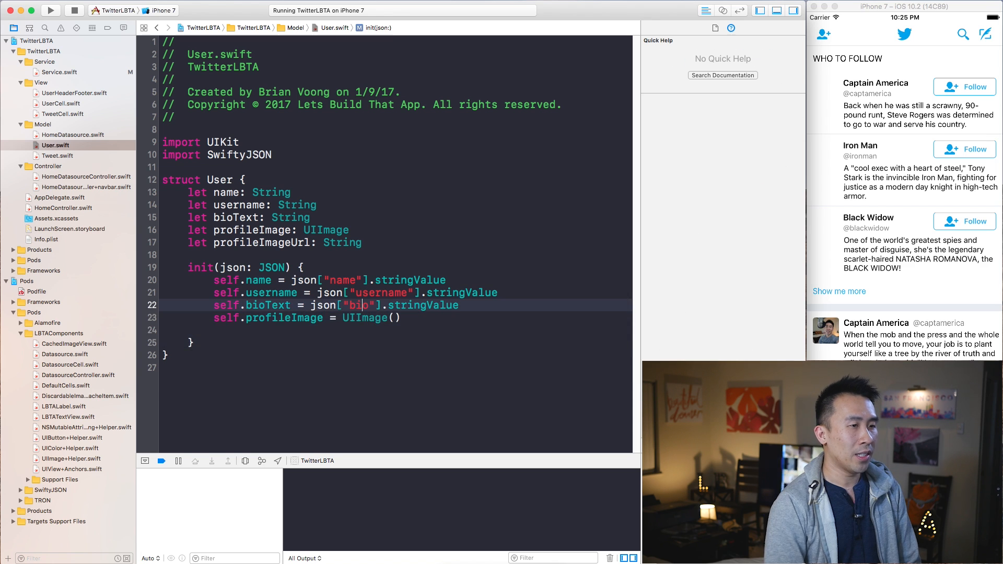
type("self")
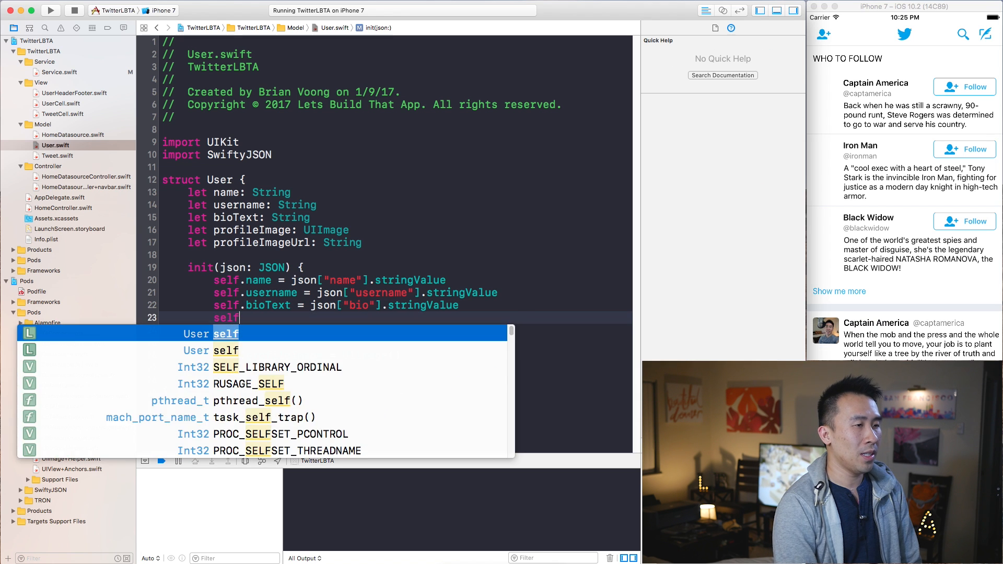
type(".profileImageUrl = json[\"")
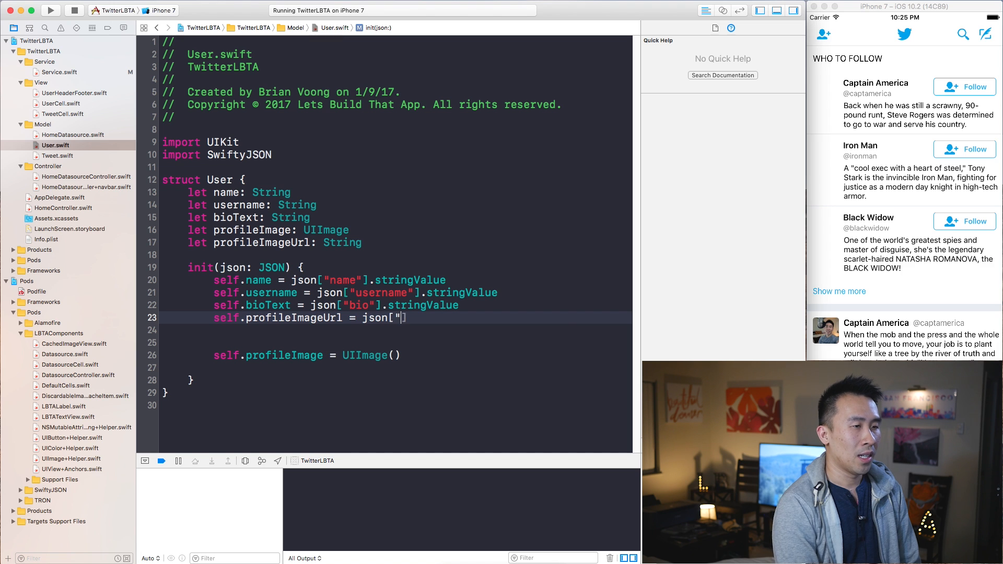
type("profileImageUr")
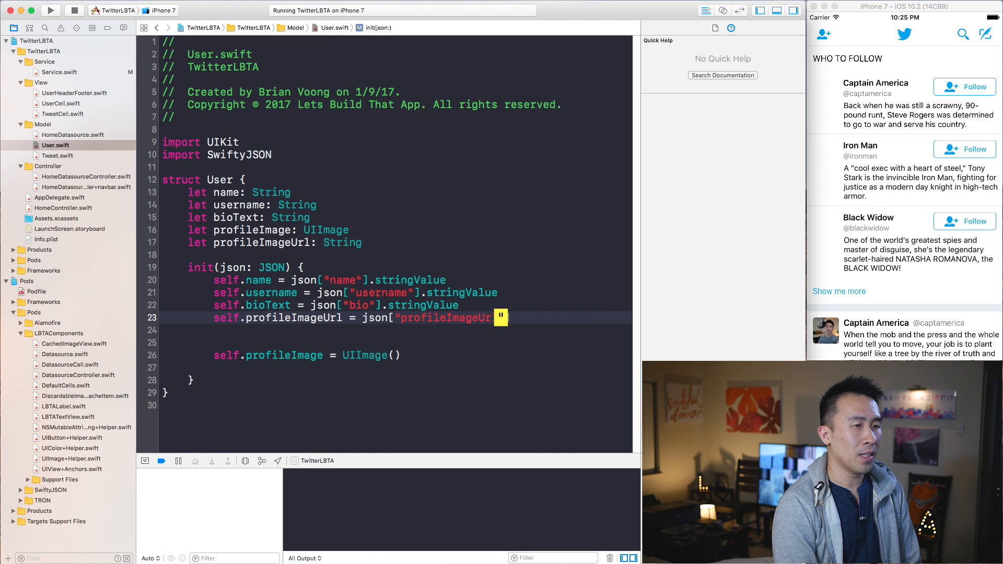
type("].stringValue")
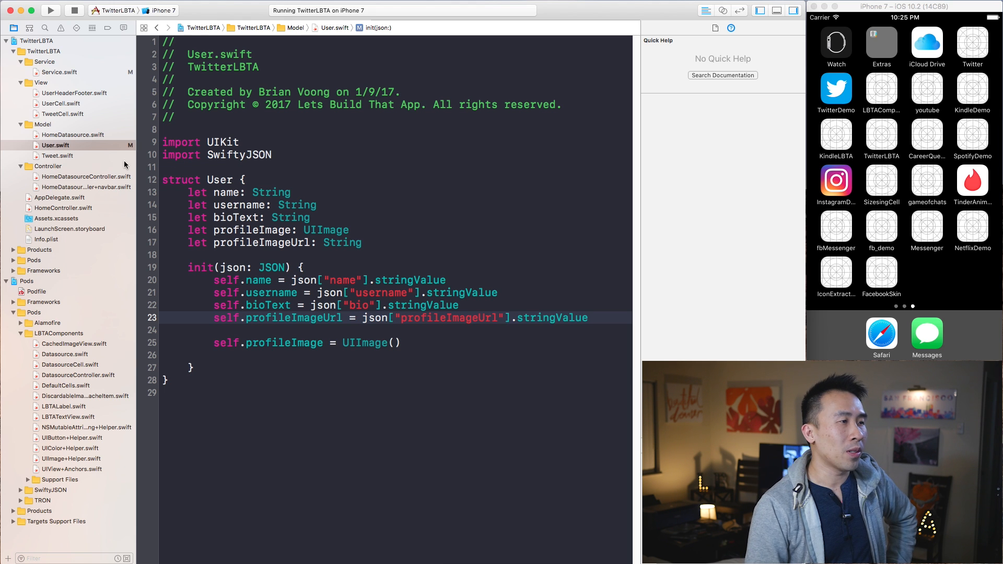
Step: Rerun the app in the simulator with the updated User model
left_click(50, 11)
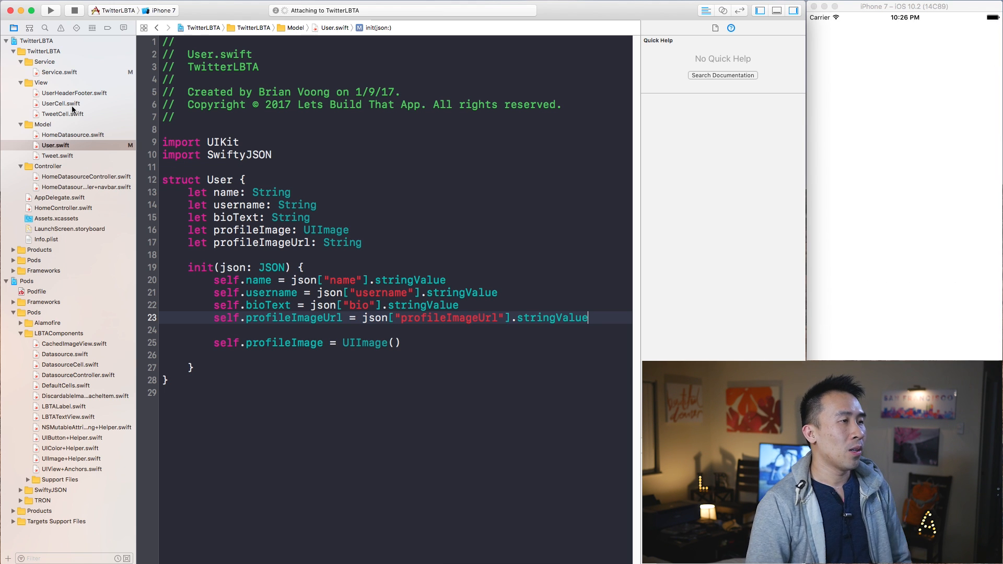
left_click(50, 11)
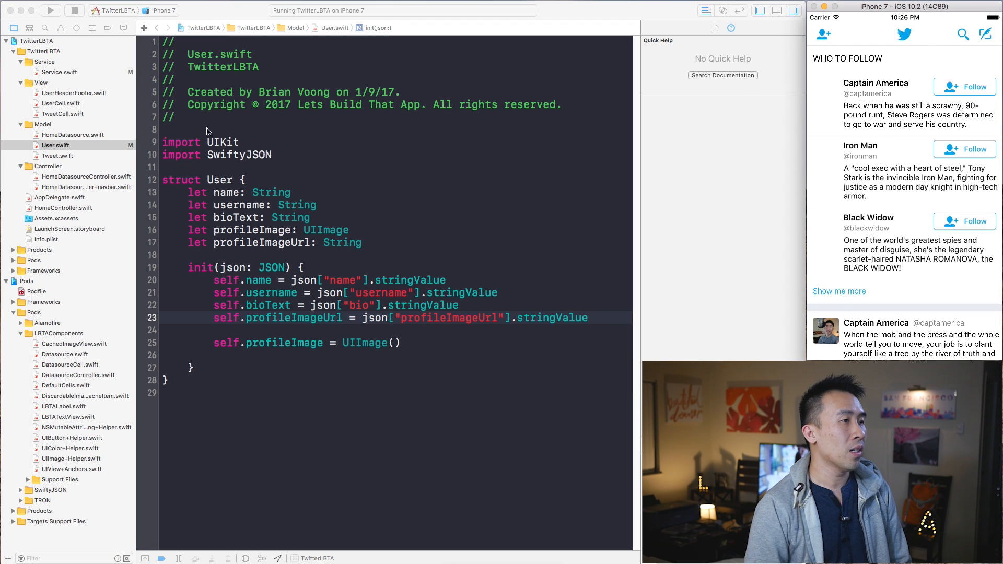
Step: In UserCell.swift use CachedImageView and load the avatar from user.profileImageUrl
left_click(59, 103)
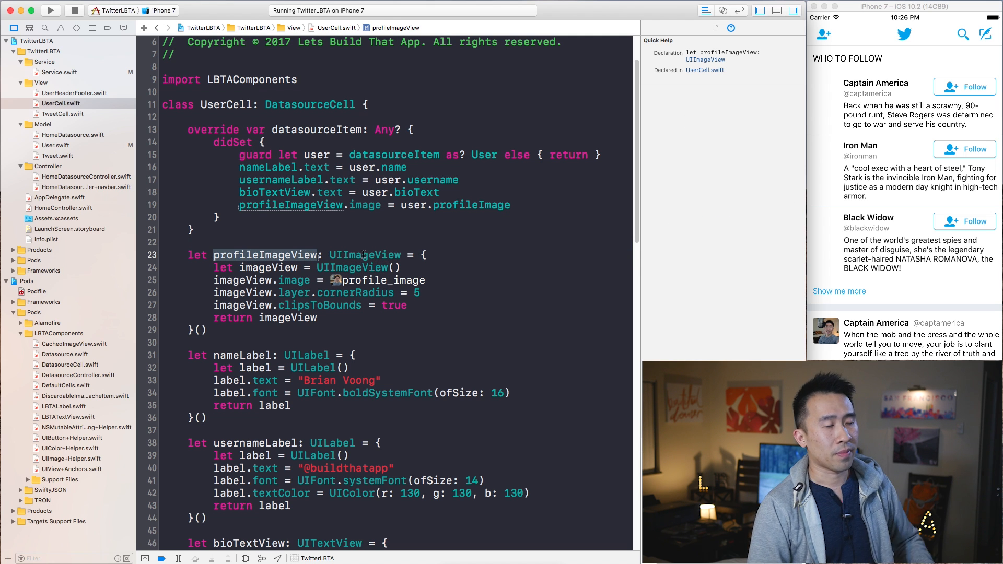
left_click(364, 255)
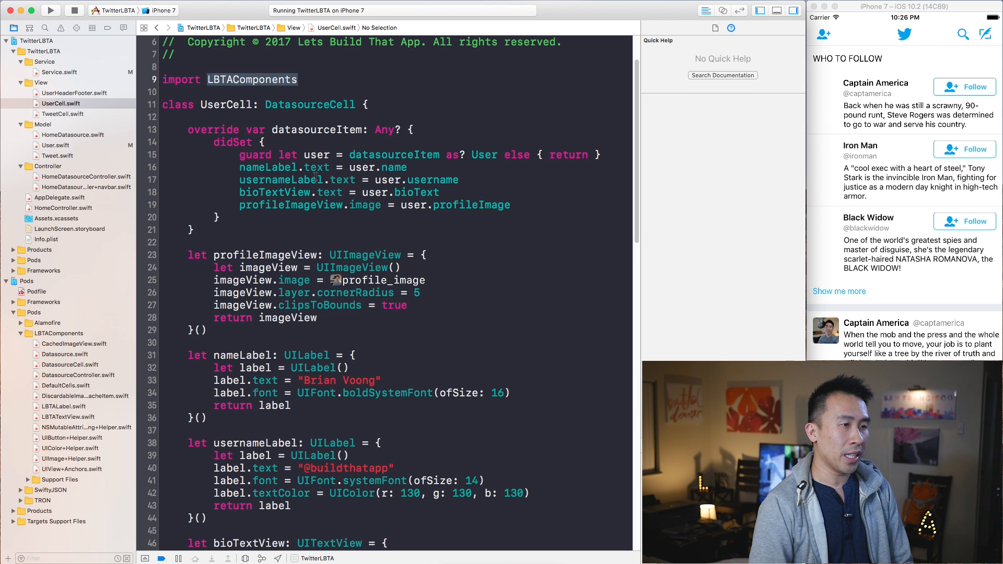
type("cac")
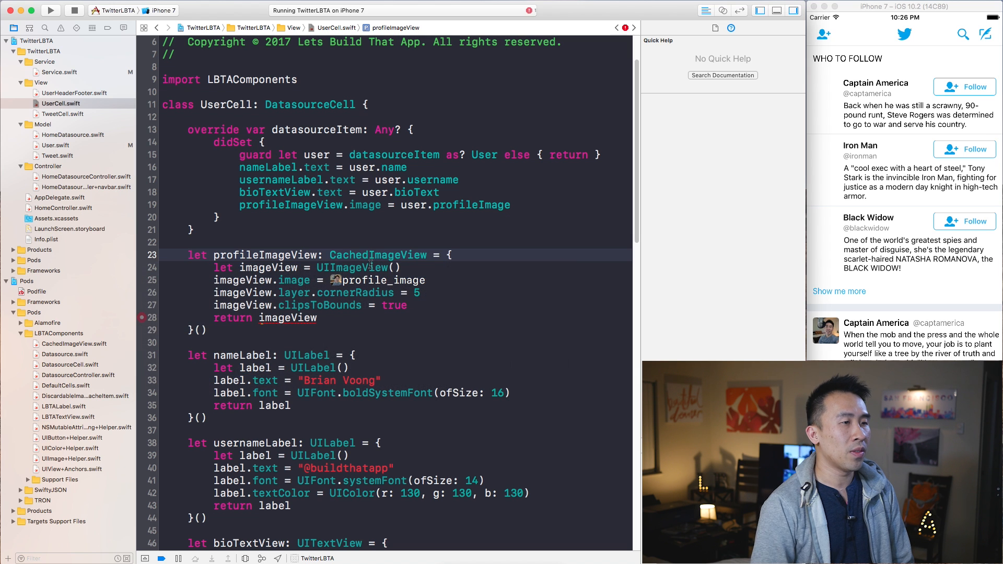
left_click(377, 255)
type("Cached")
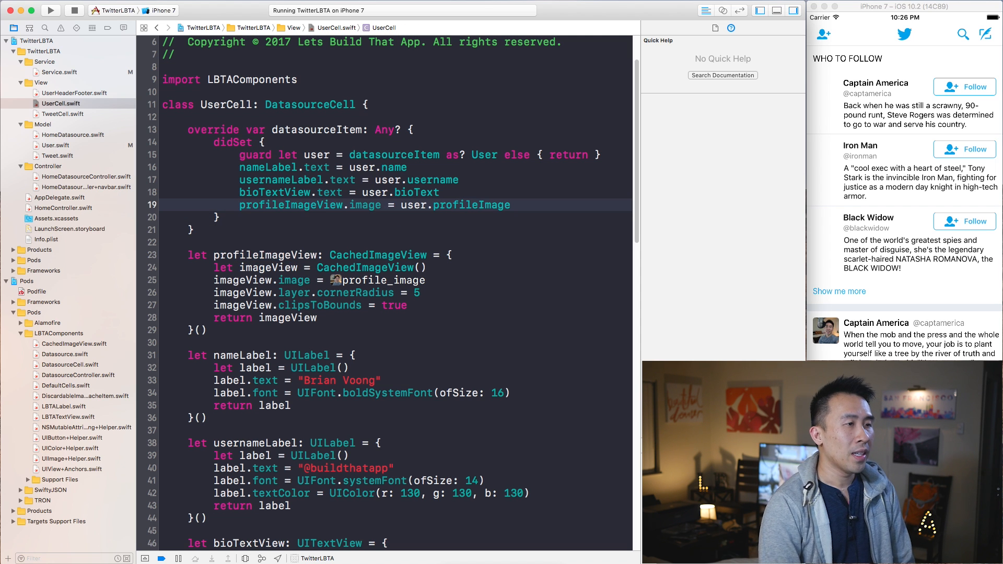
type("profileImageView.loadImage(urlString: String")
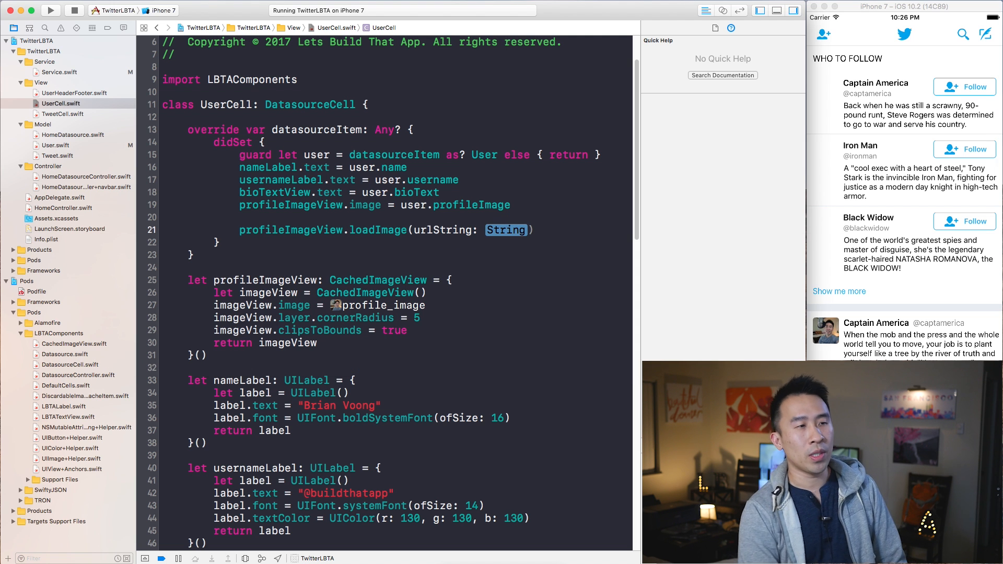
type("user.profileImageUrl")
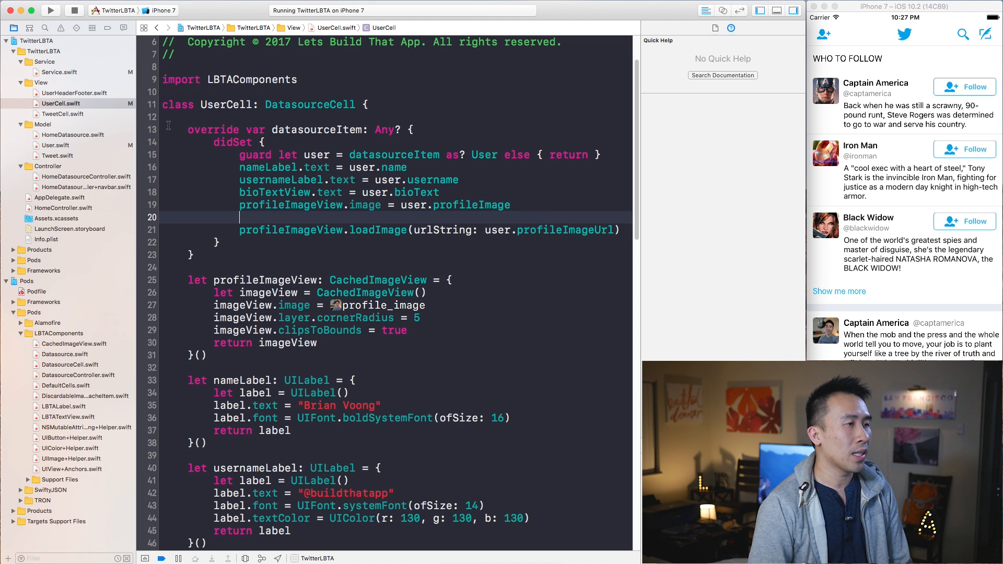
Step: Delete the placeholder profileImage assignment in UserCell.swift and the property in User.swift
left_click(389, 205)
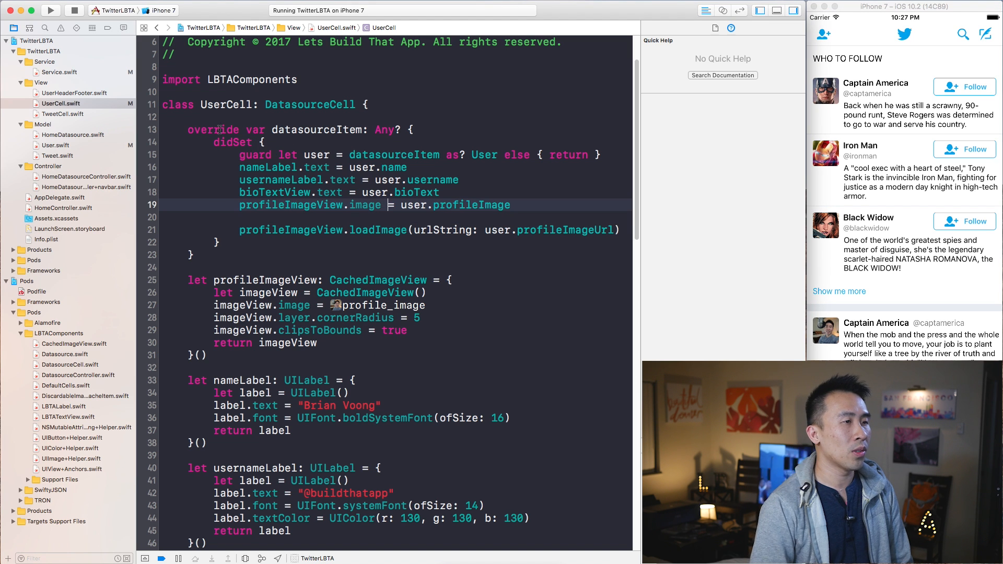
left_click(417, 193)
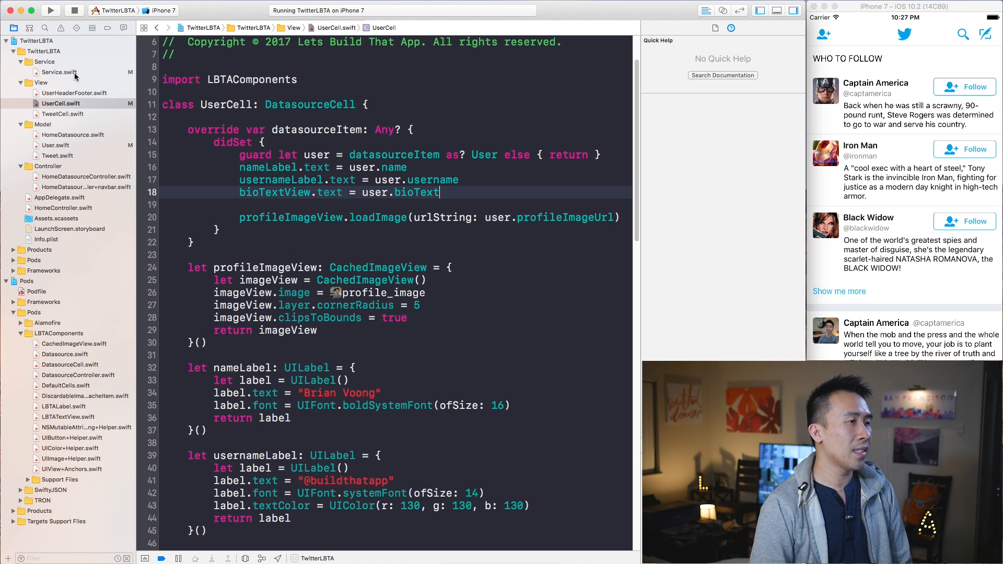
left_click(53, 145)
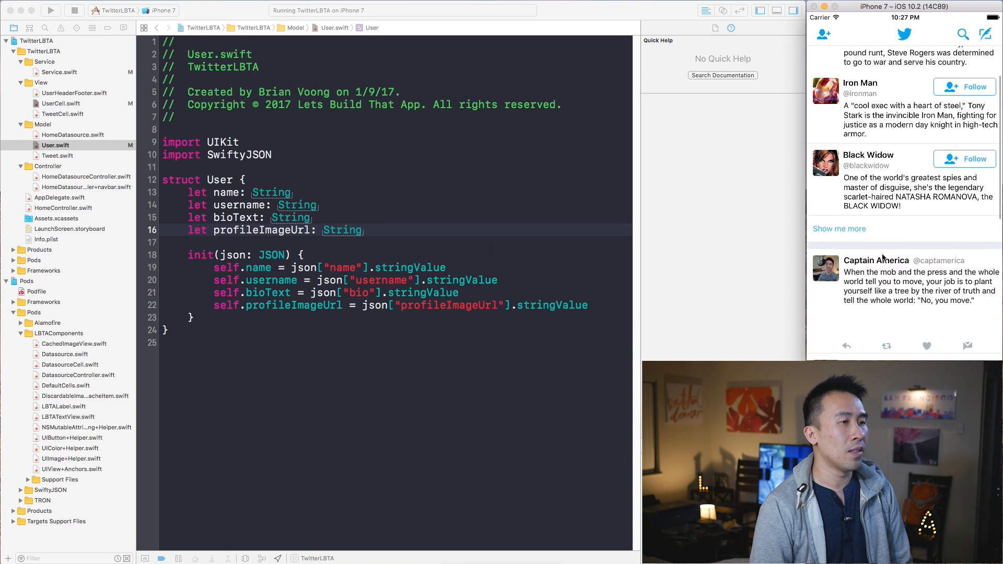
left_click(61, 103)
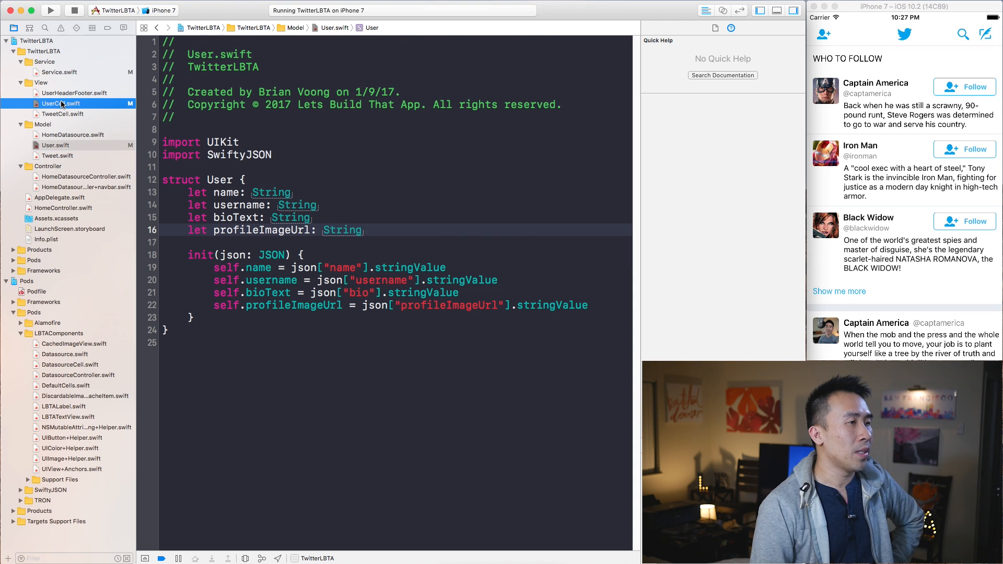
left_click(57, 104)
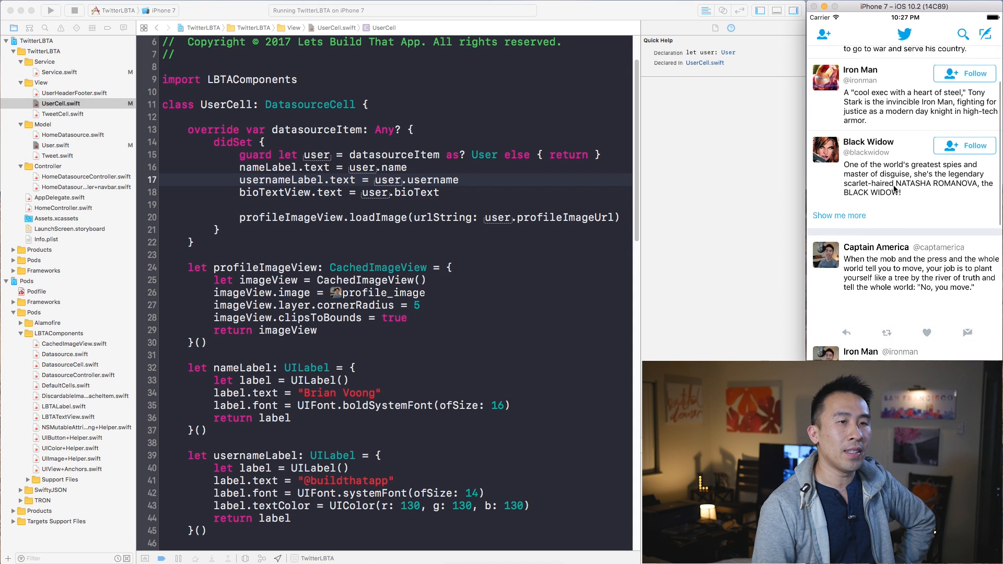
scroll("down", 3)
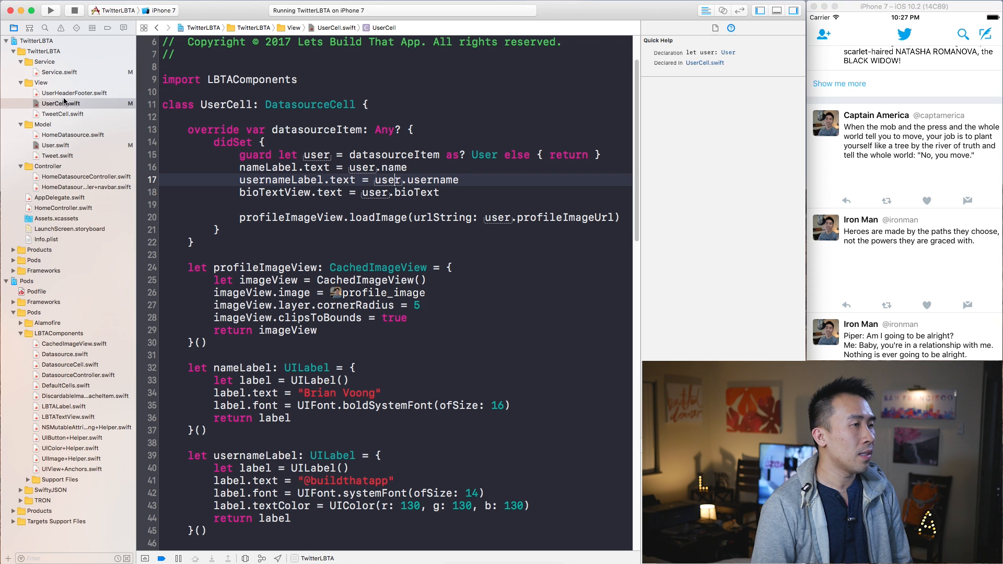
Step: Make TweetCell's profileImageView a CachedImageView
left_click(62, 113)
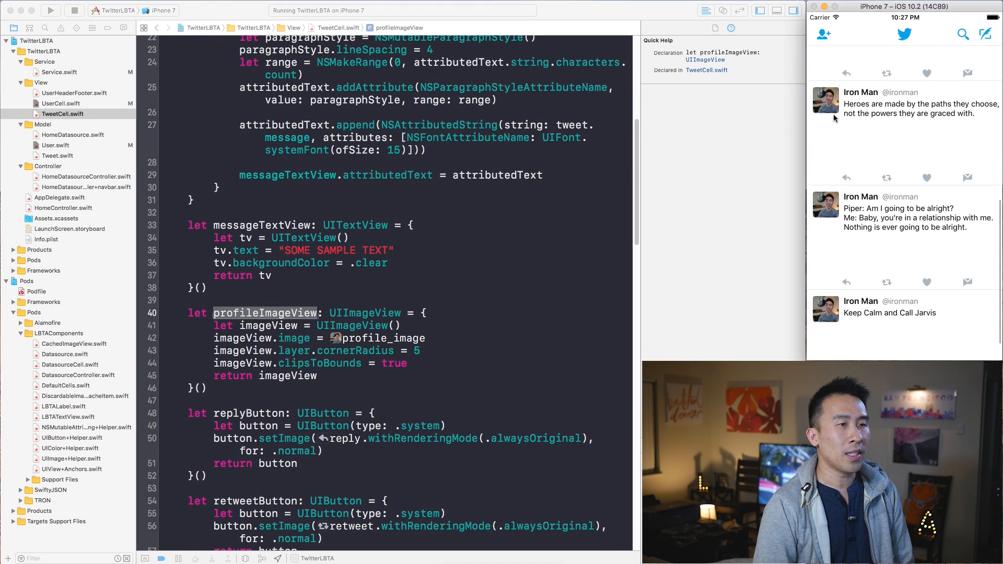
type("ca")
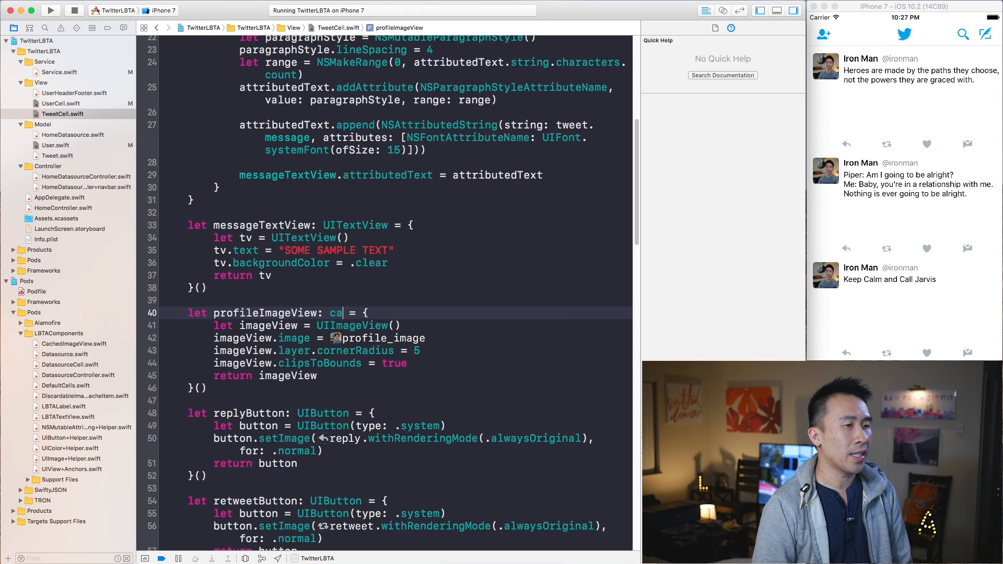
type("CachedImageView")
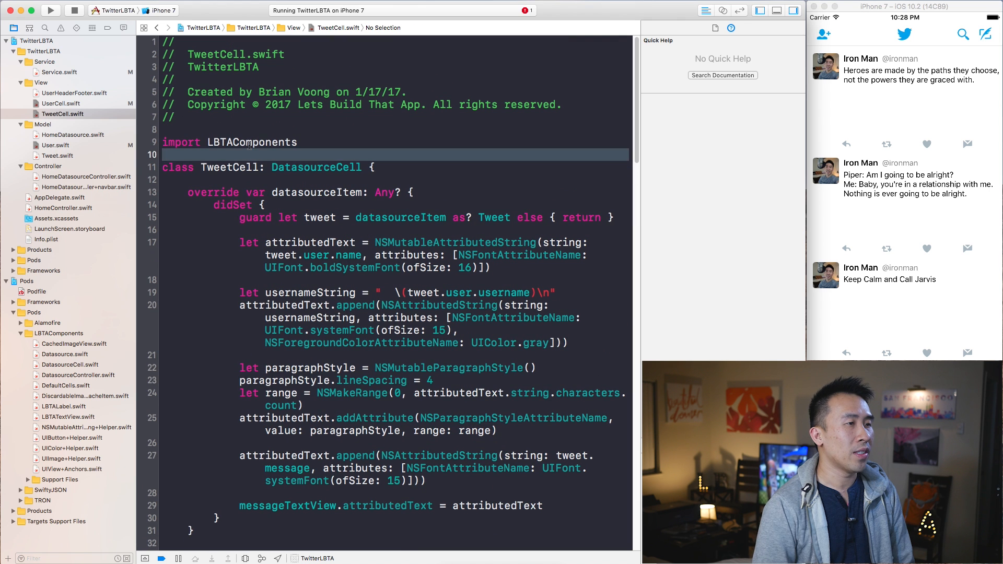
double_click(252, 142)
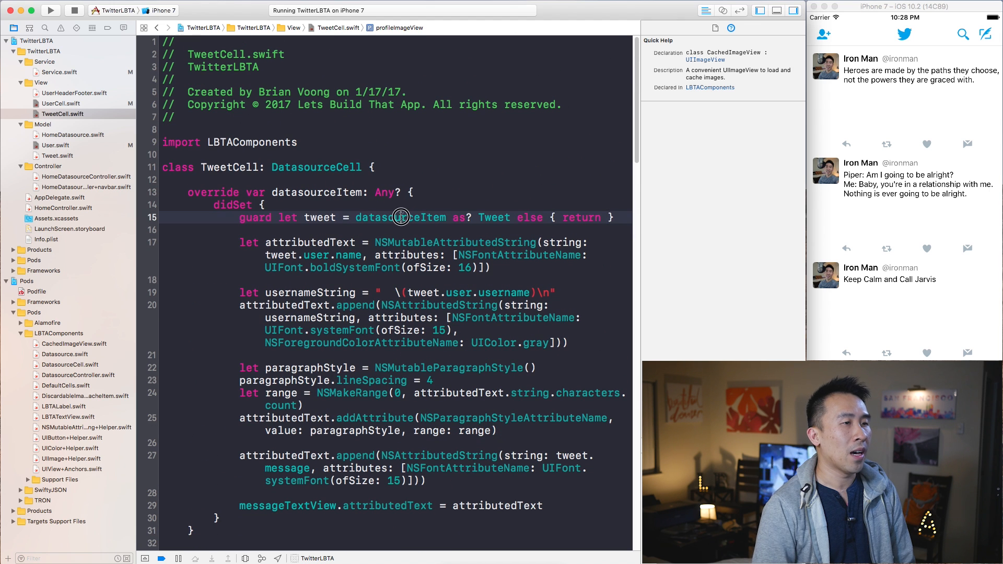
Step: Load the tweet avatar from tweet.user.profileImageUrl in didSet and rerun the app
left_click(319, 218)
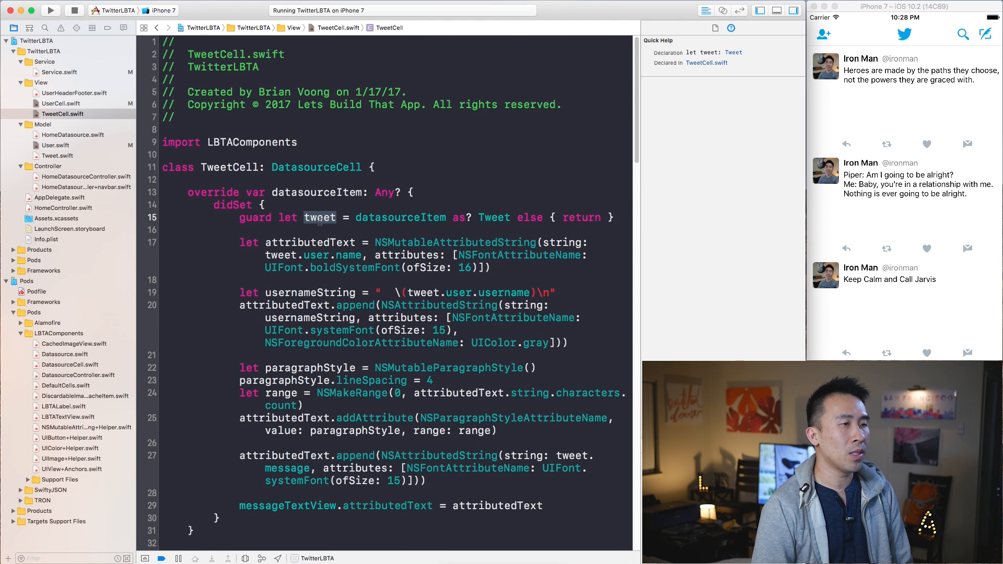
type("tweet")
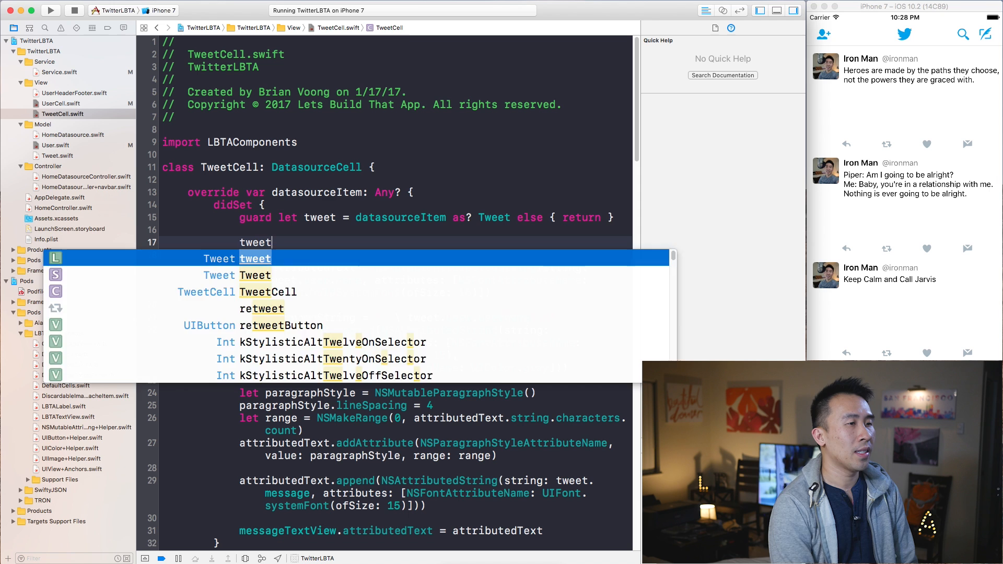
type(".user.")
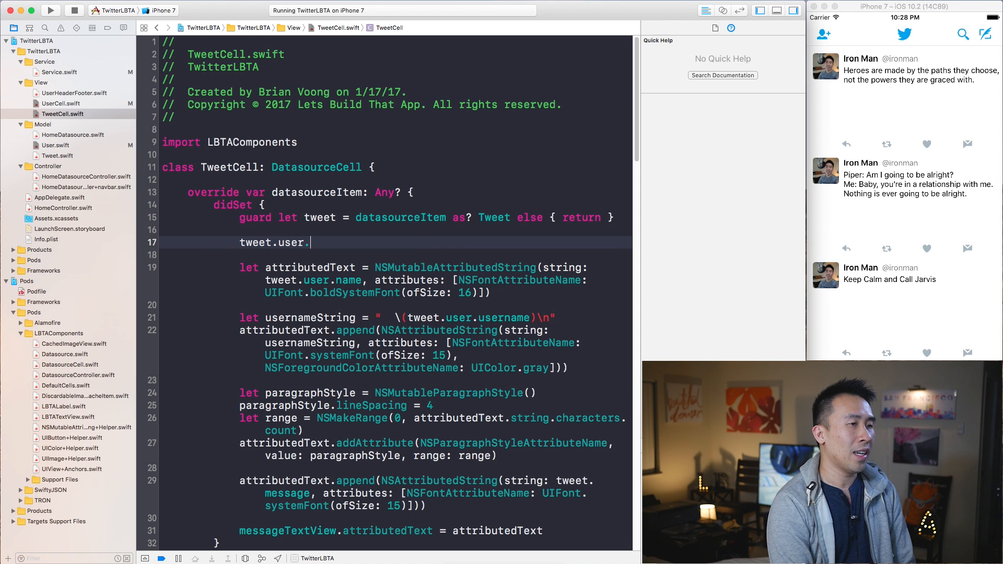
type("profileImageUrl")
type("profileImageView.loadImage(urlString: )")
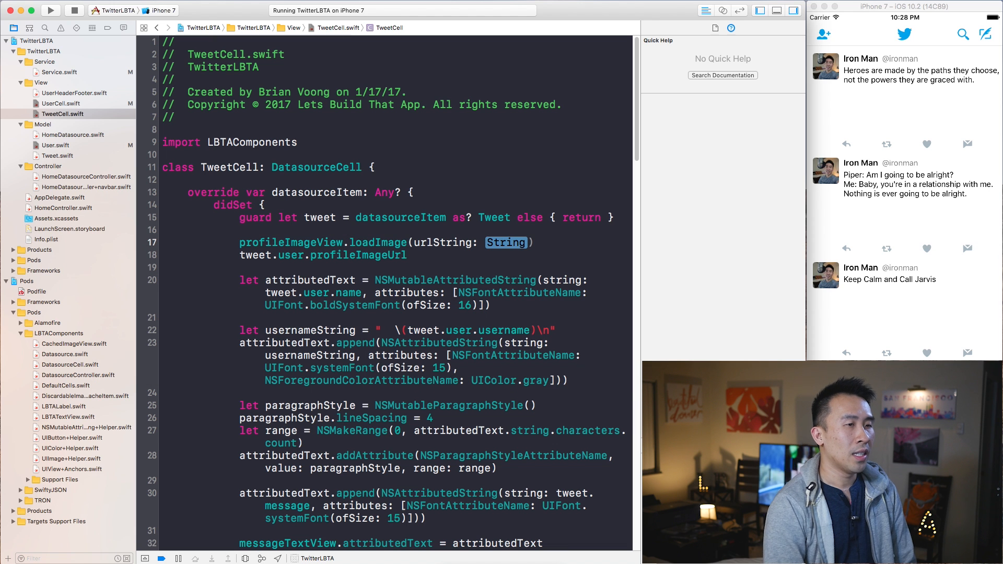
left_click(290, 255)
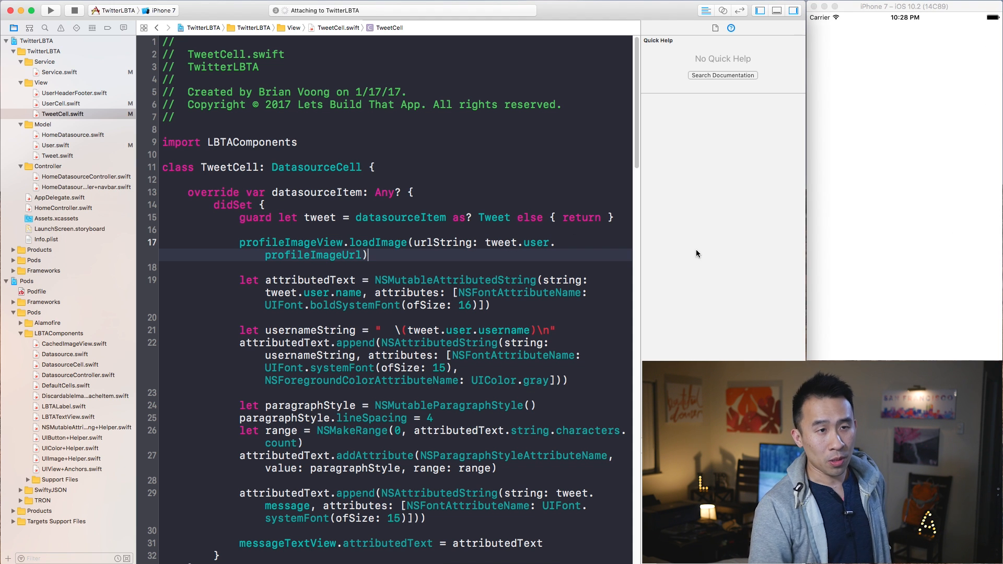
left_click(51, 9)
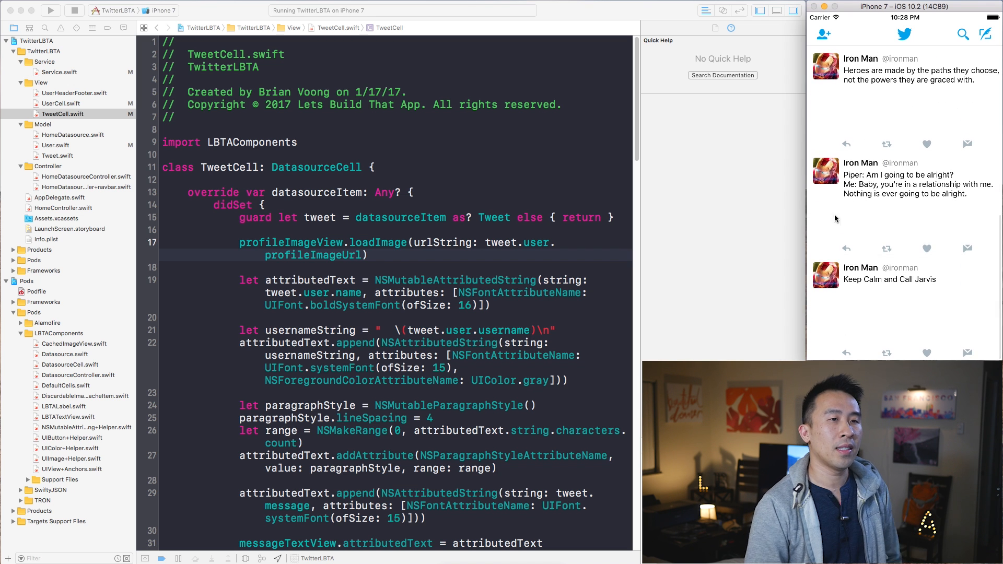
scroll("down", 3)
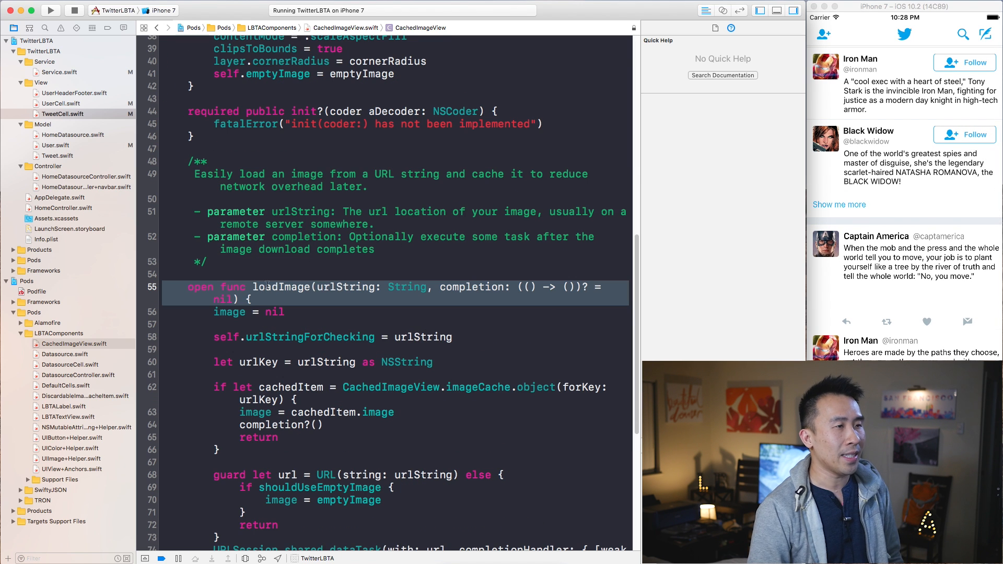
Step: Read through loadImage in CachedImageView.swift, then switch to HomeDatasourceController.swift
left_click(272, 27)
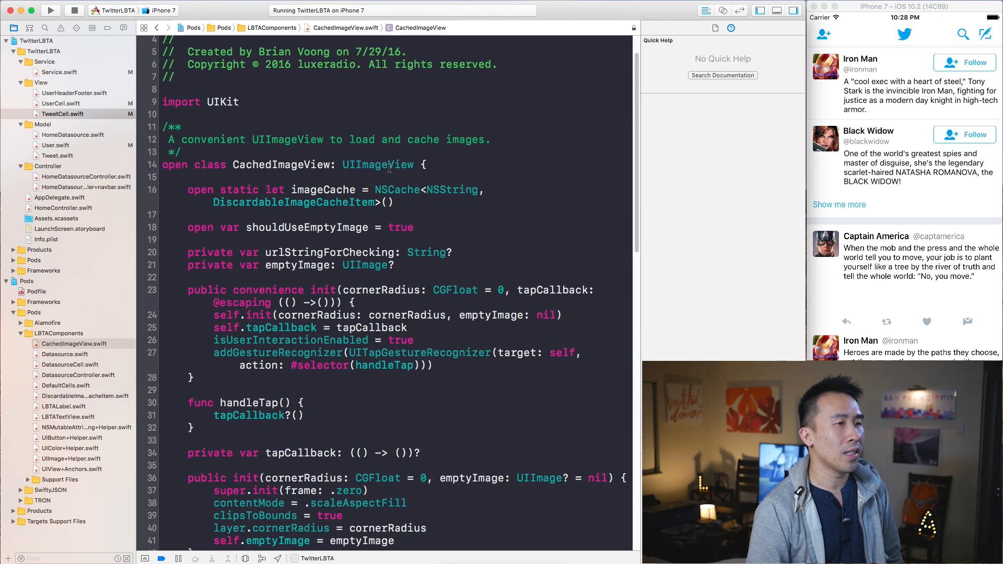
left_click(377, 164)
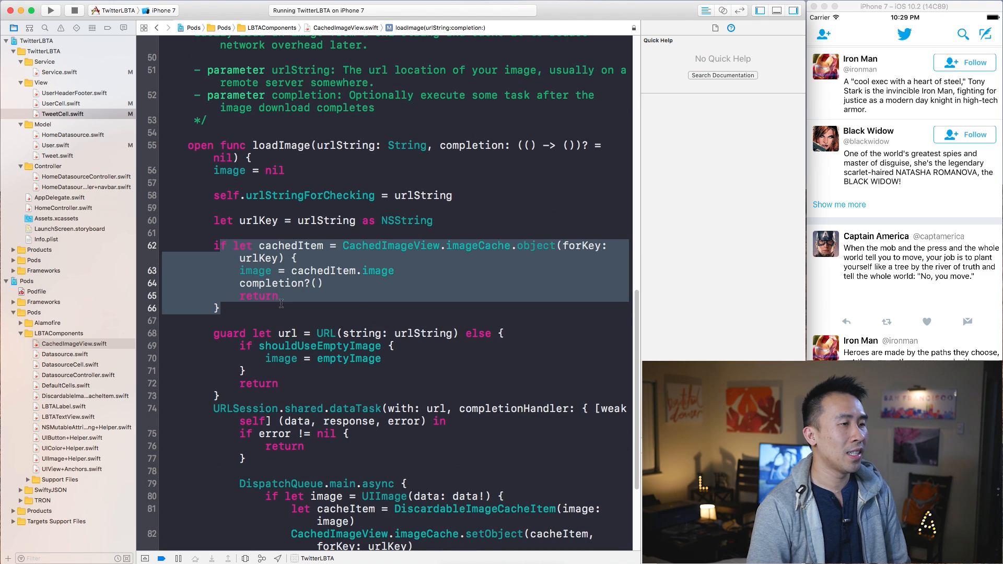
scroll("down", 3)
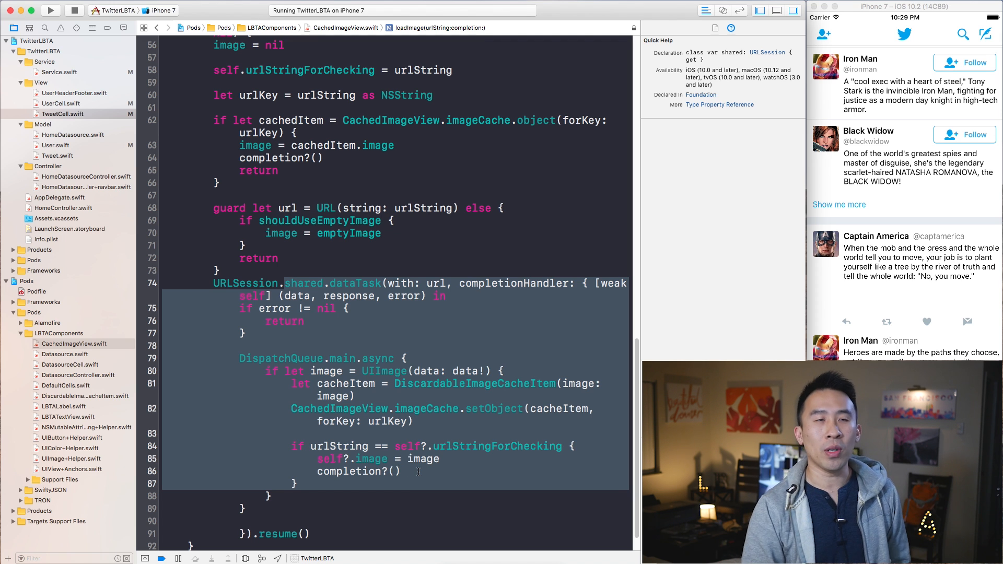
left_click(358, 371)
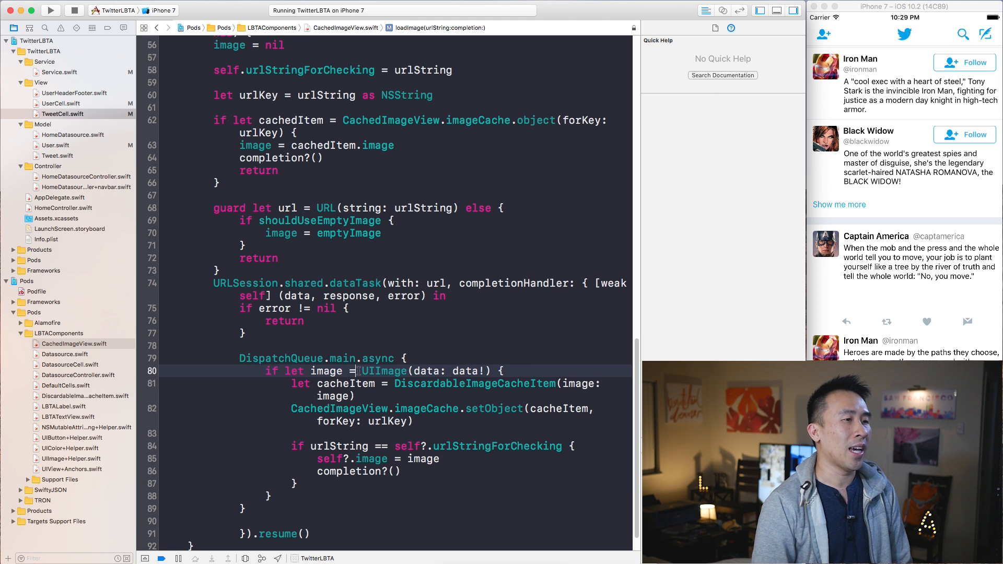
left_click(382, 357)
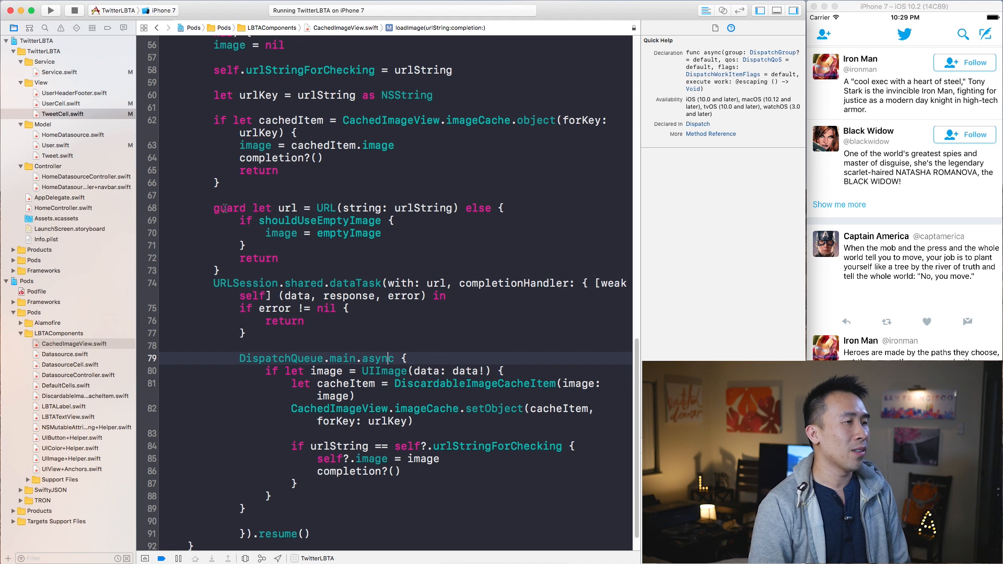
left_click(86, 177)
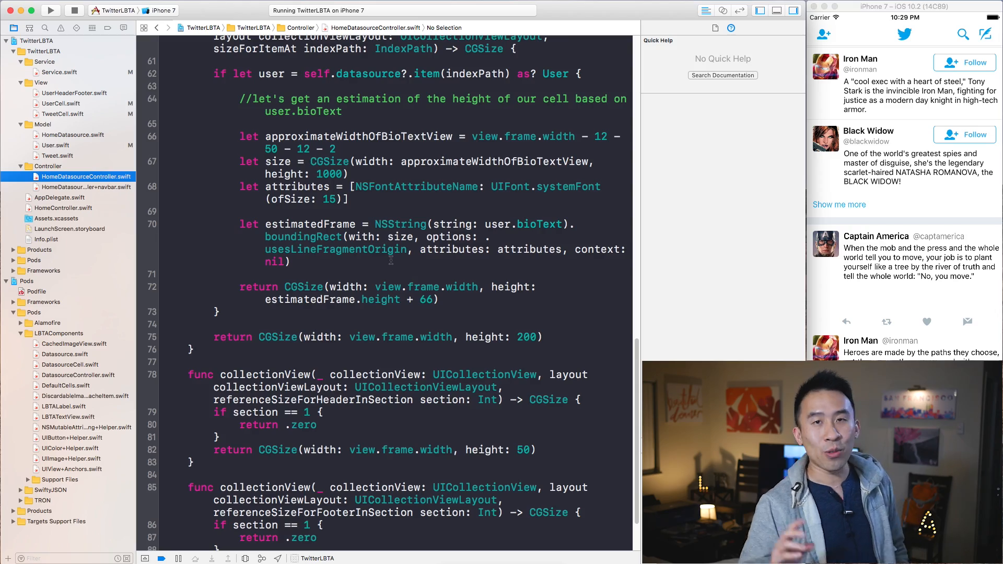
left_click(389, 261)
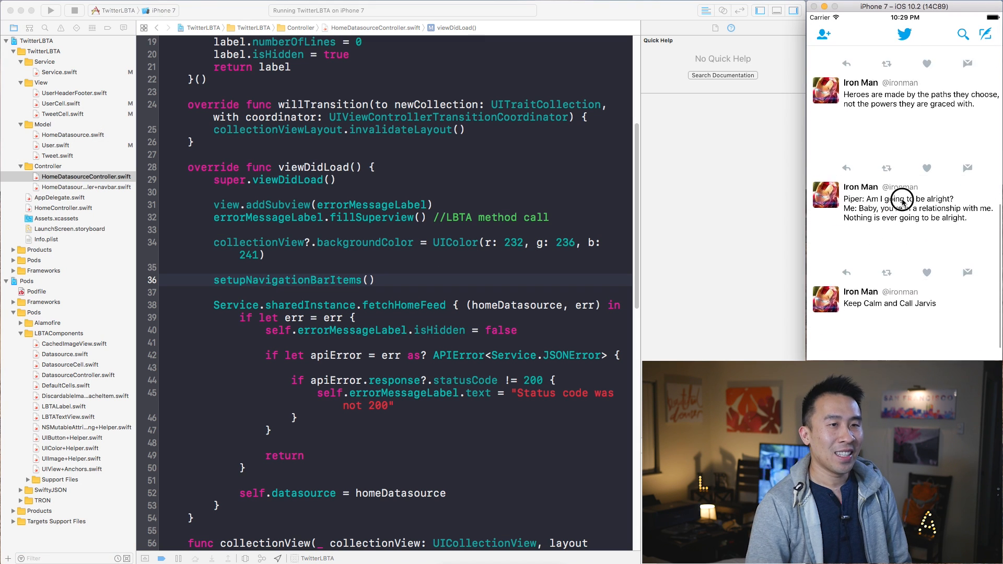
scroll("down", 3)
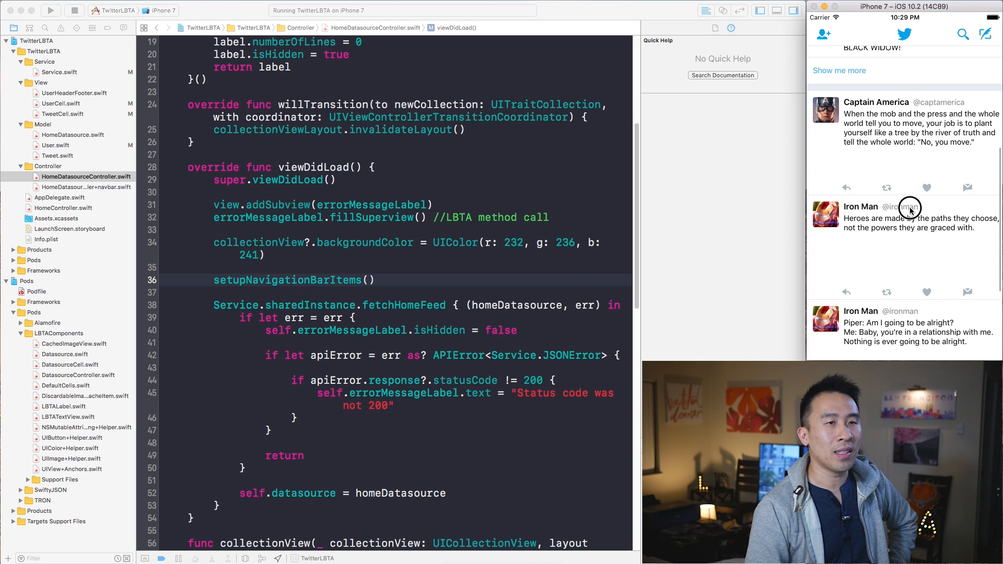
mouse_move(866, 124)
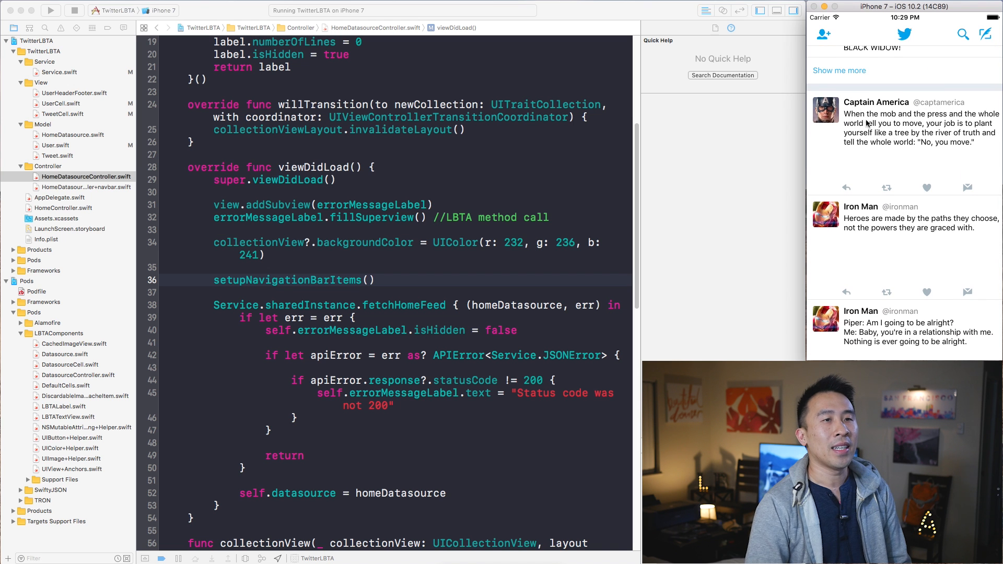
scroll("down", 3)
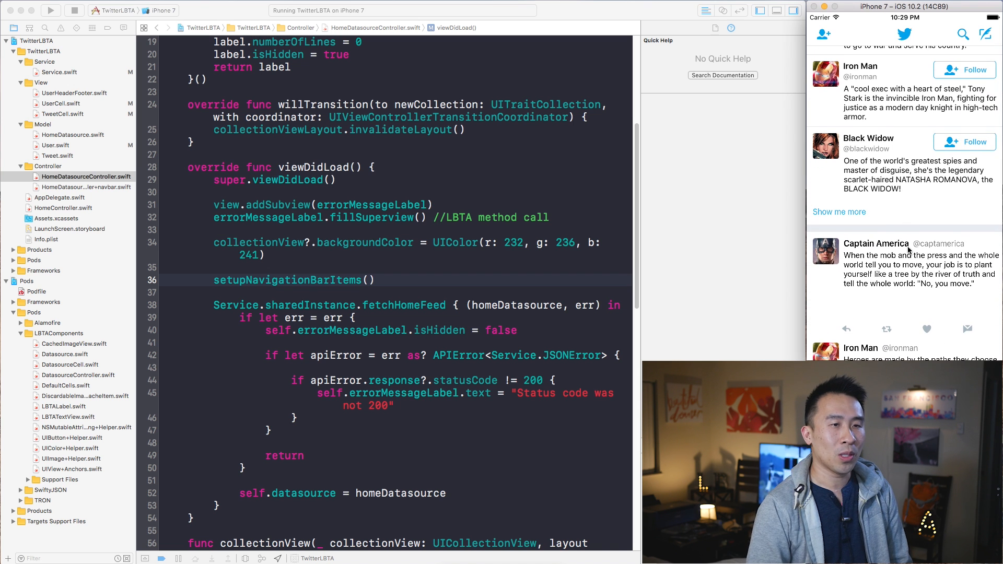
scroll("down", 3)
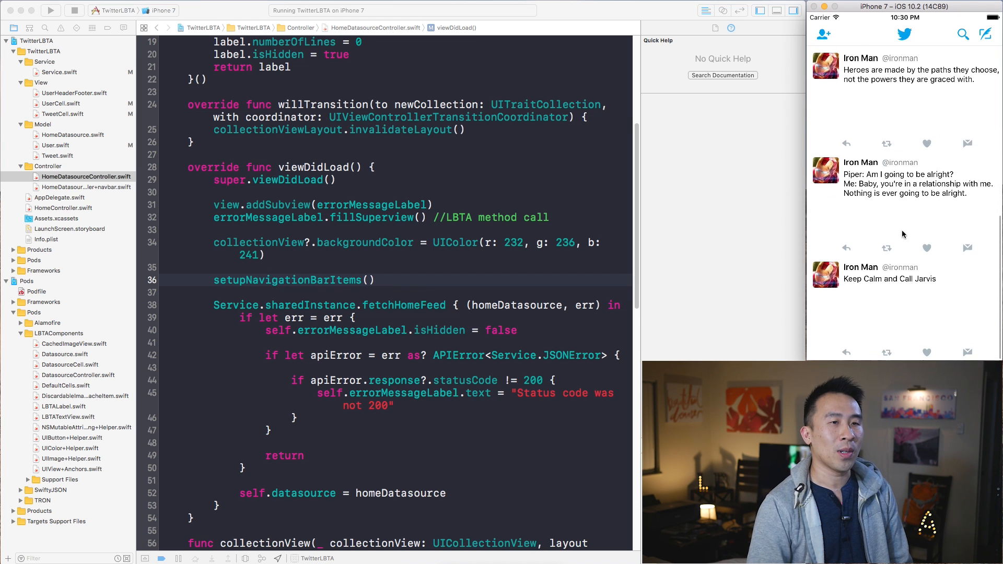
scroll("down", 3)
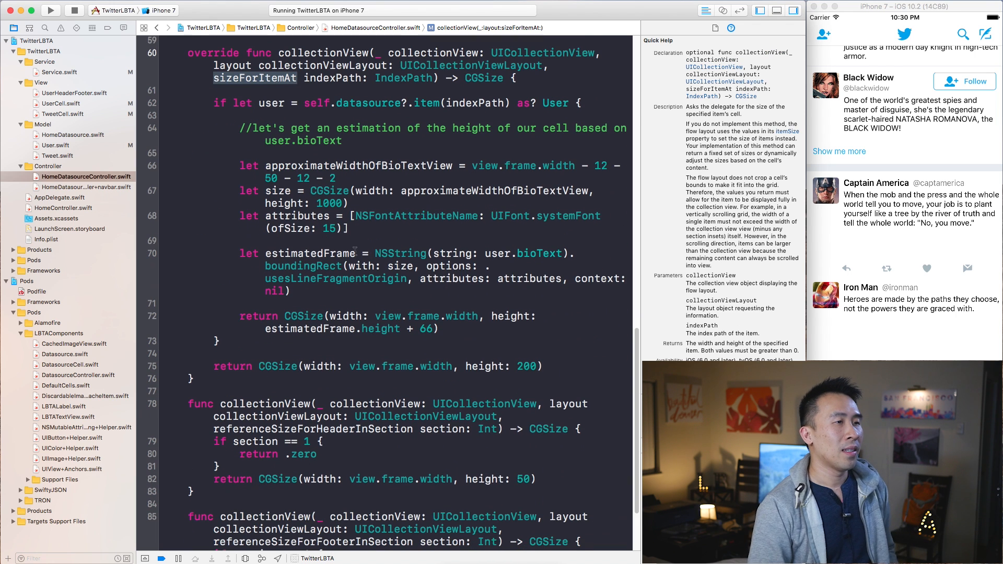
left_click_drag(256, 103, 380, 319)
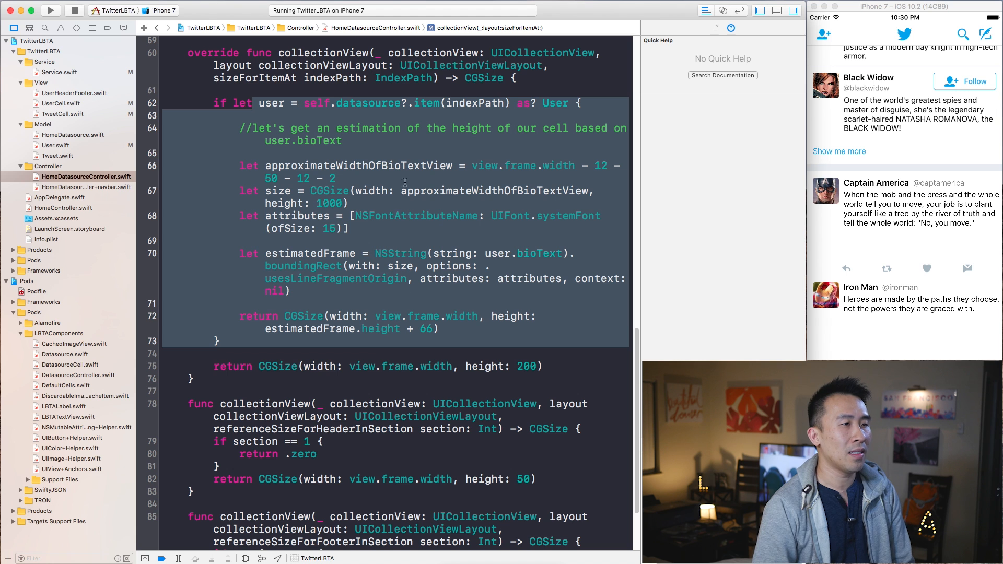
left_click(309, 253)
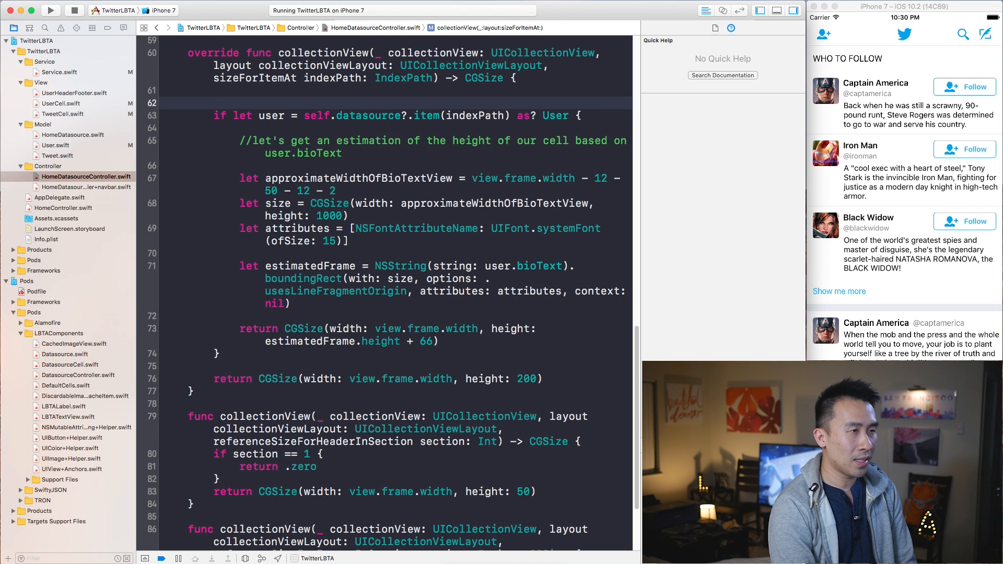
Step: Wrap the users sizing in `if indexPath.section == 0` with a "first section of users" comment
type("if indexPath")
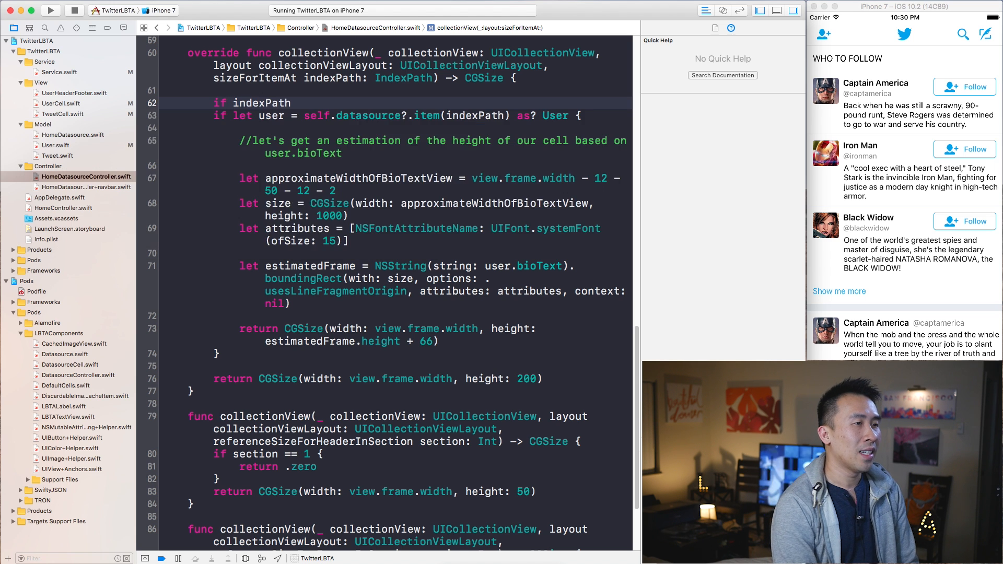
type(".section == 0 {")
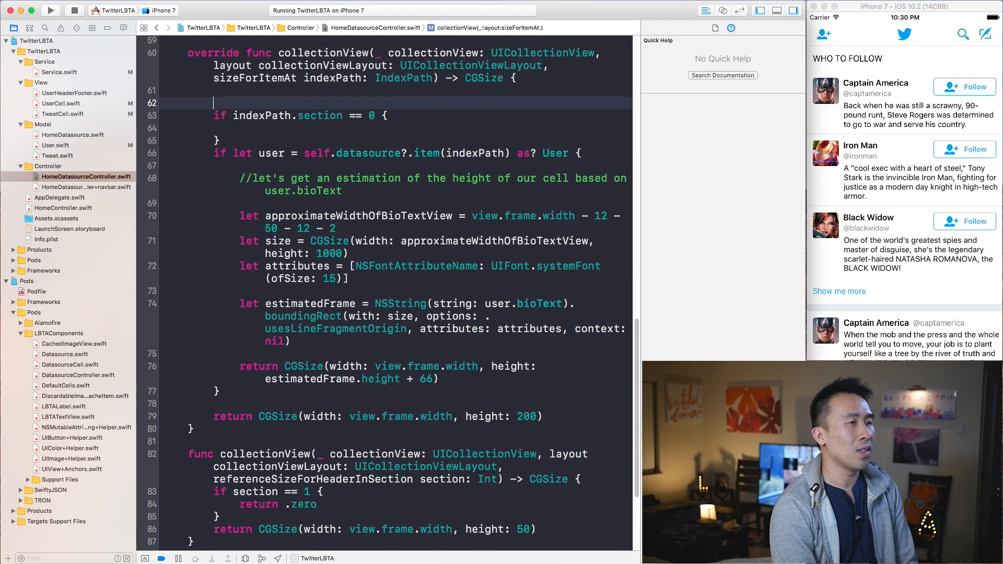
type("//first section of")
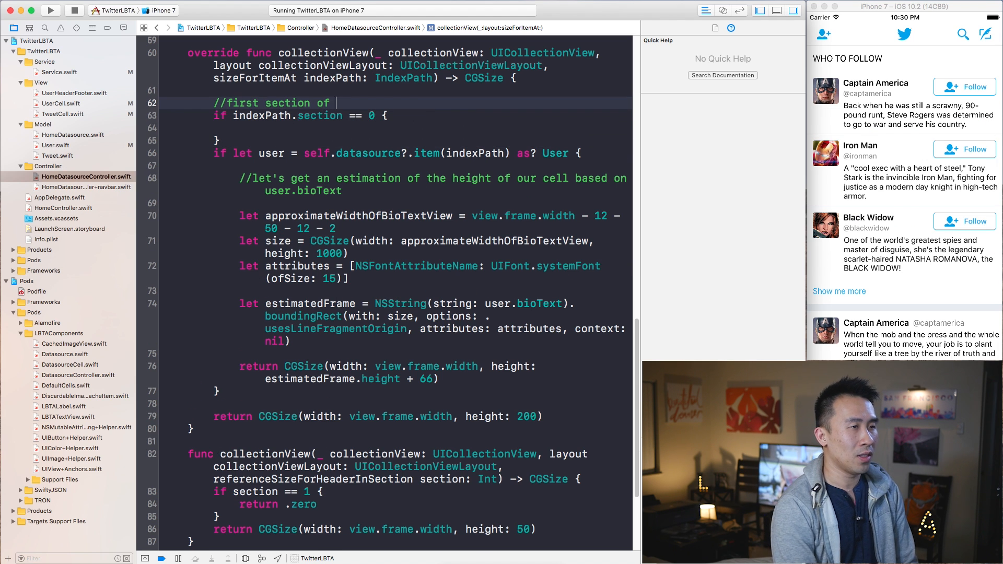
type("users")
left_click(396, 140)
type(" el")
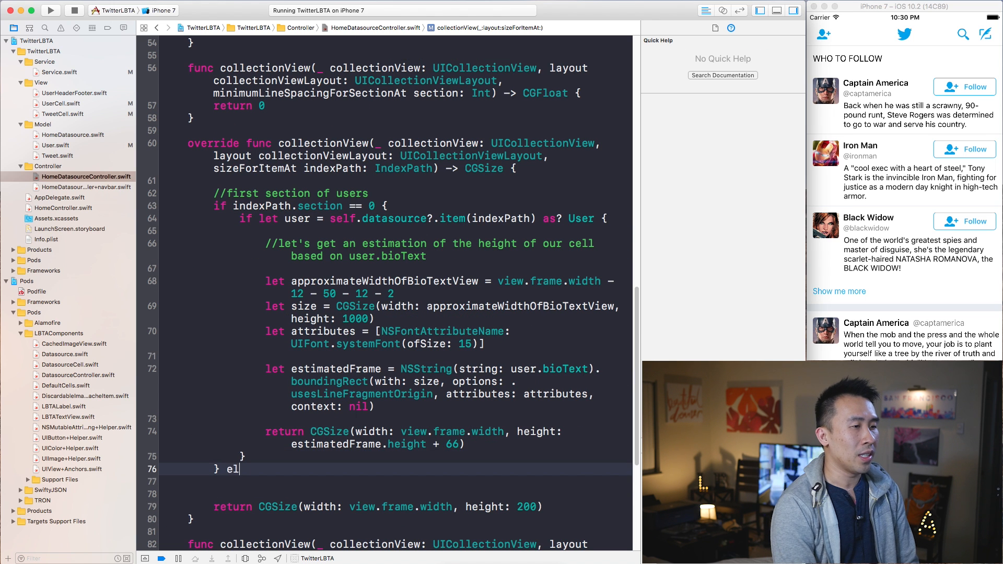
Step: Add `else if indexPath.section == 1` with an "our tweets size estimation" comment
type("se if inde")
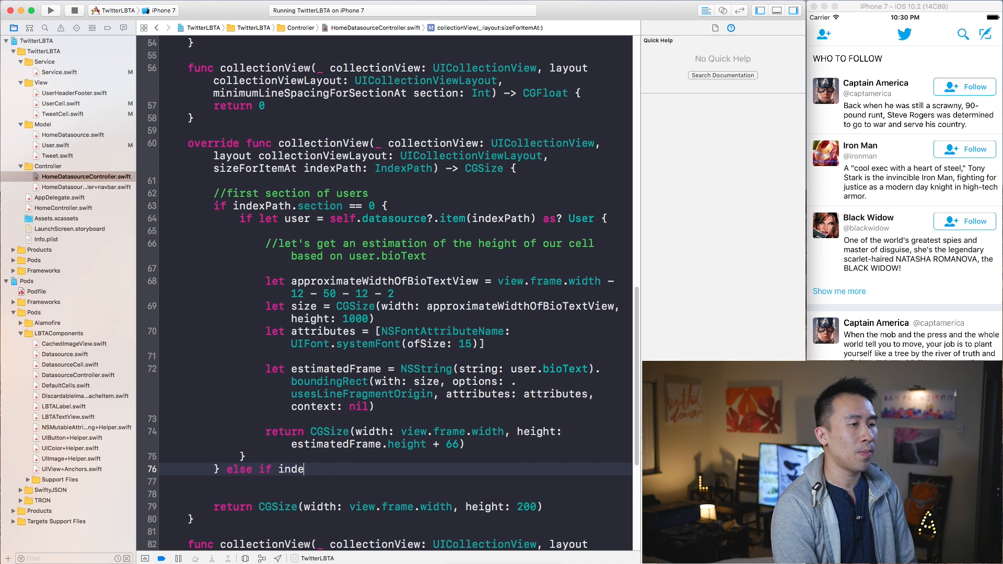
type("xPath.section ==")
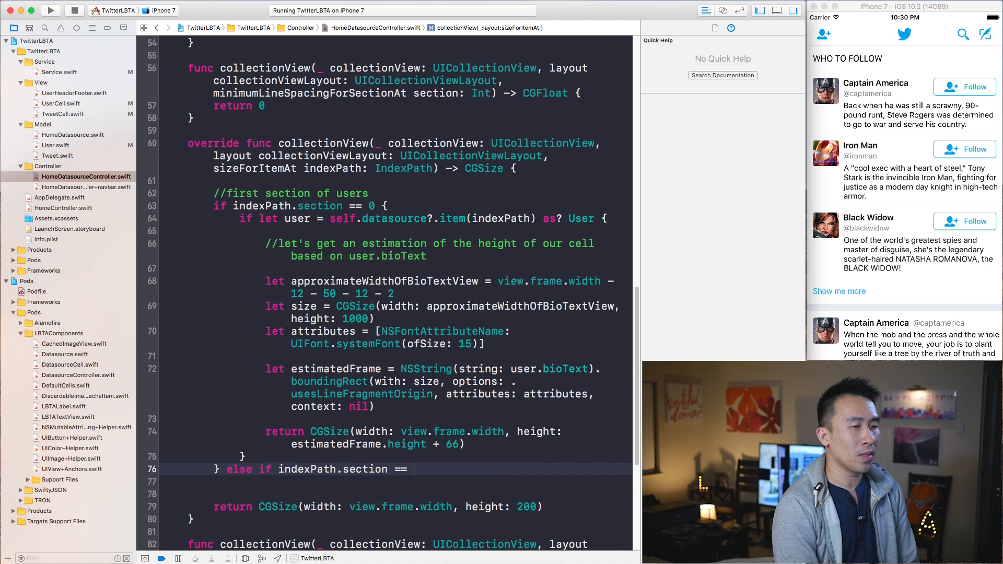
type("1 {")
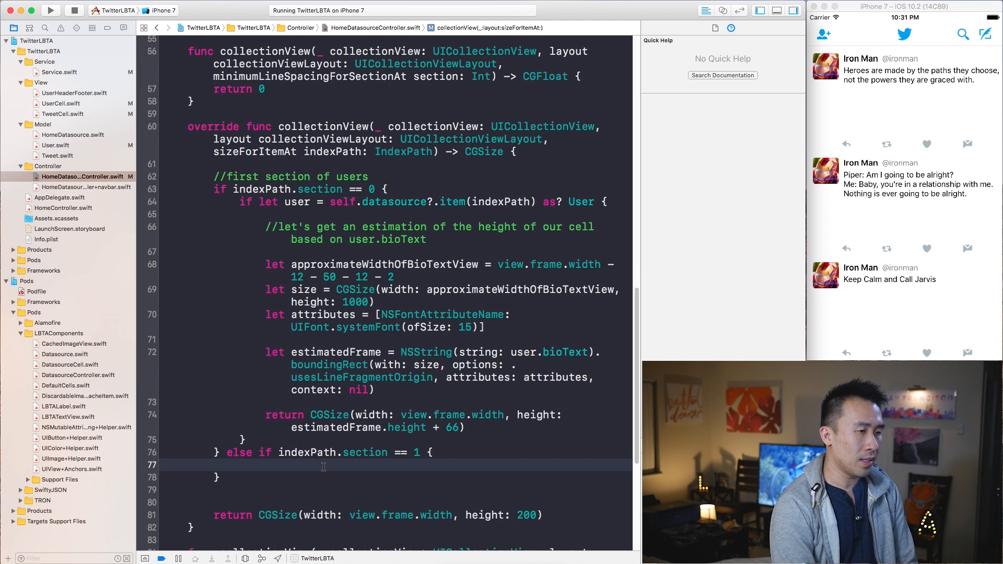
type("//our twee")
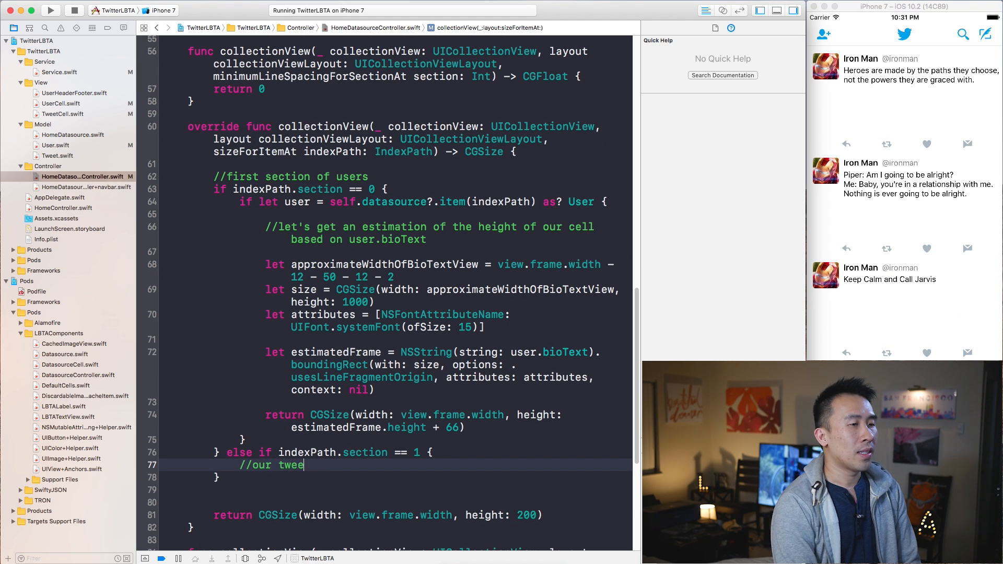
type("ts es")
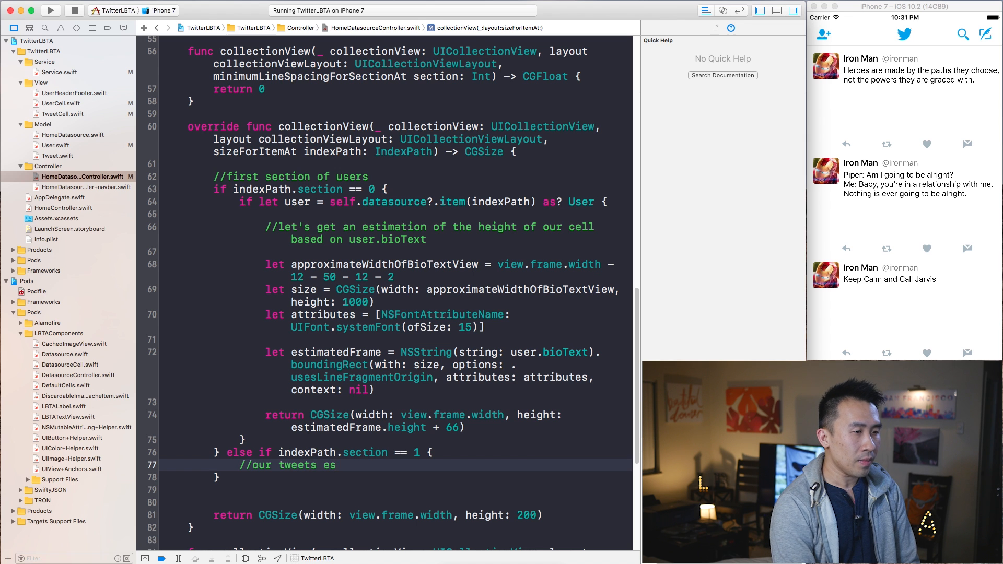
type("size estimation")
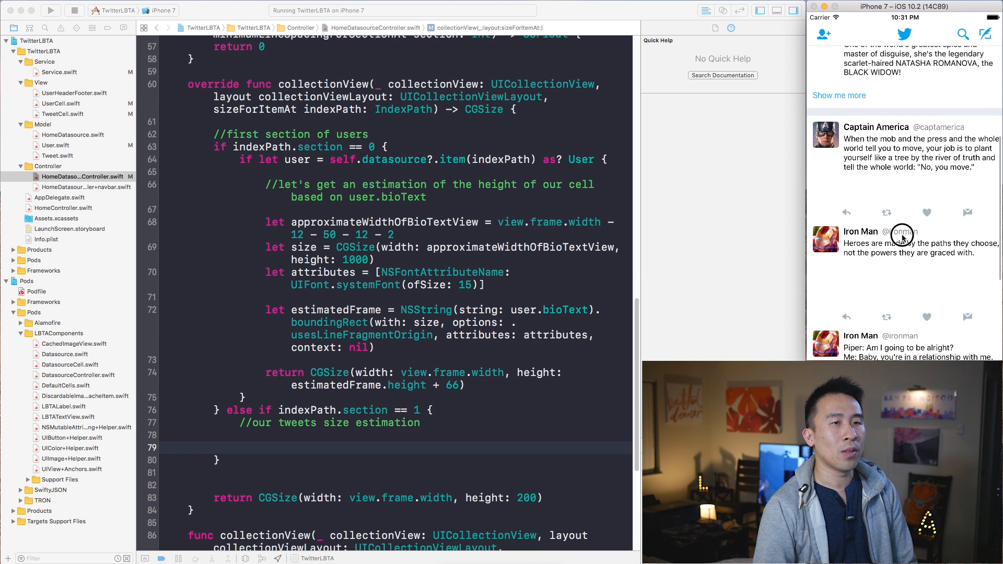
mouse_move(924, 133)
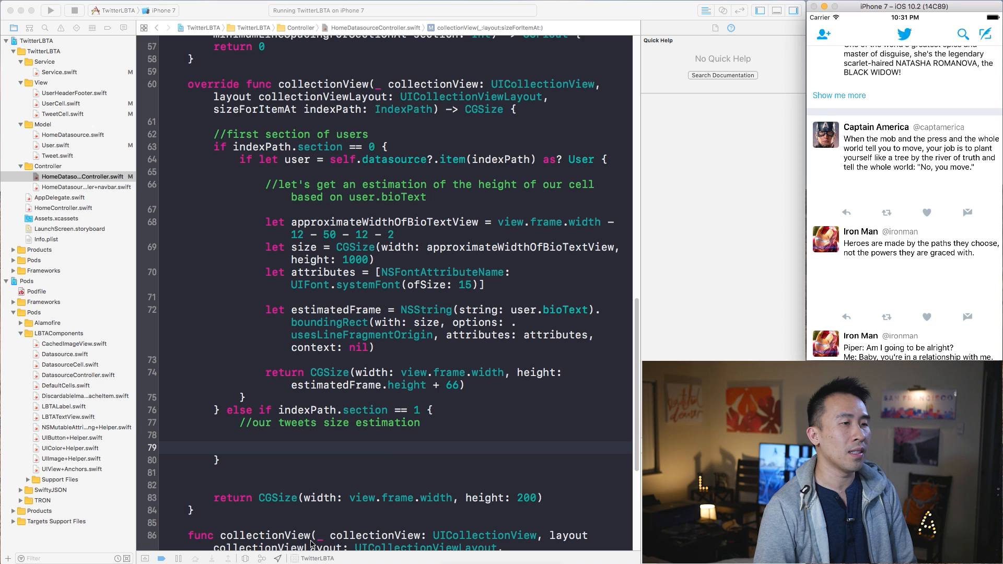
left_click(275, 221)
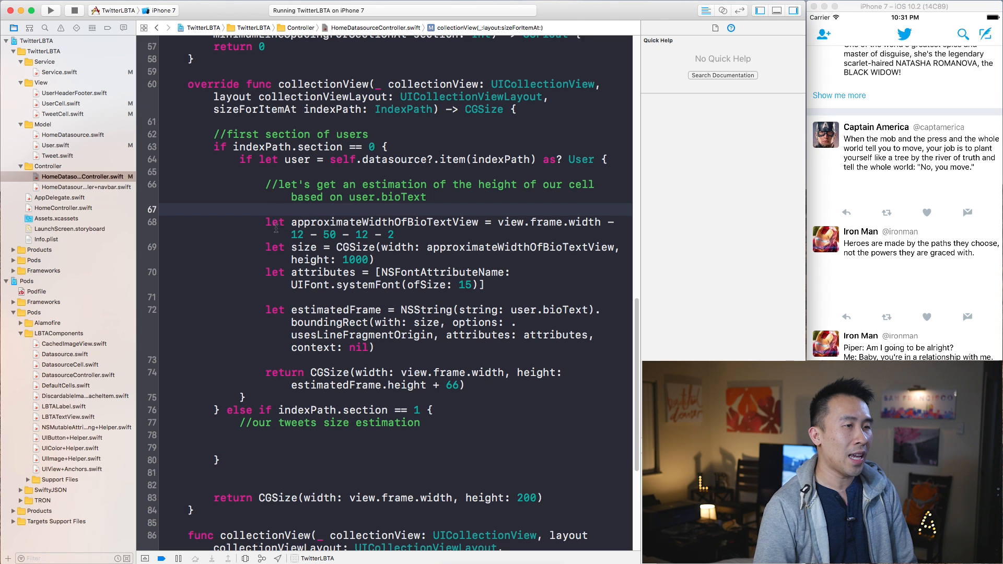
Step: Copy the bio sizing code into the tweets branch and guard-unwrap a Tweet, returning .zero otherwise
left_click_drag(266, 309, 465, 384)
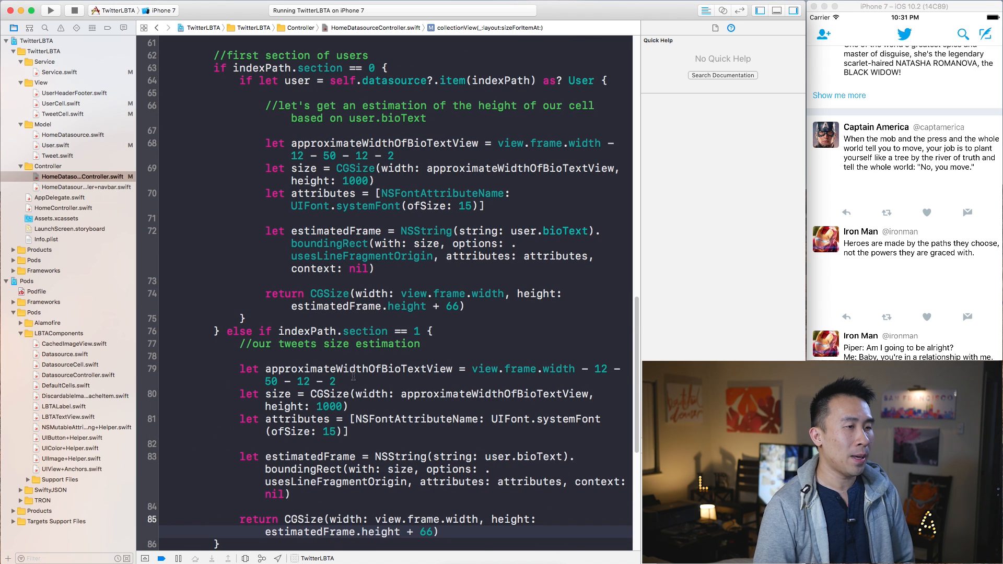
scroll("down", 3)
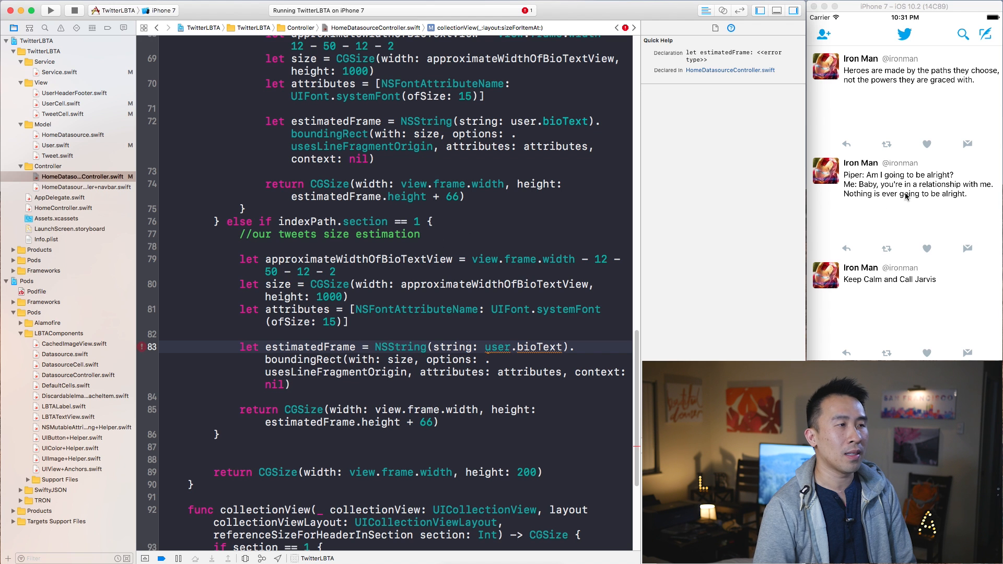
left_click(57, 155)
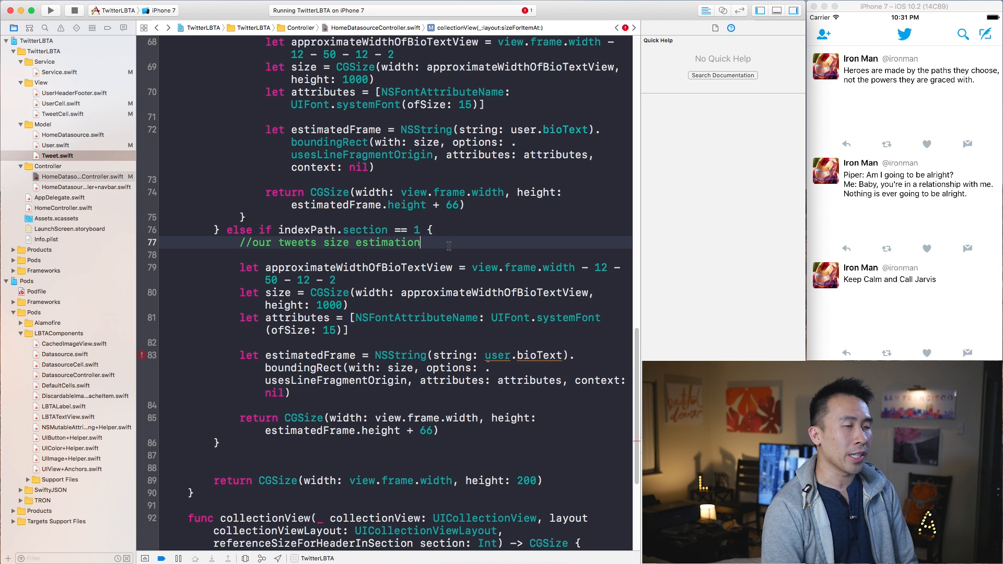
type("guard")
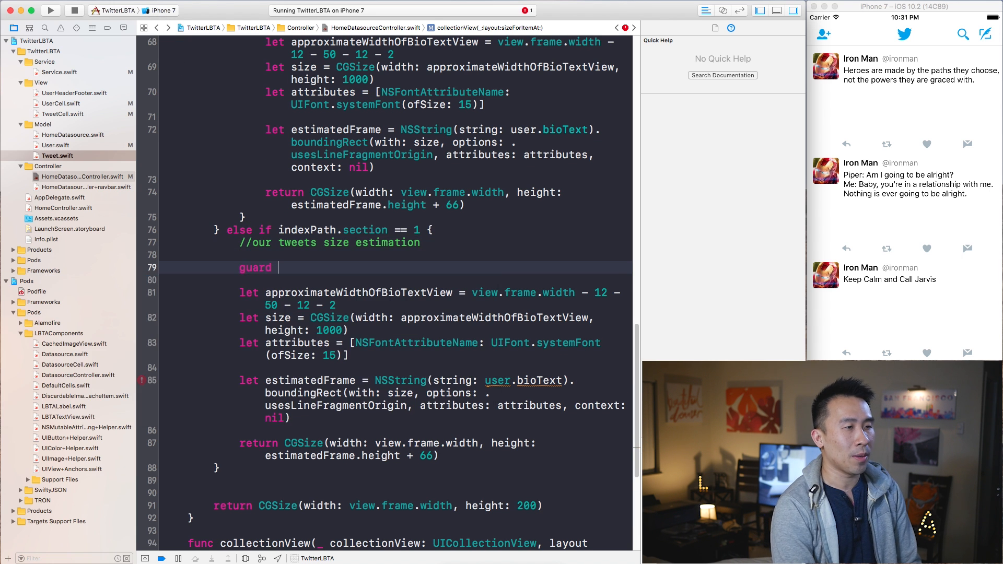
type("let tweet = datasource?.item(indexPath) as? T")
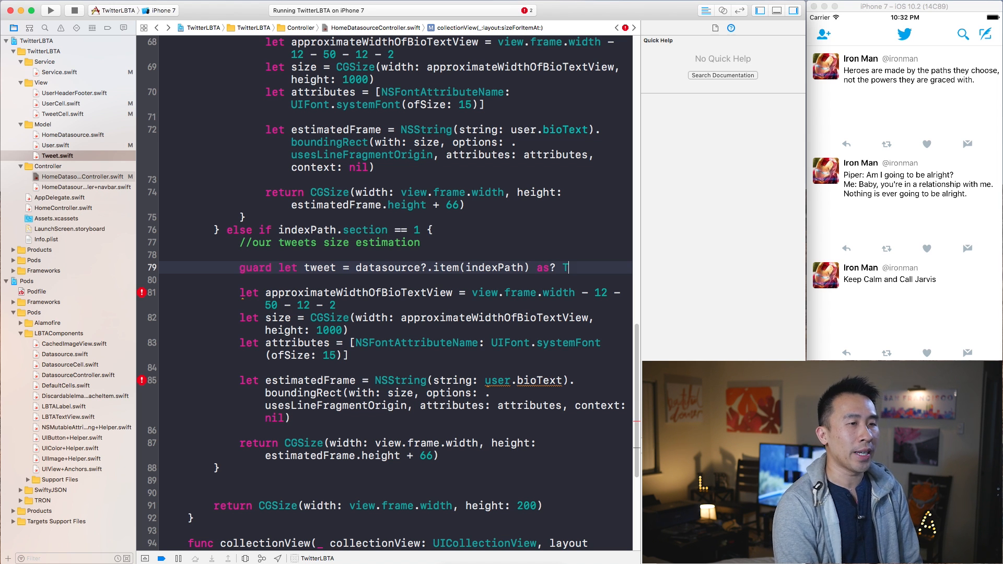
type("weet else")
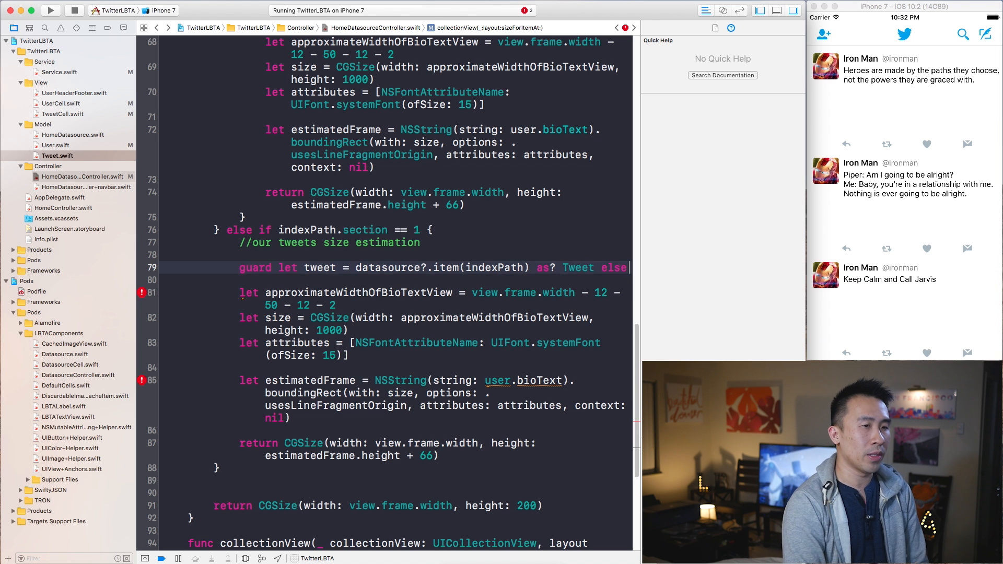
type("{ return .")
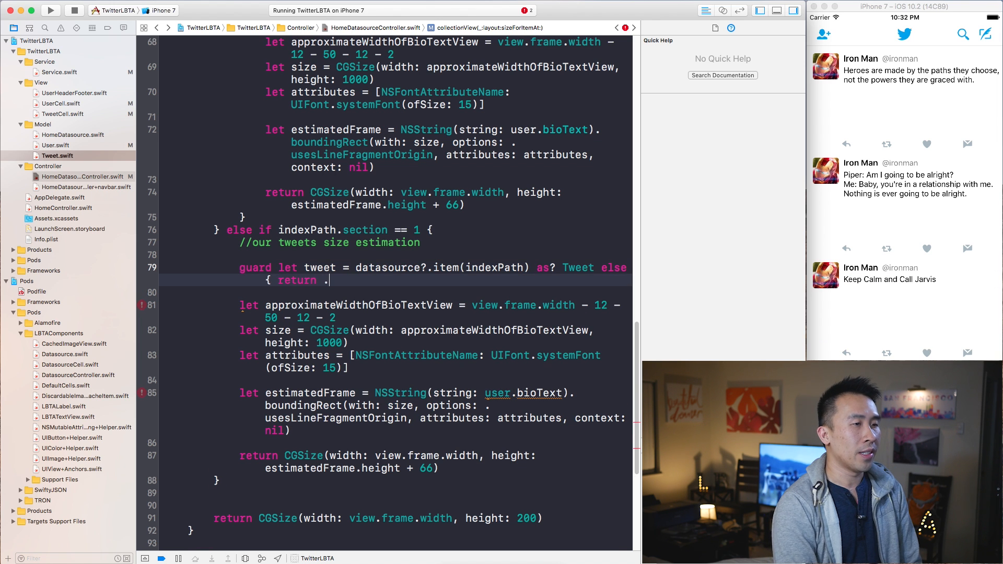
type("zero }")
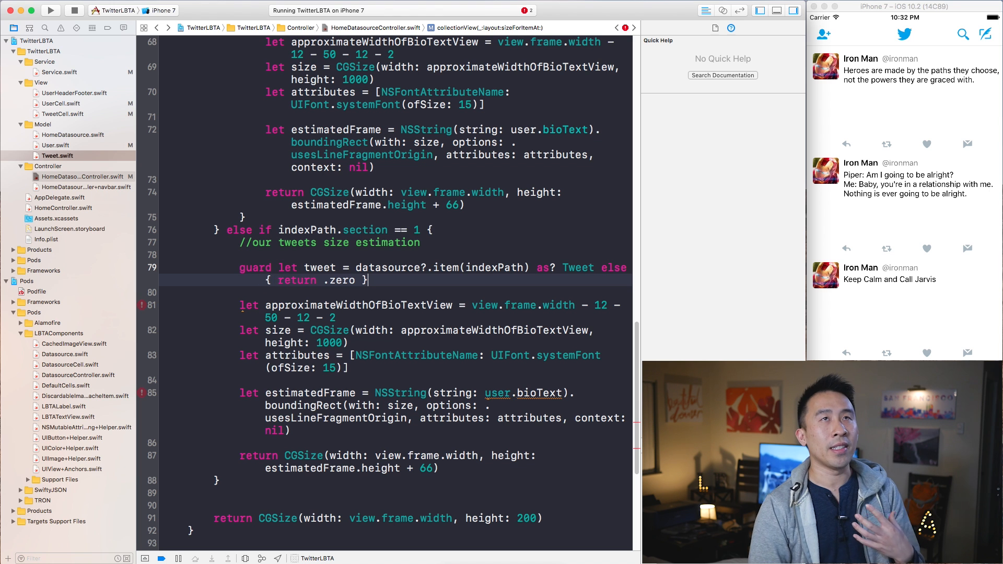
Step: Measure tweet.message instead of user.bioText for the estimated frame
left_click(342, 280)
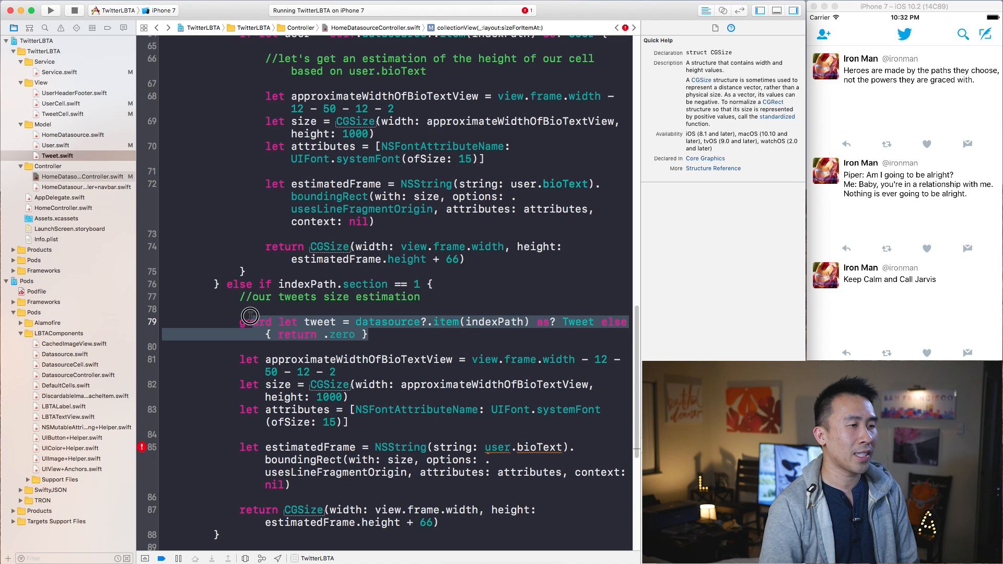
scroll("down", 3)
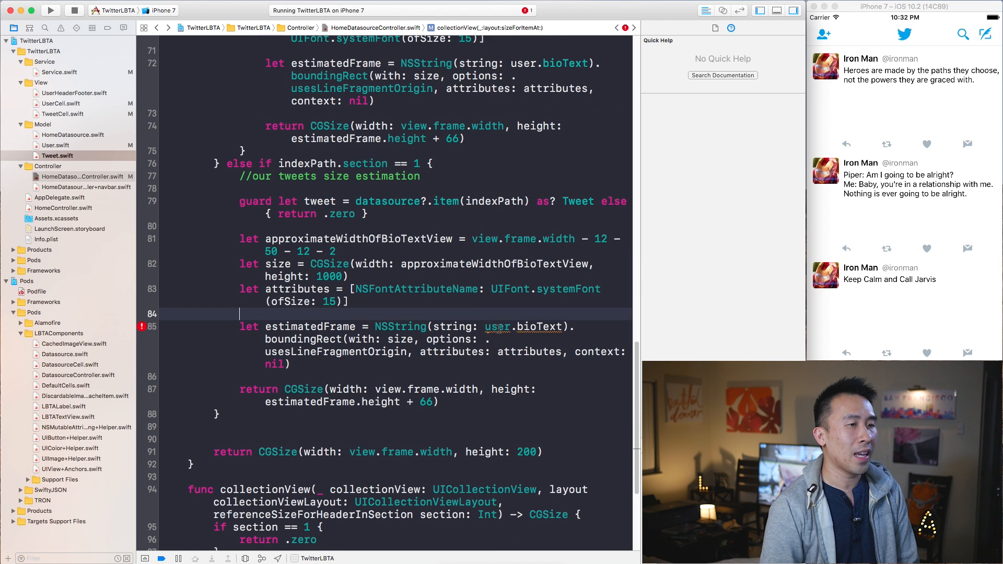
double_click(309, 326)
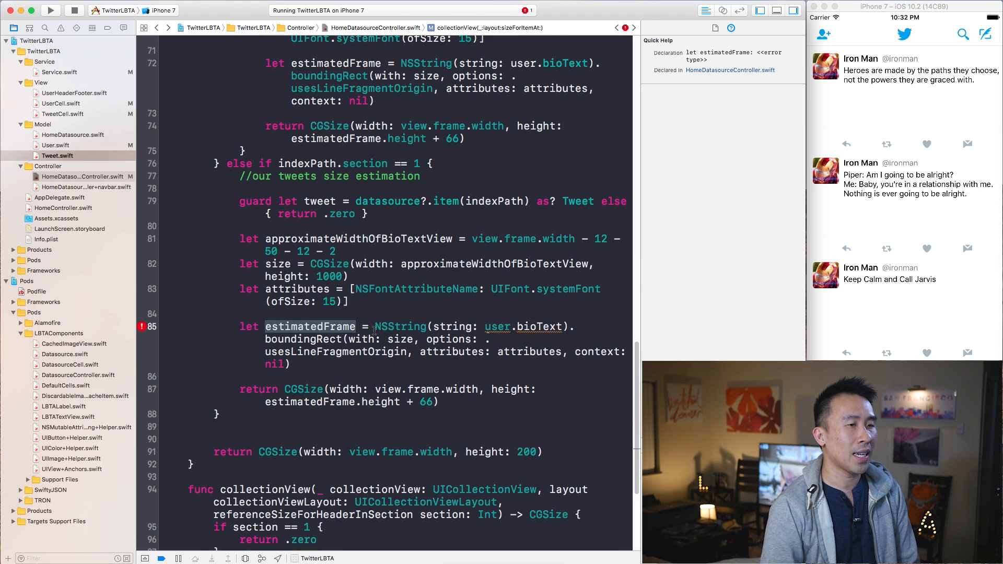
left_click(497, 326)
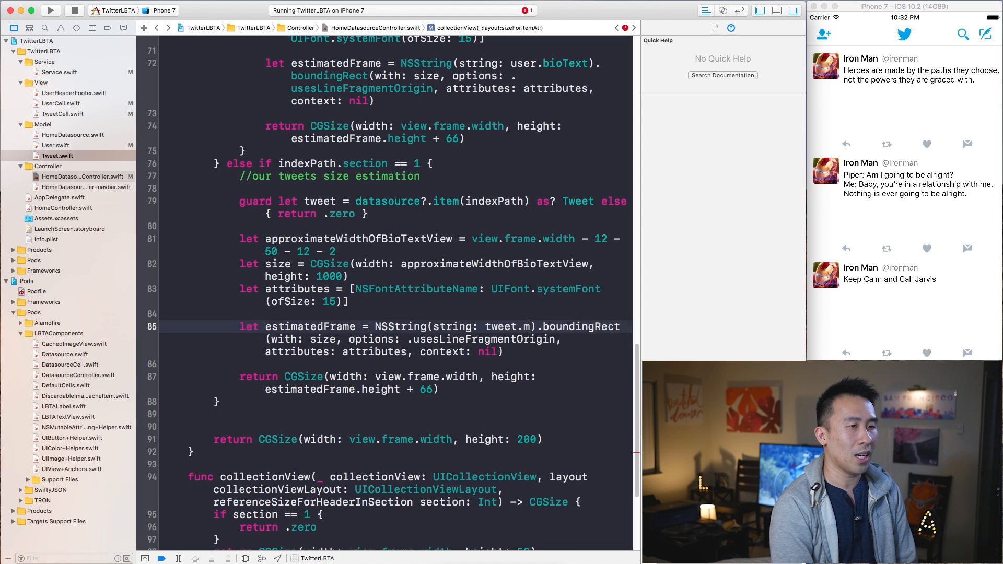
type("essage")
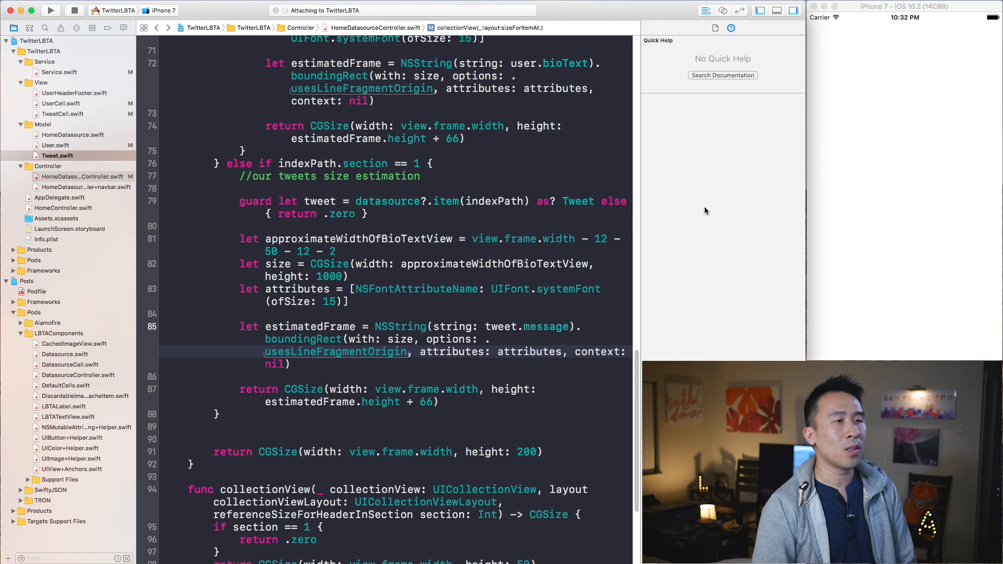
Step: Change the tweets height padding from 66 to 74 and rerun so tweets fit their cells
left_click(50, 10)
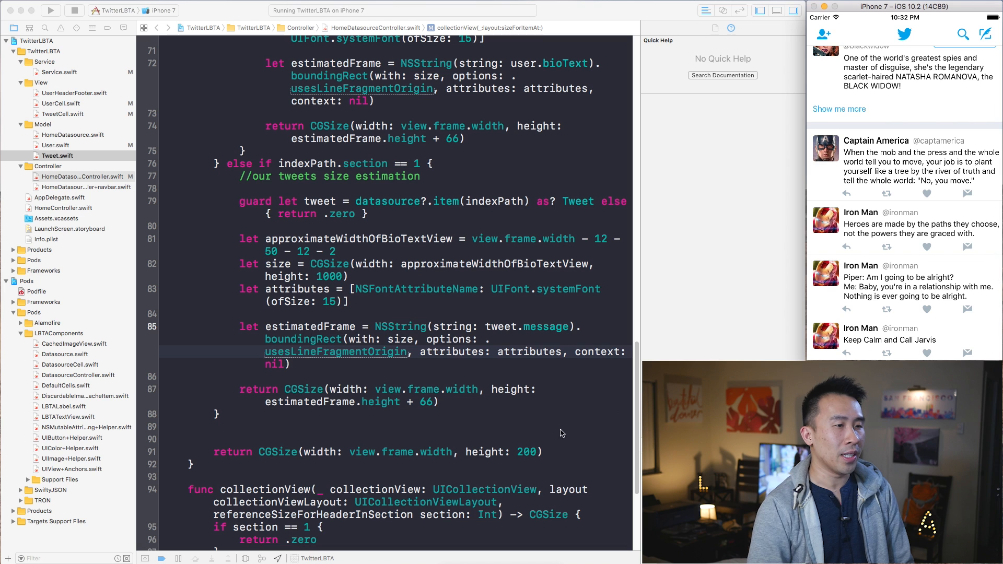
double_click(425, 401)
type("74")
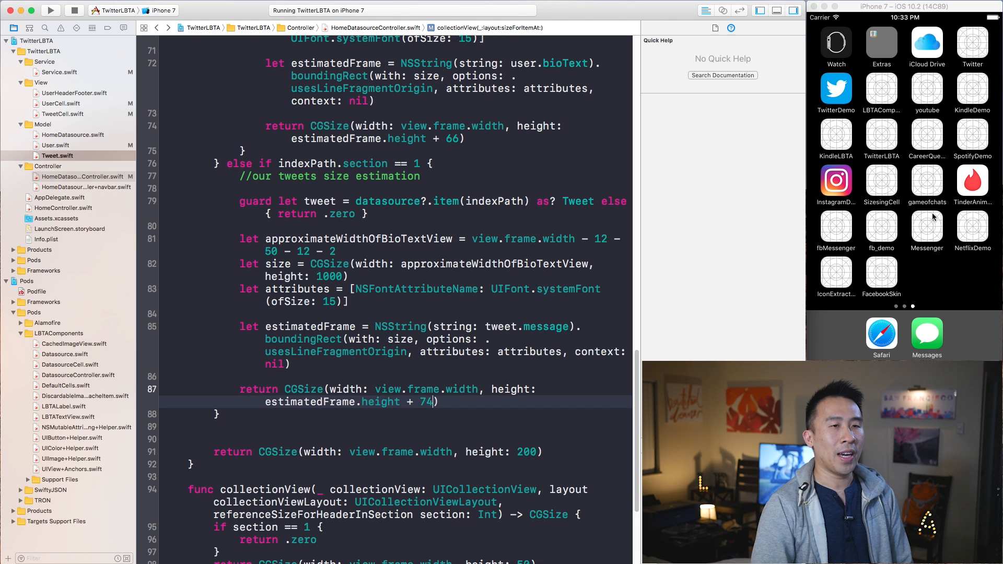
left_click(50, 10)
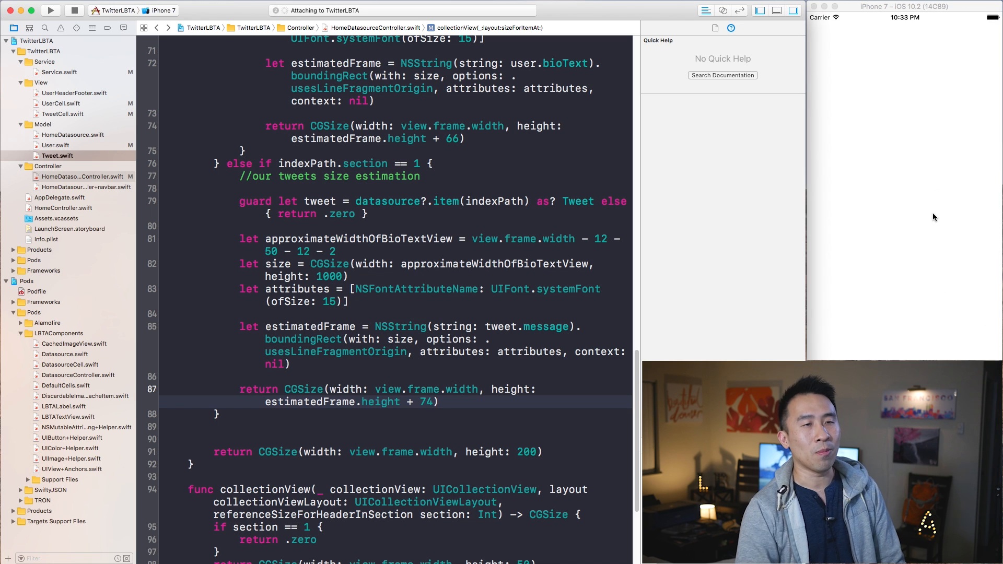
left_click(50, 10)
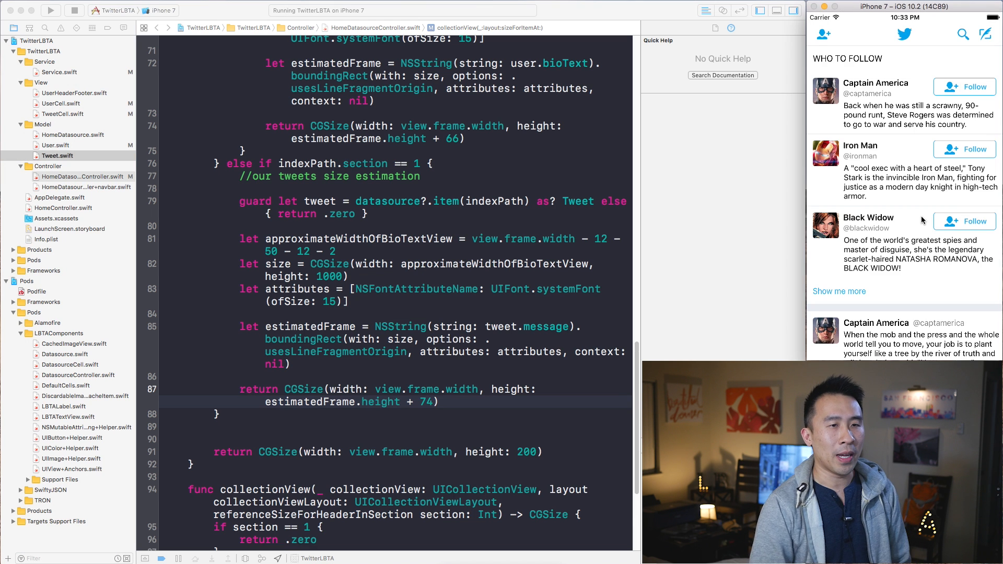
scroll("down", 3)
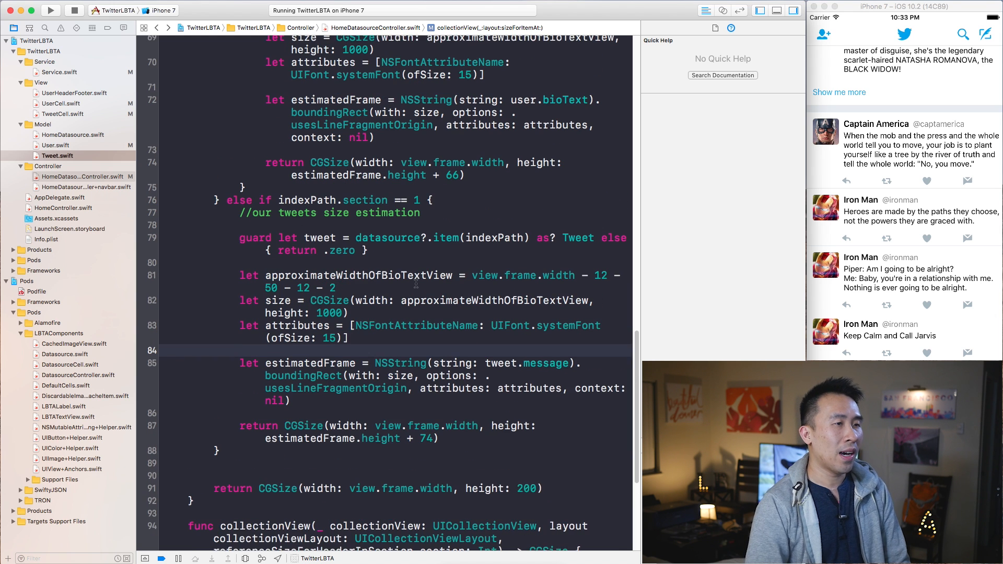
Step: Declare `private func estimatedHeightForText(_ text: String) -> CGFloat { }` below sizeForItemAt
scroll("up", 3)
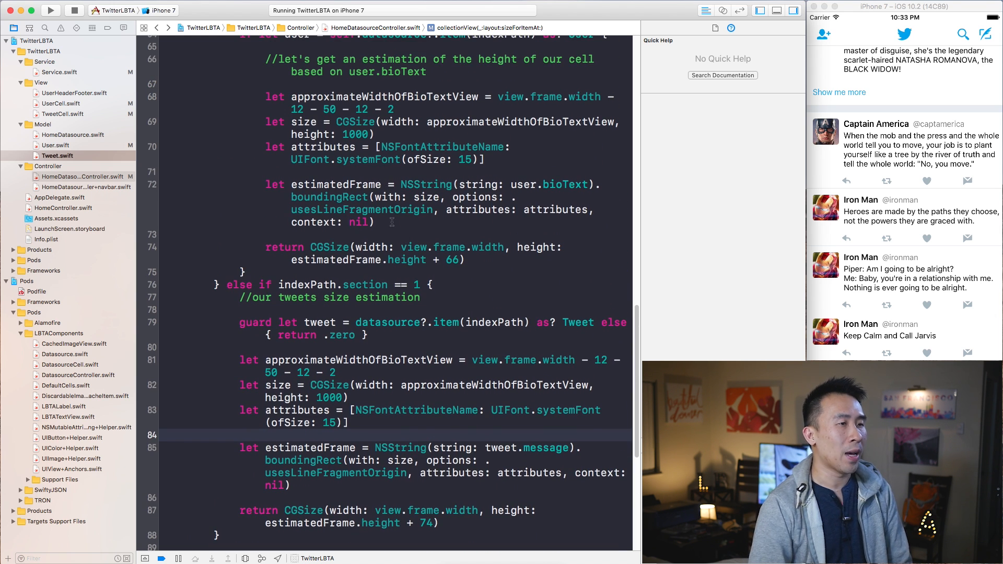
left_click_drag(294, 109, 377, 221)
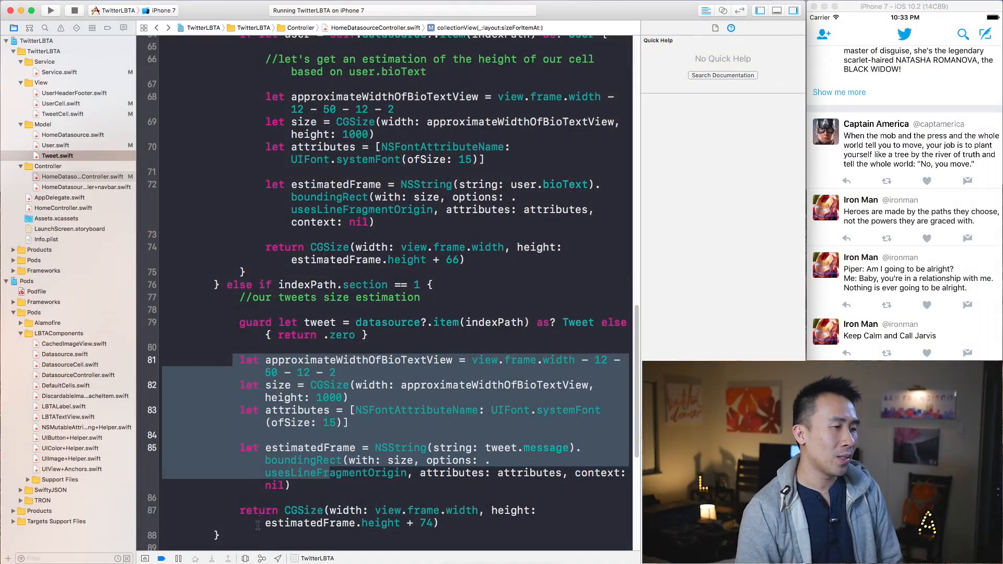
scroll("down", 3)
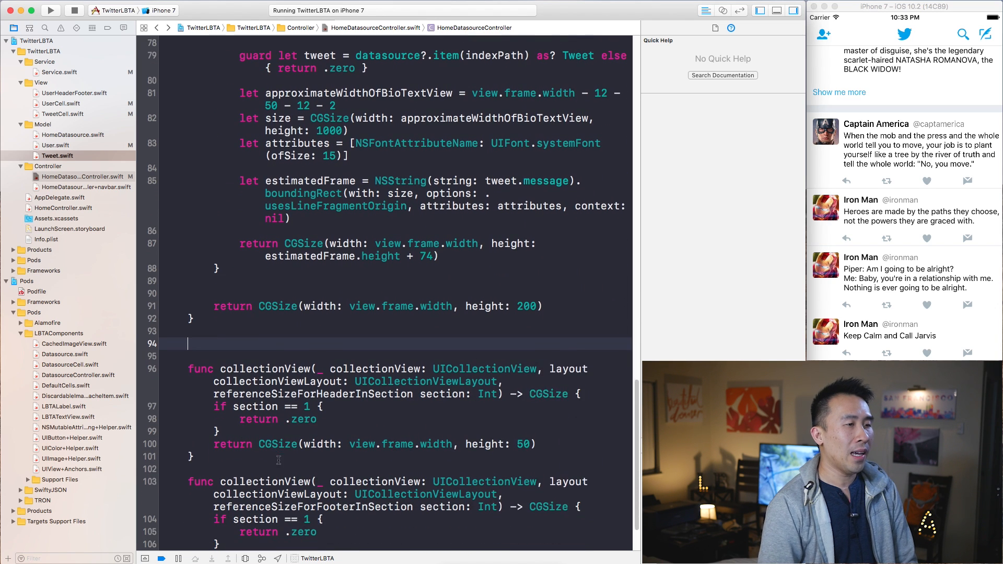
type("private estimatedHeig")
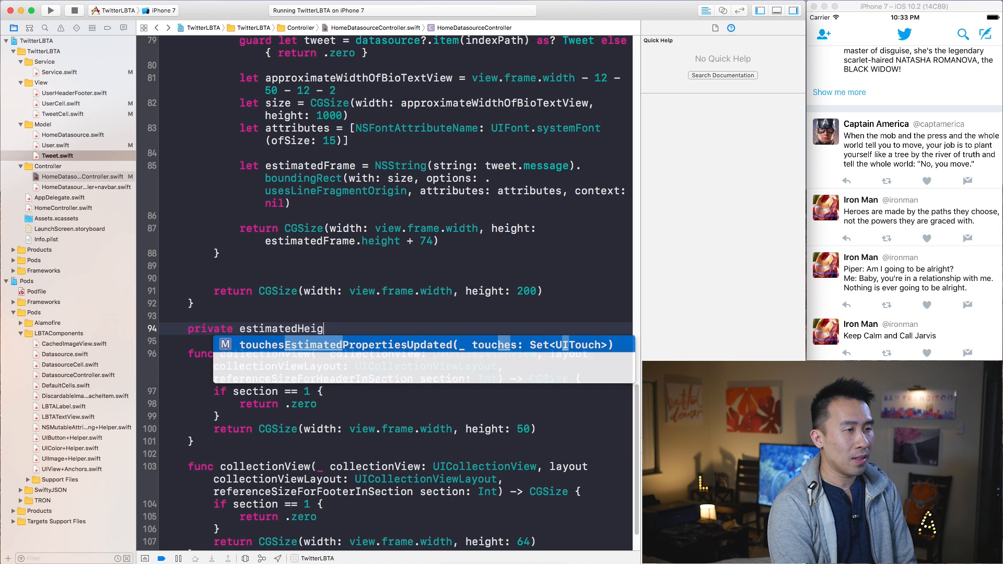
type("htForTex")
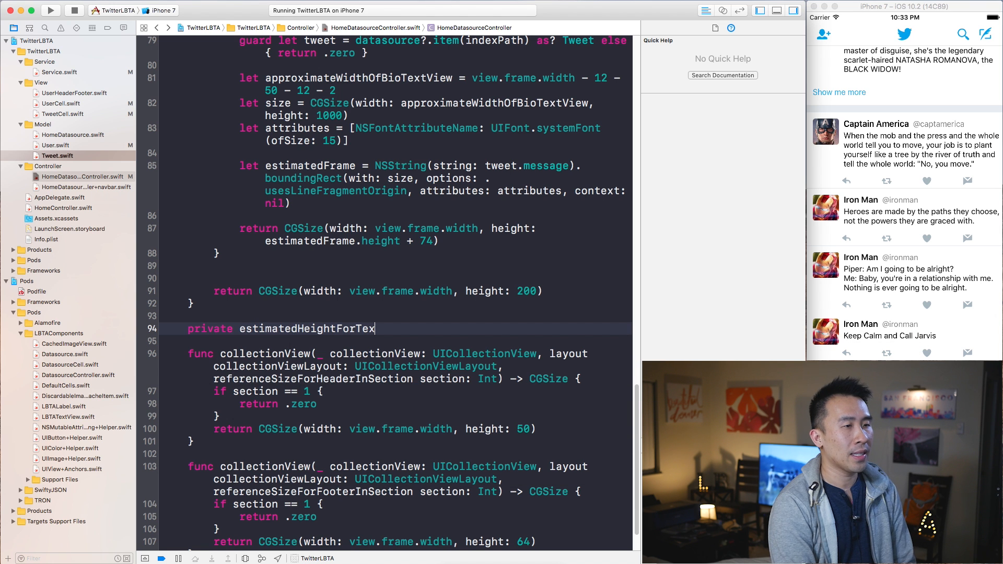
type("(_ e")
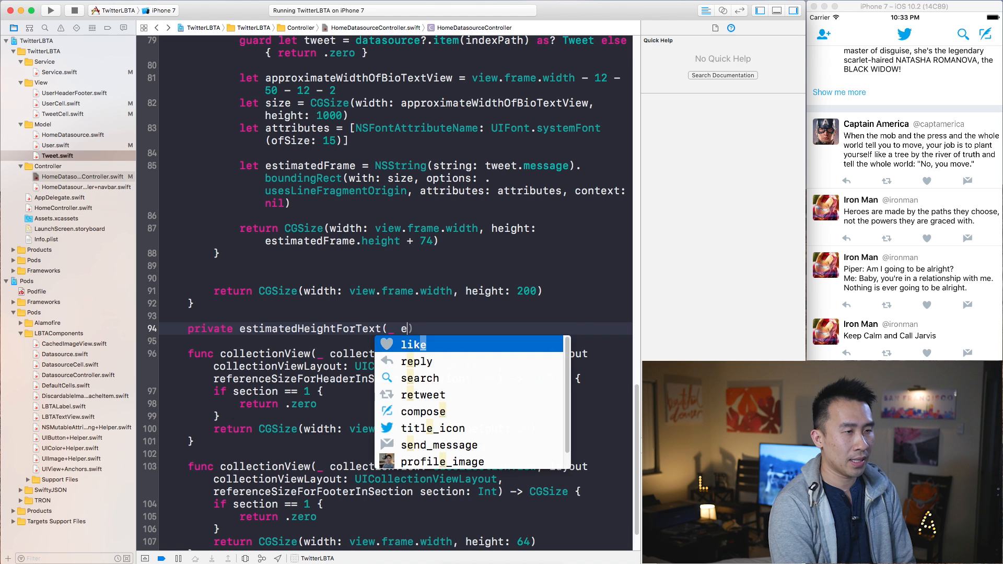
type("text: Str")
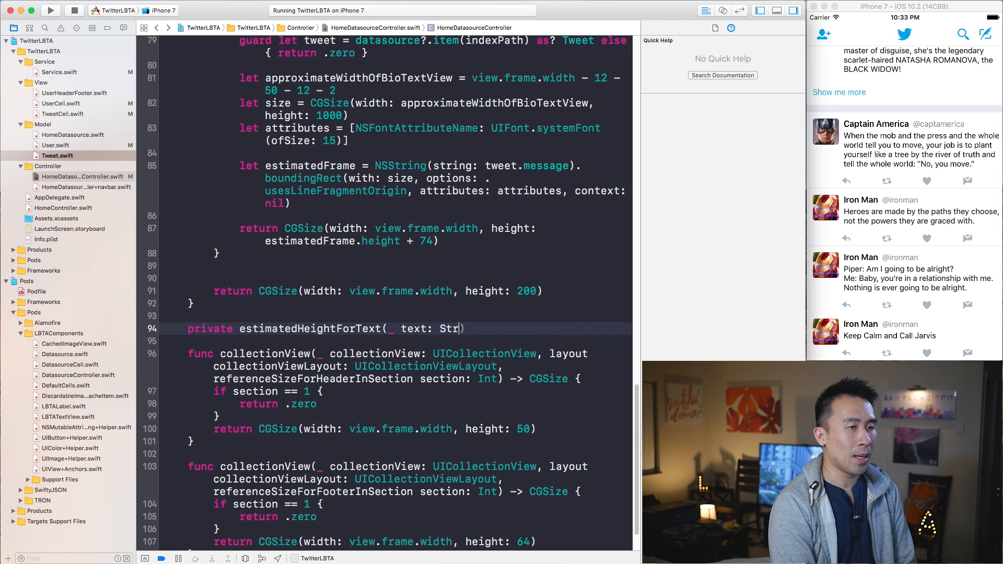
type("ing) ->")
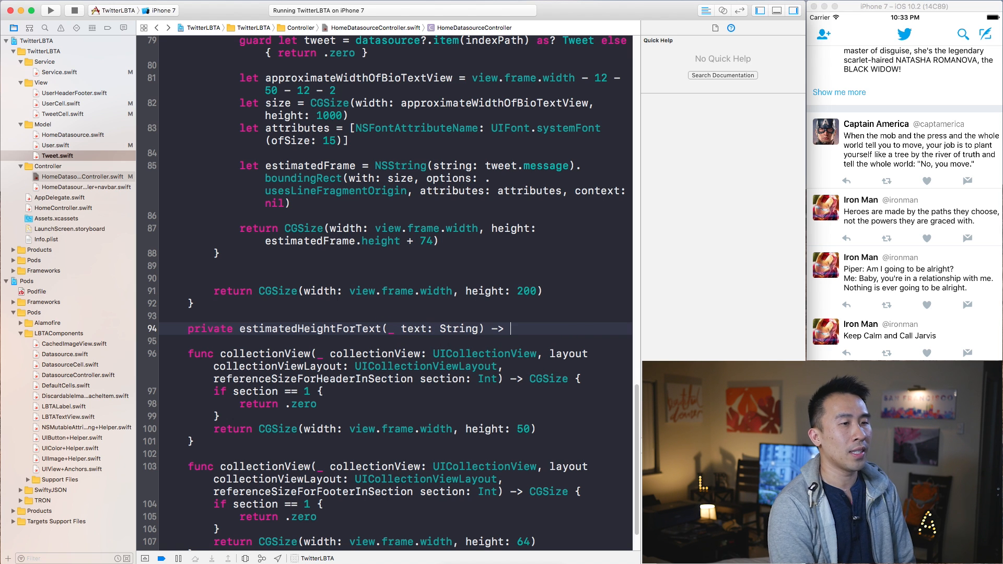
type("CGFL")
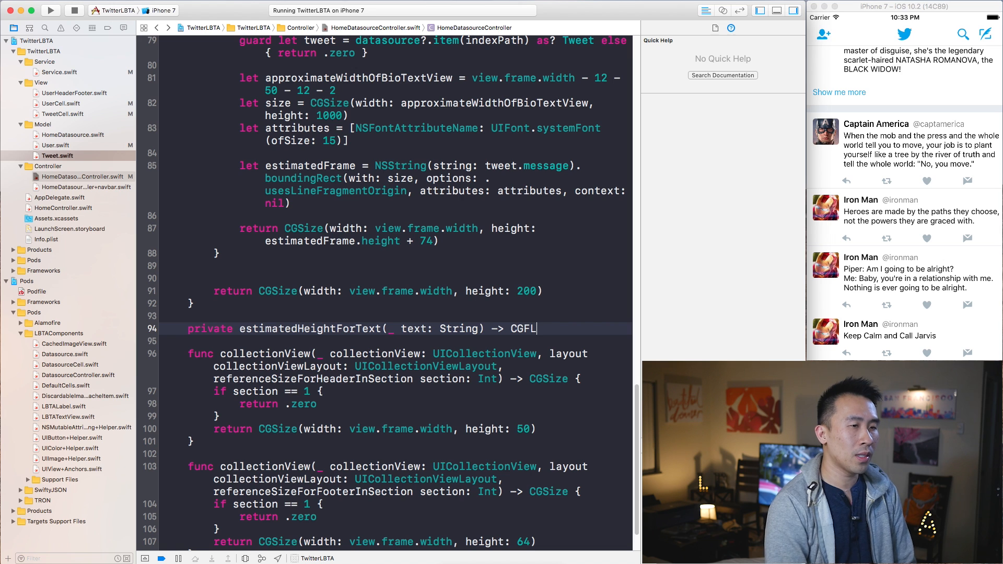
type("oat")
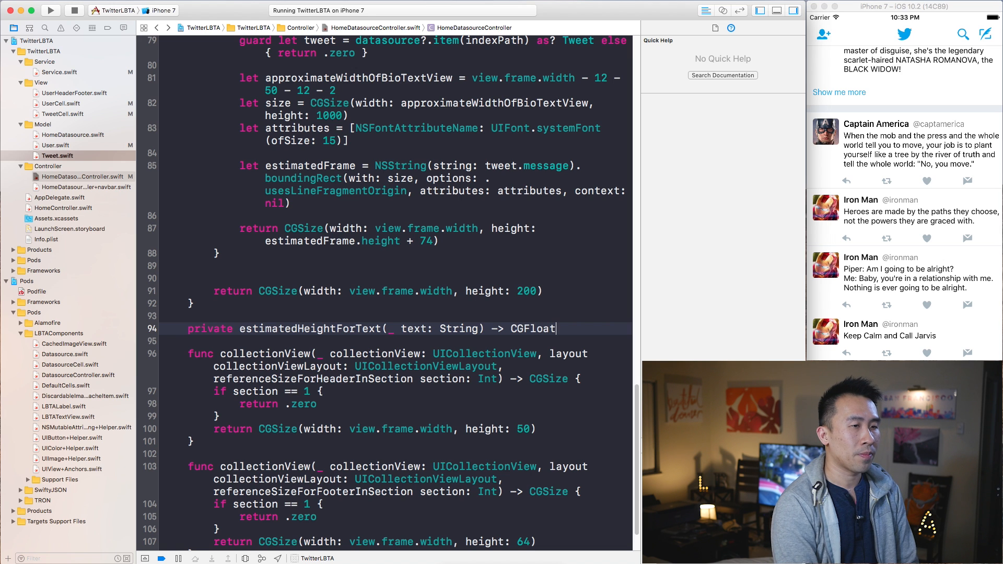
type("{")
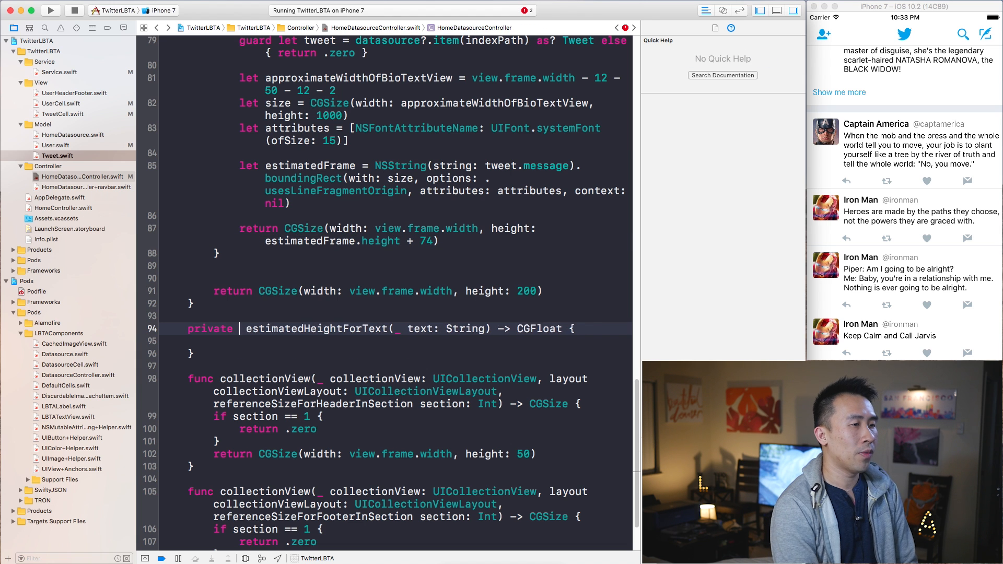
type("func")
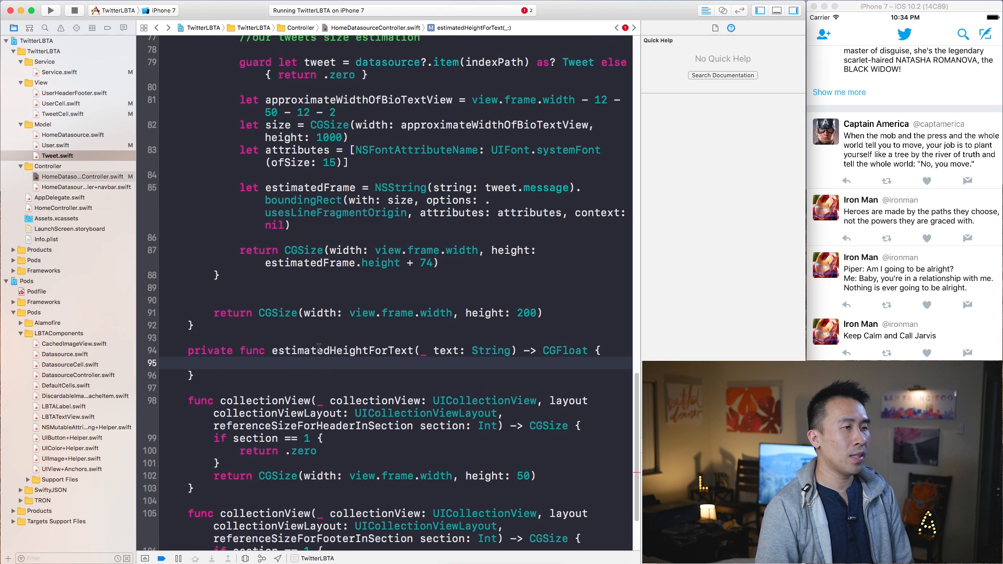
Step: Paste the width/attributes/estimatedFrame lines into the helper, return estimatedFrame.height, and swap tweet.message for text
left_click(343, 389)
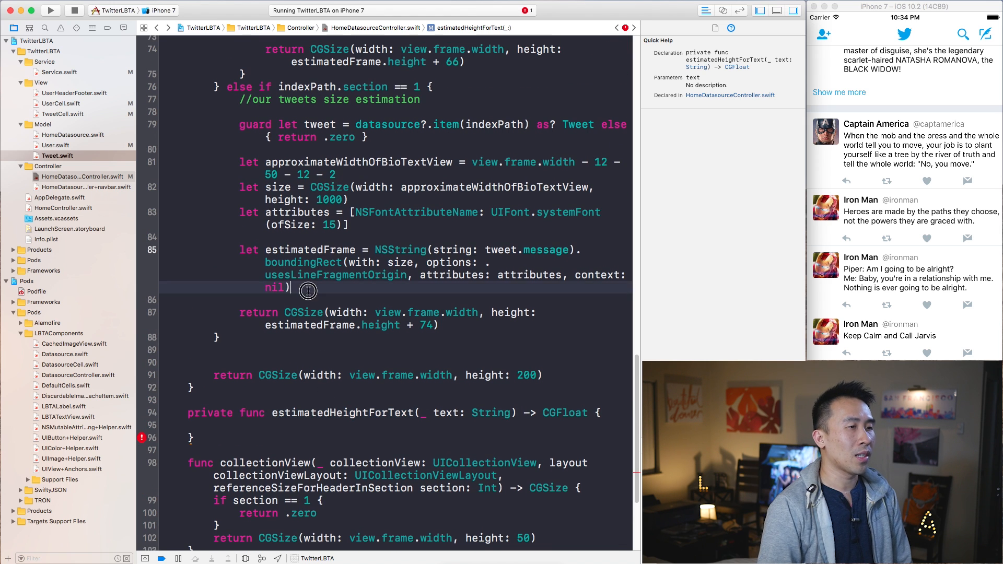
left_click_drag(240, 161, 289, 288)
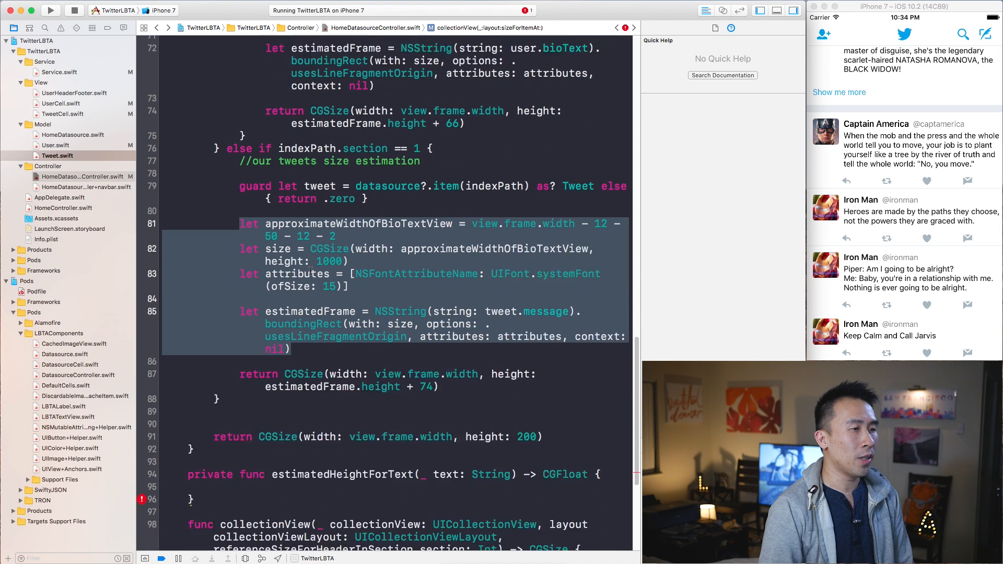
scroll("down", 3)
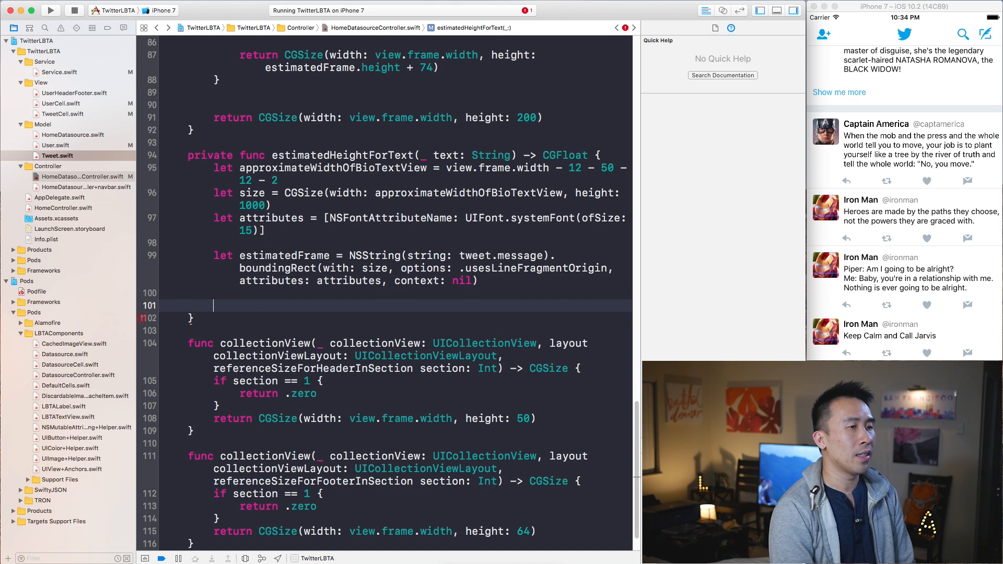
type("return")
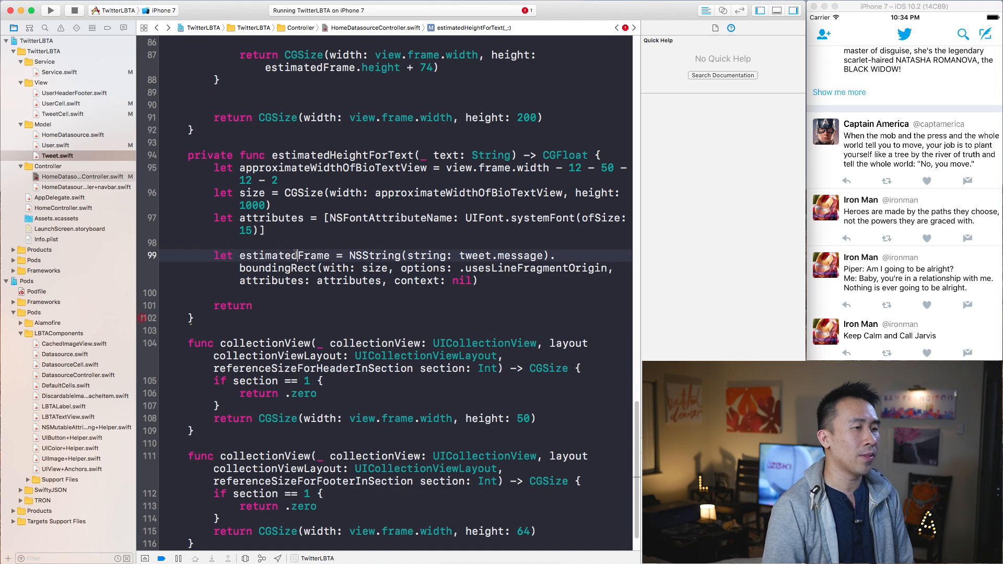
type("estimatedFrame.")
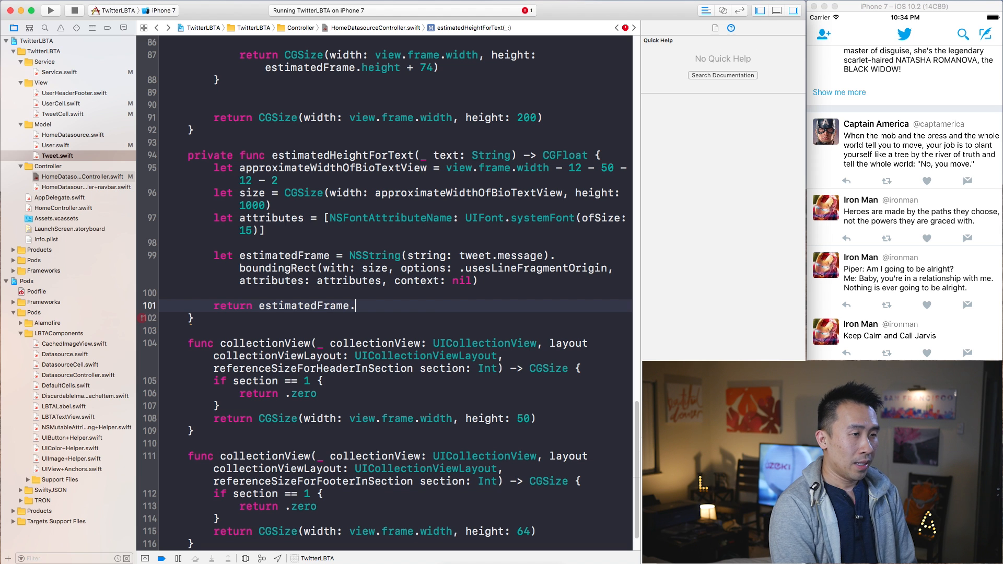
type("height")
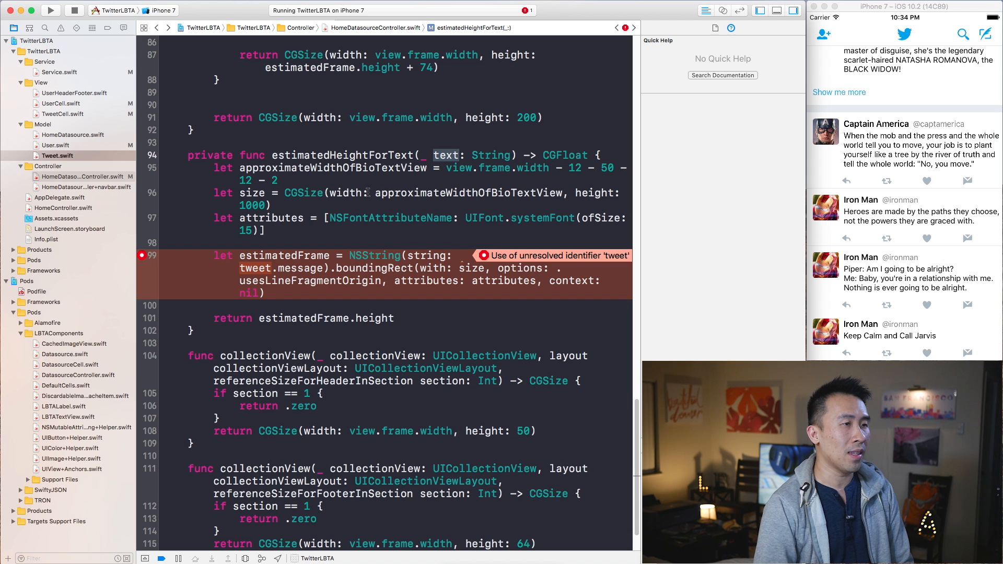
double_click(254, 269)
type("let estimated")
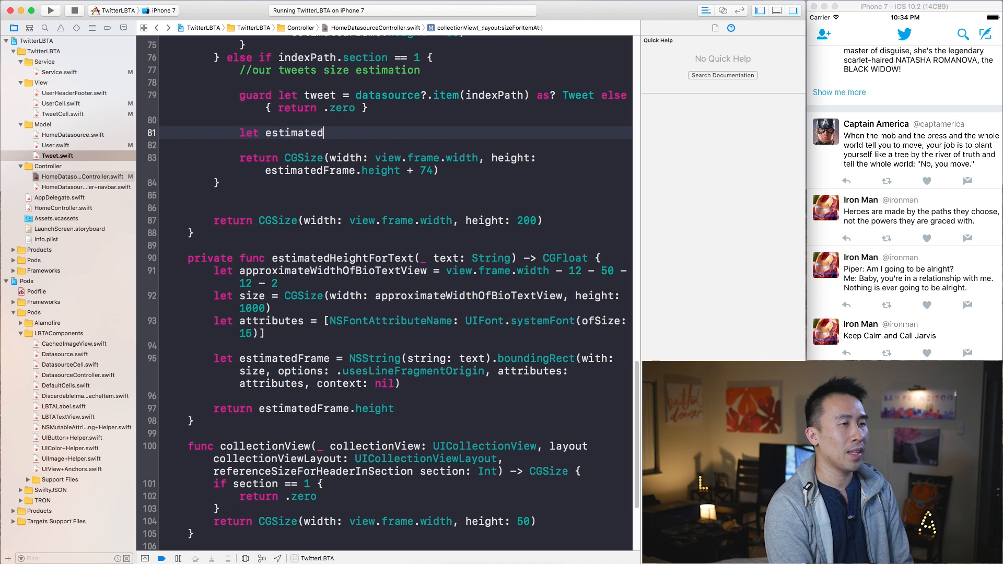
Step: Write let estimatedHeight = estimatedHeightForText(tweet.message), return estimatedHeight + 74, and rerun the app
type("Height = estimatedHeightForText(text: String")
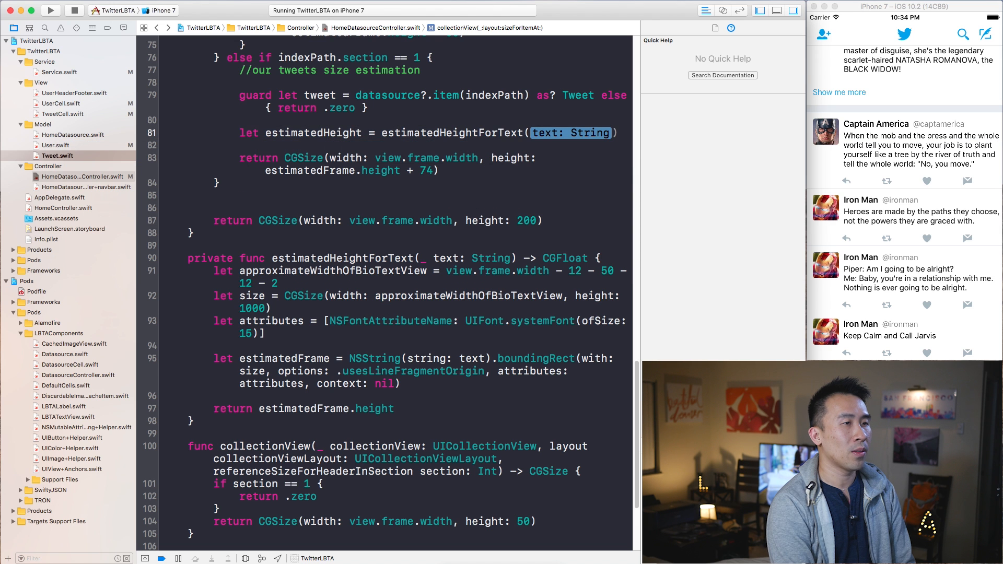
type("tweet.messag")
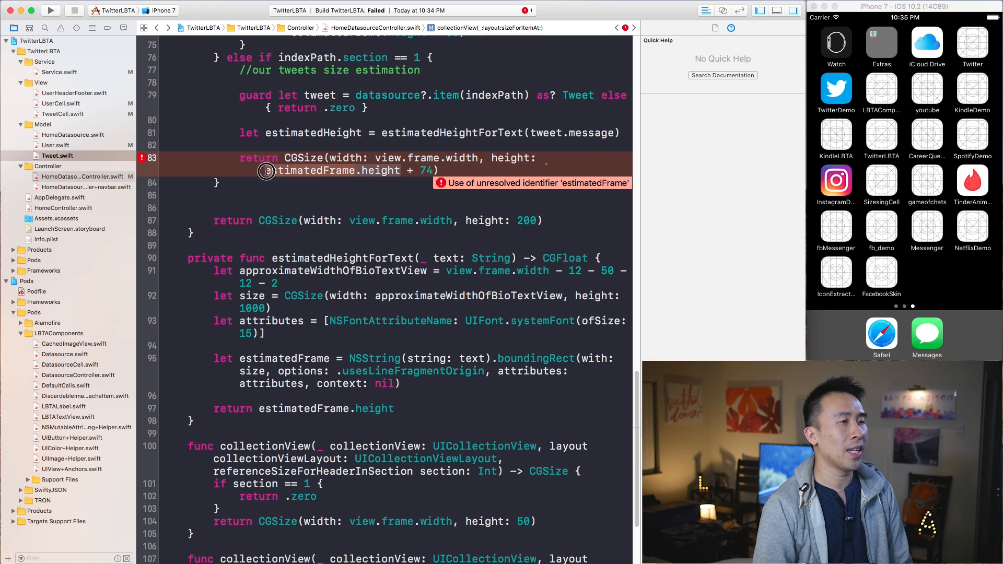
type("estimatedHeight")
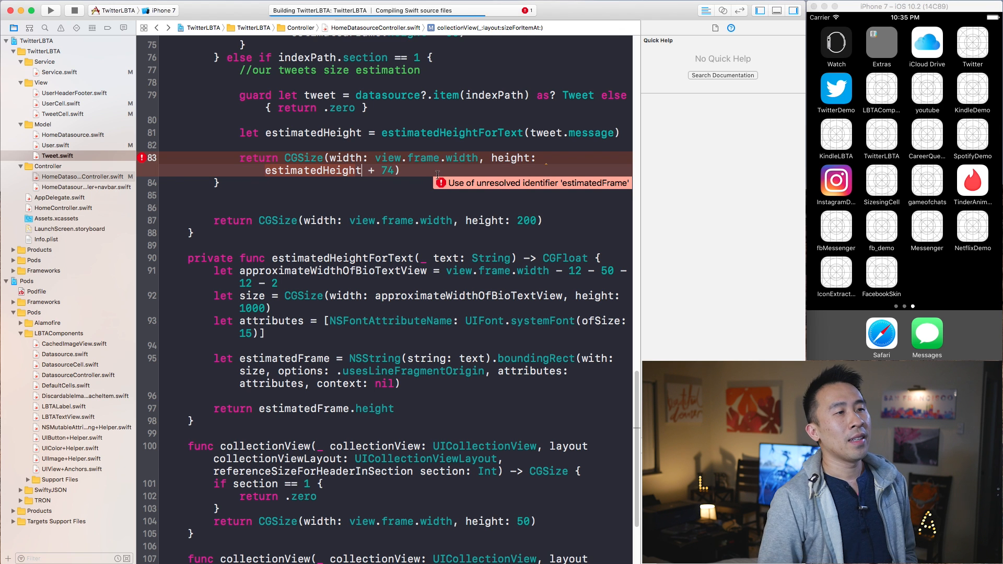
left_click(50, 11)
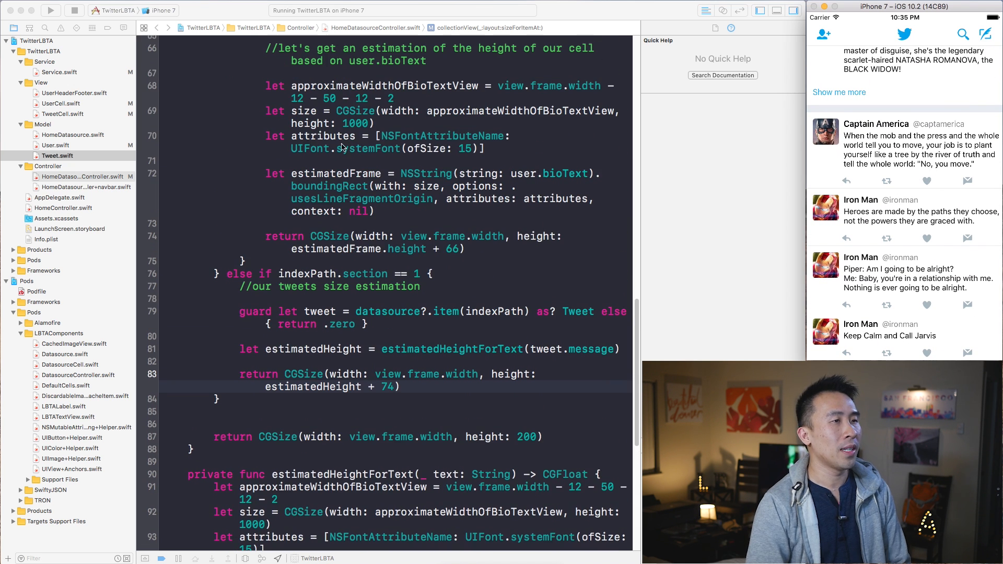
Step: Replace the user measuring block with let estimatedHeight = estimatedHeightForText(user.bioText) returning estimatedHeight + 66
scroll("down", 3)
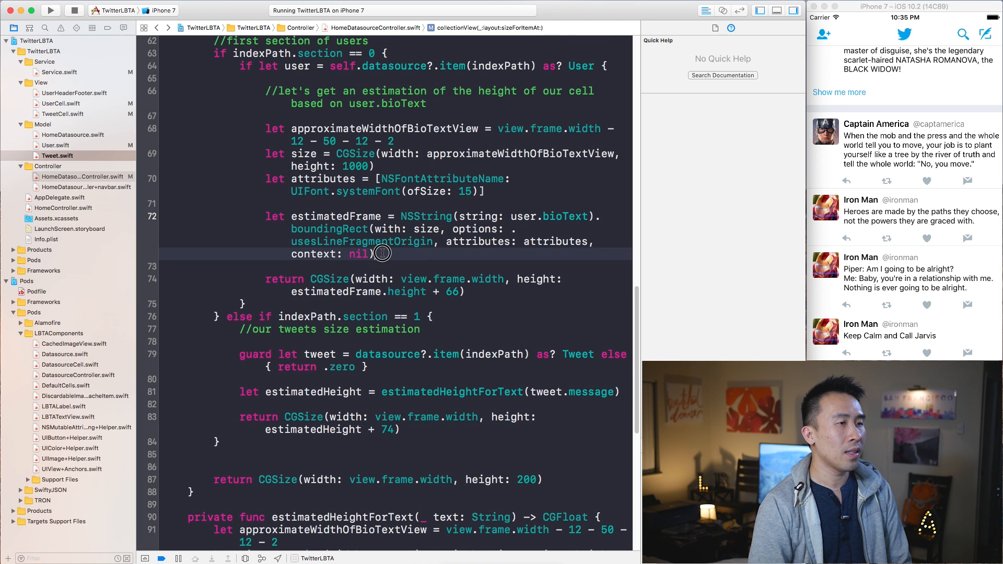
left_click(424, 103)
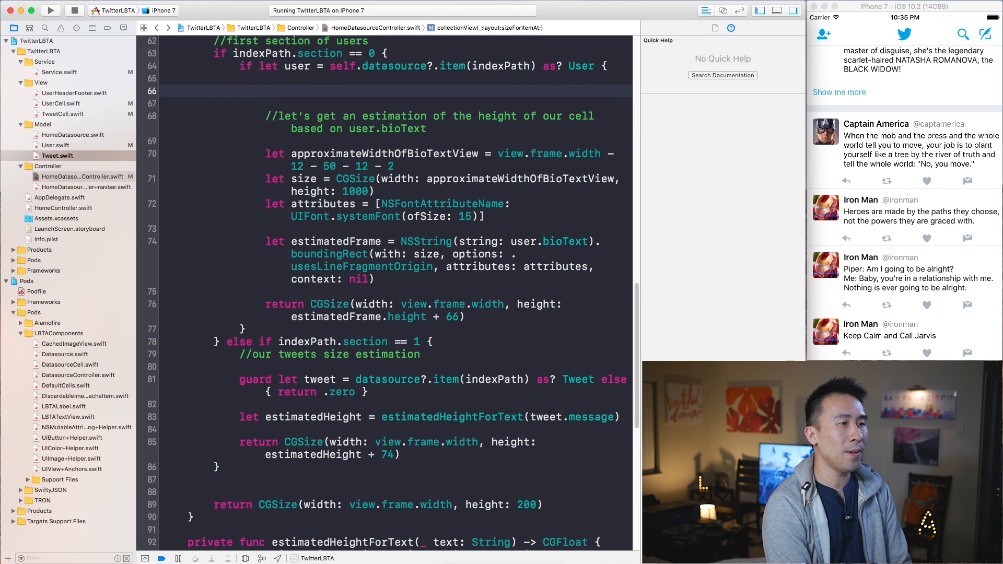
type("let estimatedHeight = estimatedHeightForText(user.bioText")
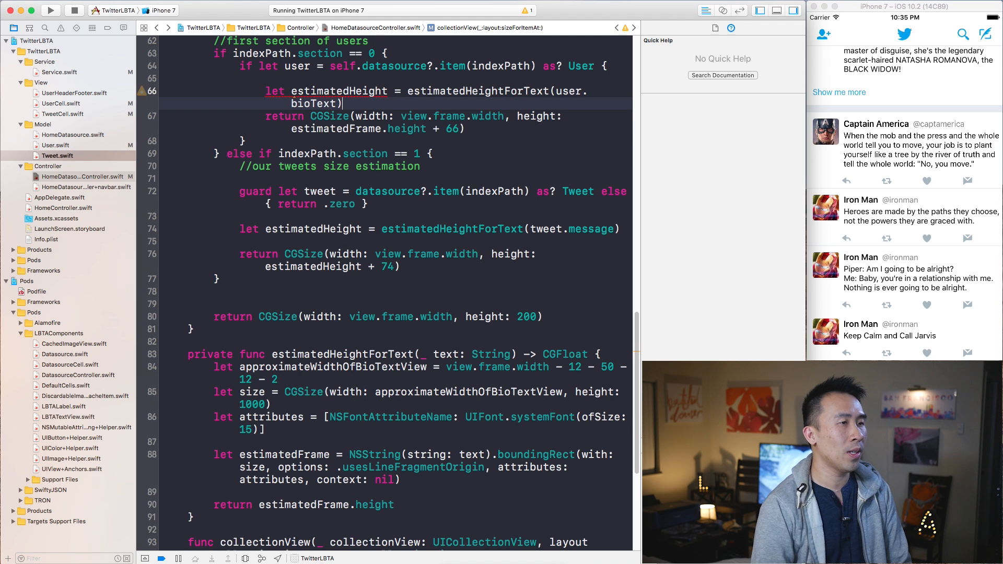
left_click(338, 91)
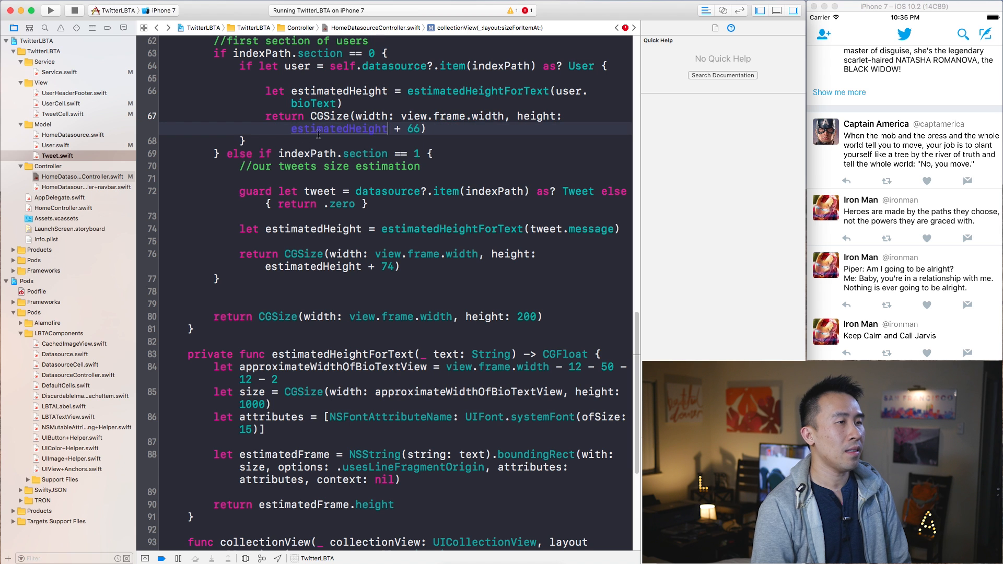
Step: Rebuild and relaunch the app in the simulator and scroll through the loaded feed
left_click(50, 9)
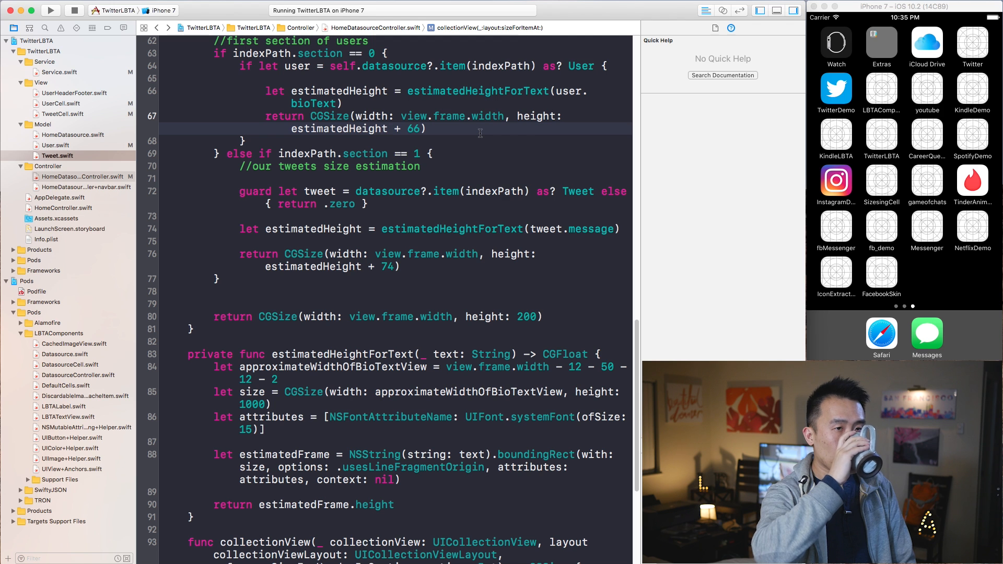
left_click(388, 129)
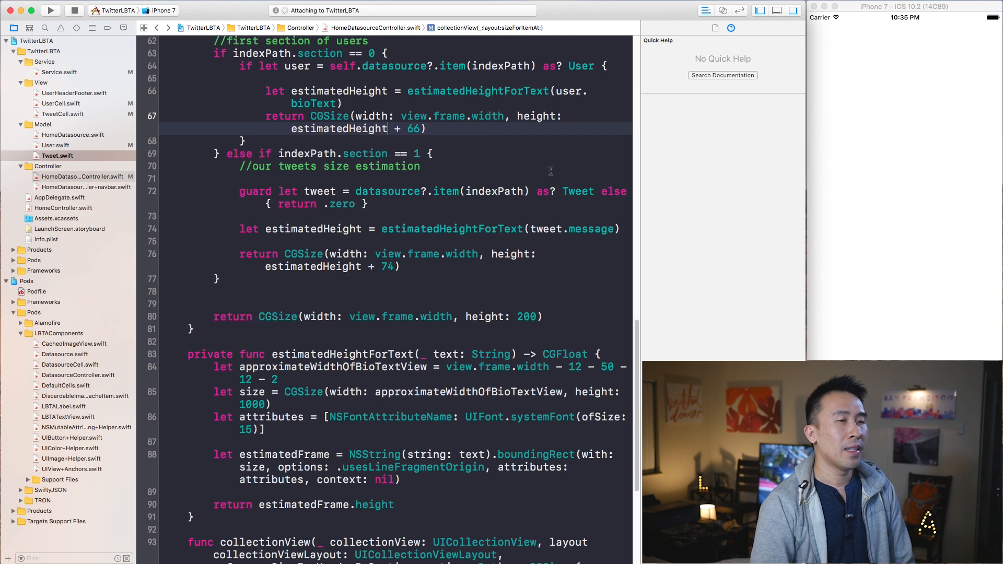
left_click(50, 11)
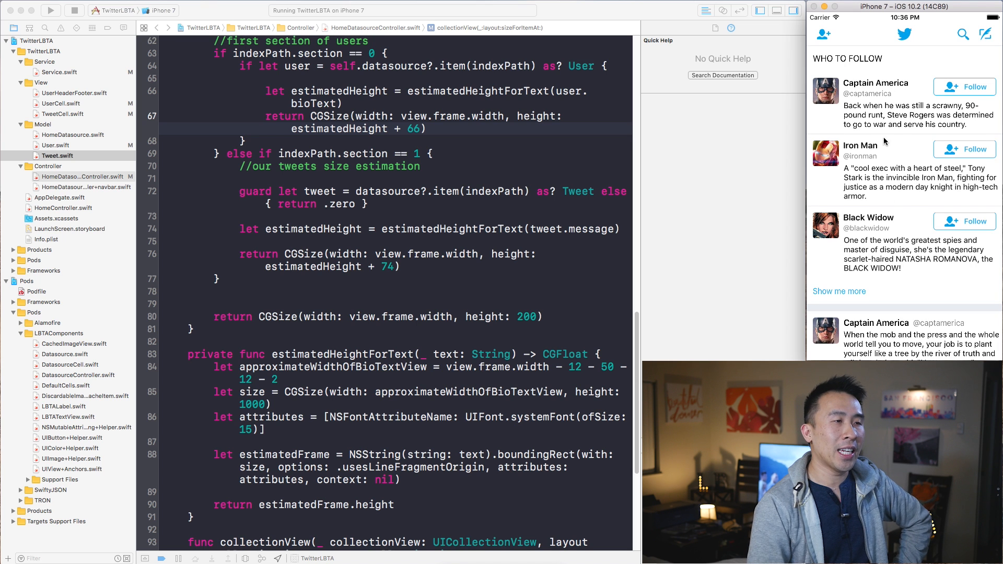
scroll("down", 3)
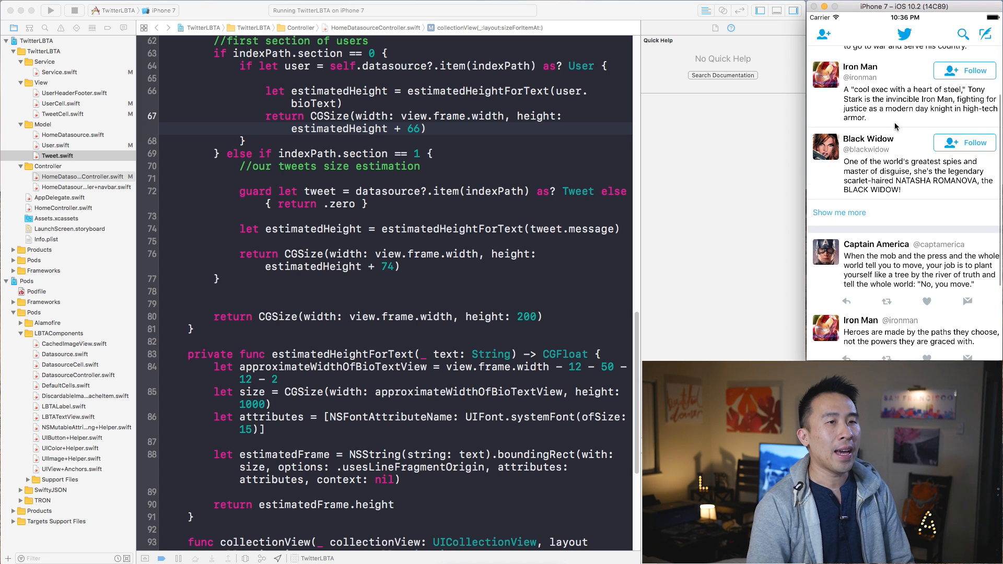
scroll("down", 3)
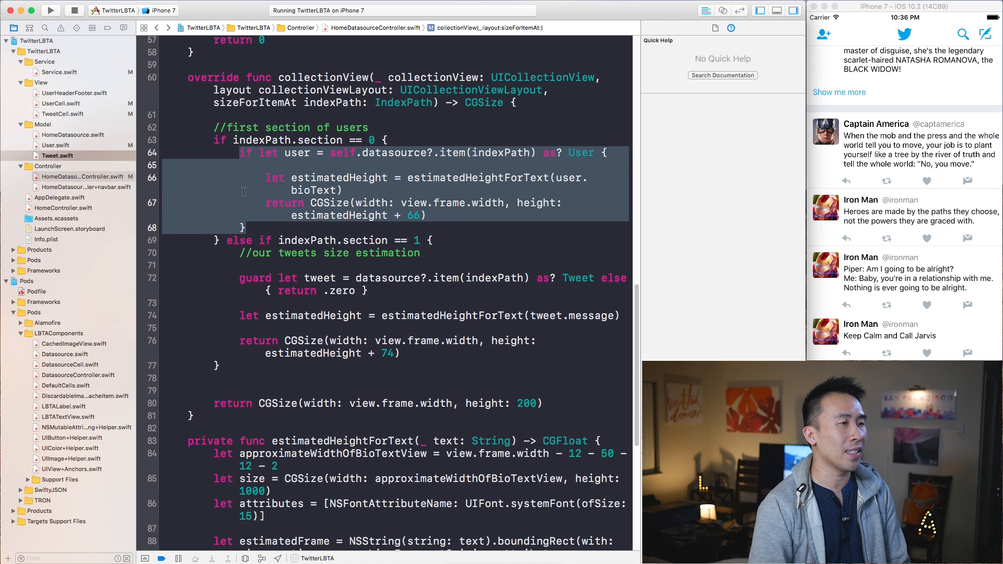
Step: Write guard let user = self.datasource?.item(indexPath) as? User else { return .zero } and un-nest the body
left_click(244, 226)
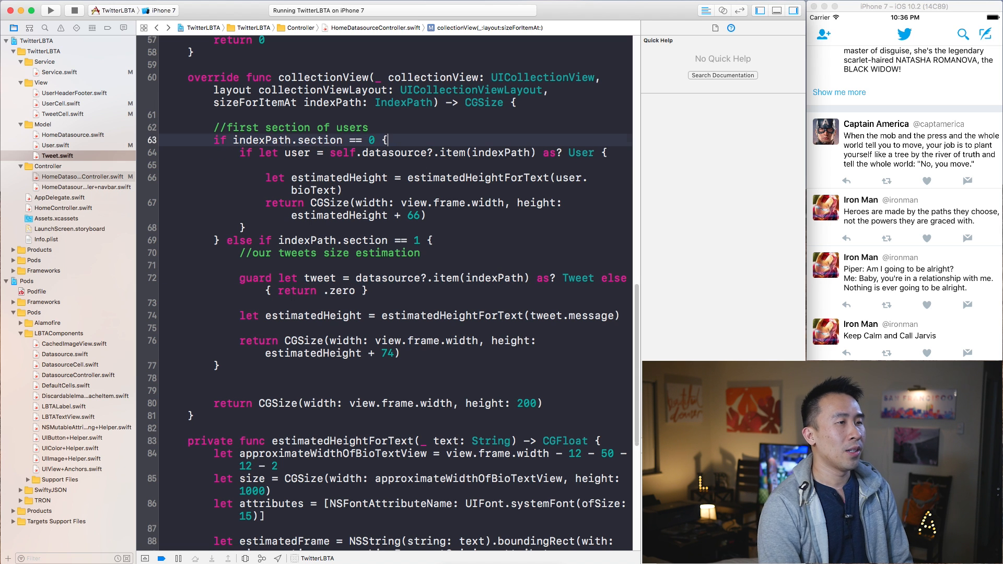
type("guard let user = self.datasource?.item(in")
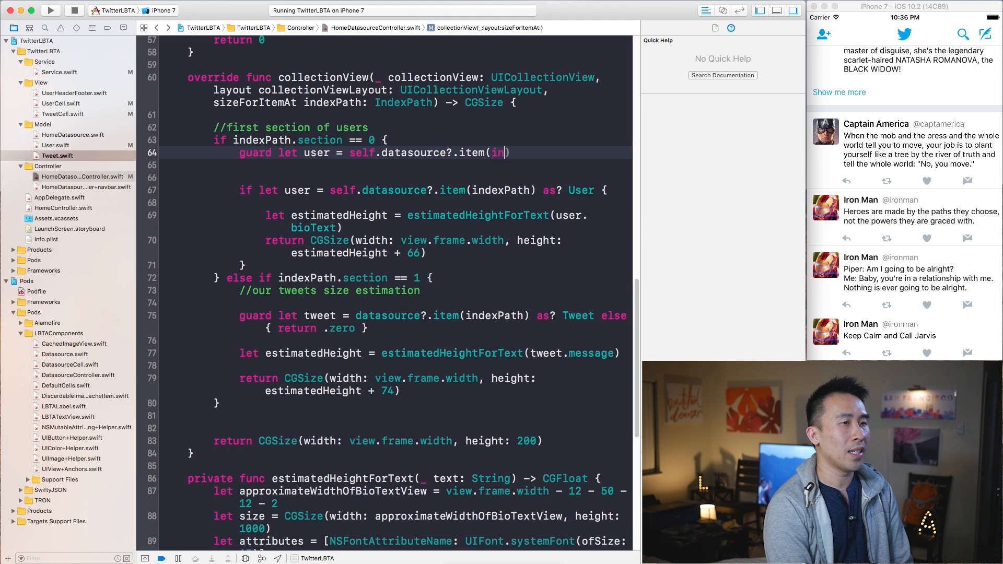
type("dexPath) as?")
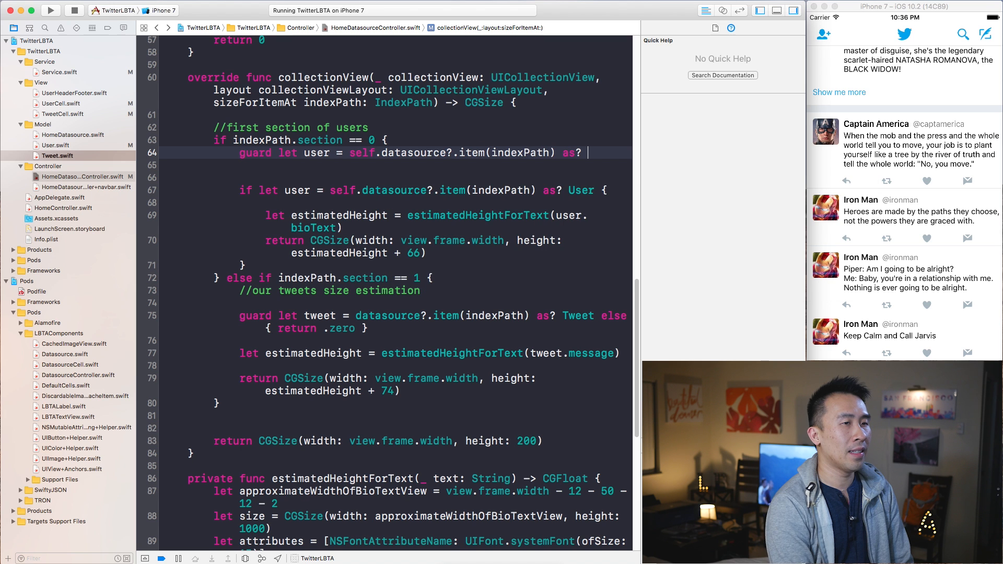
type("User else")
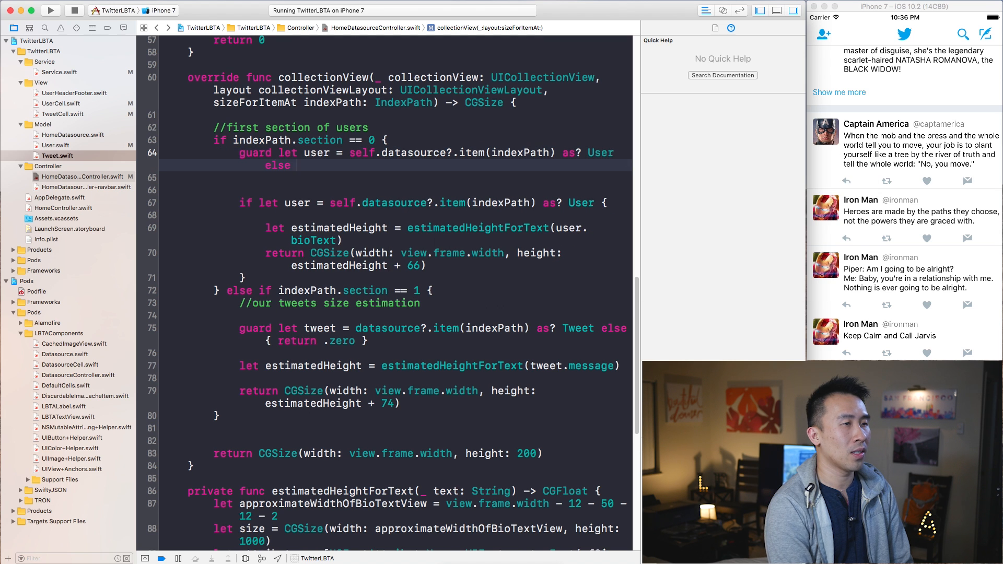
type("{ return .zero }")
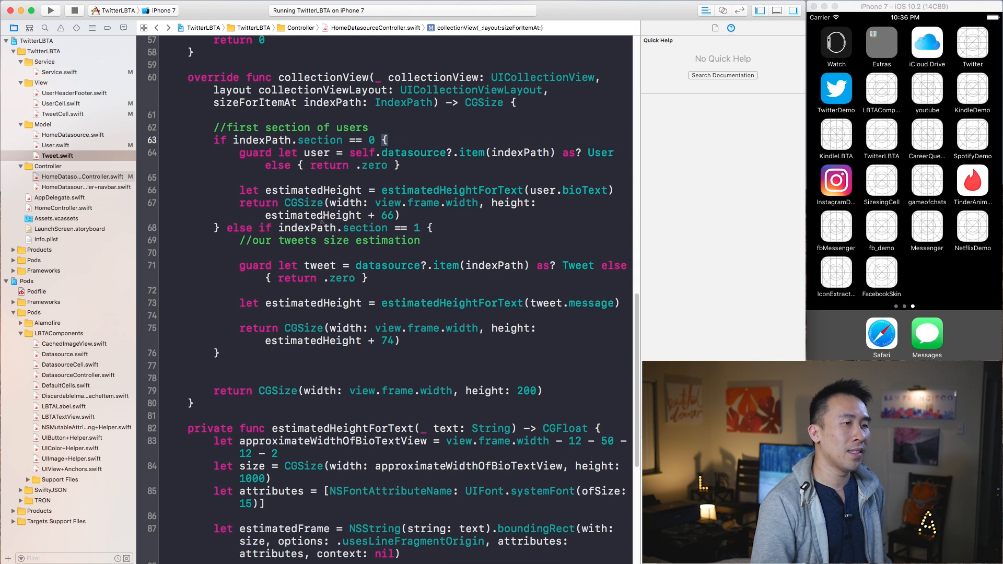
scroll("down", 3)
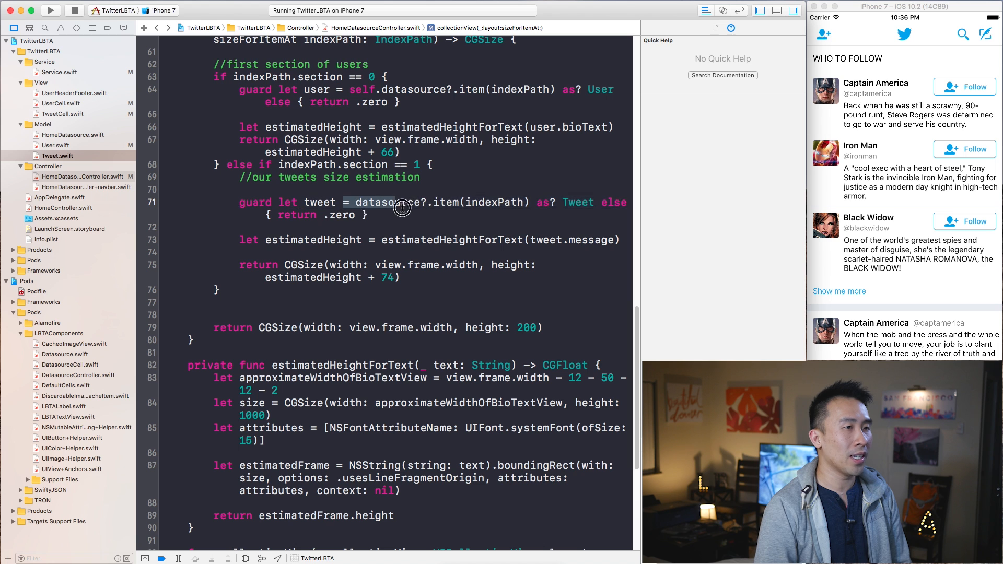
left_click(444, 202)
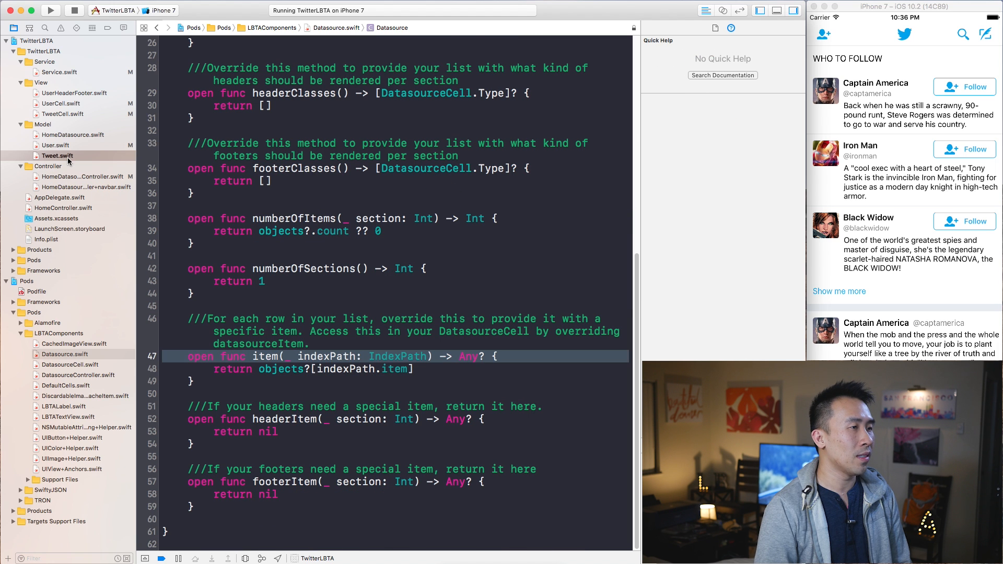
left_click(72, 135)
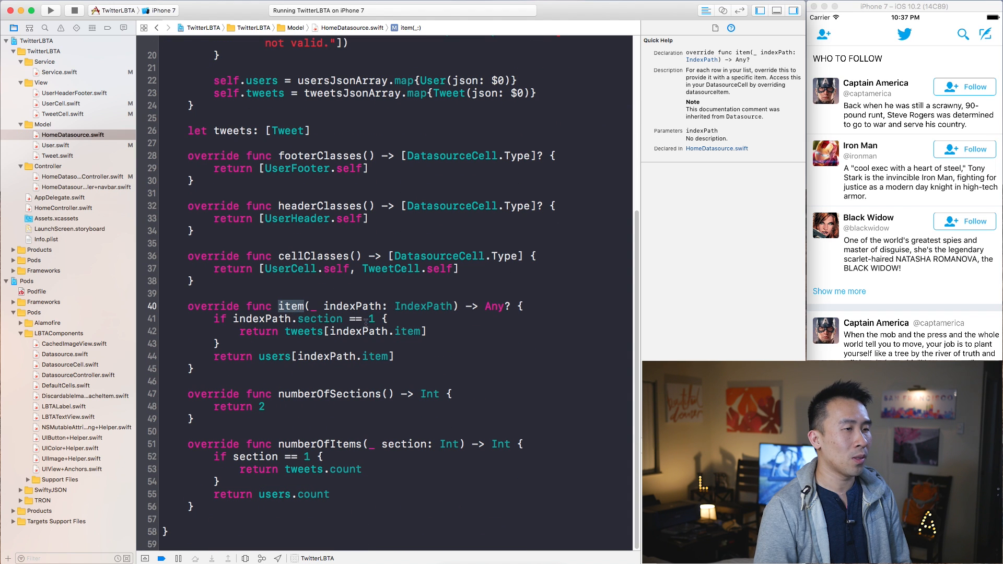
left_click(303, 331)
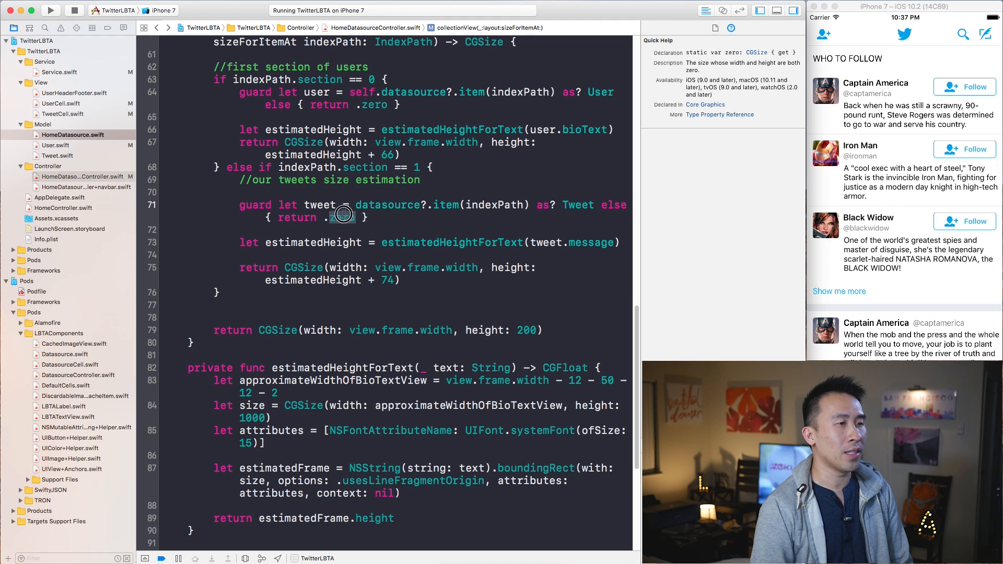
double_click(343, 217)
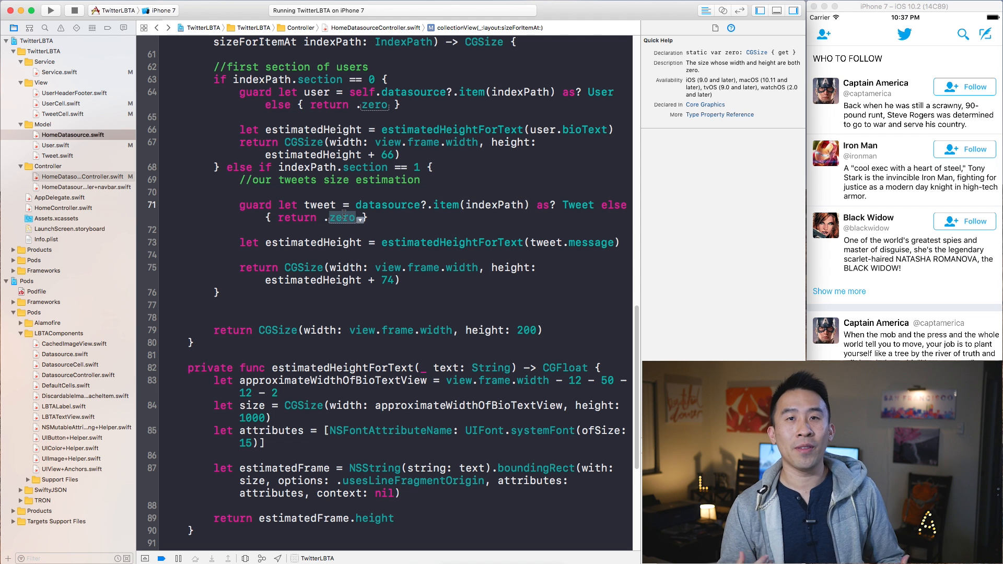